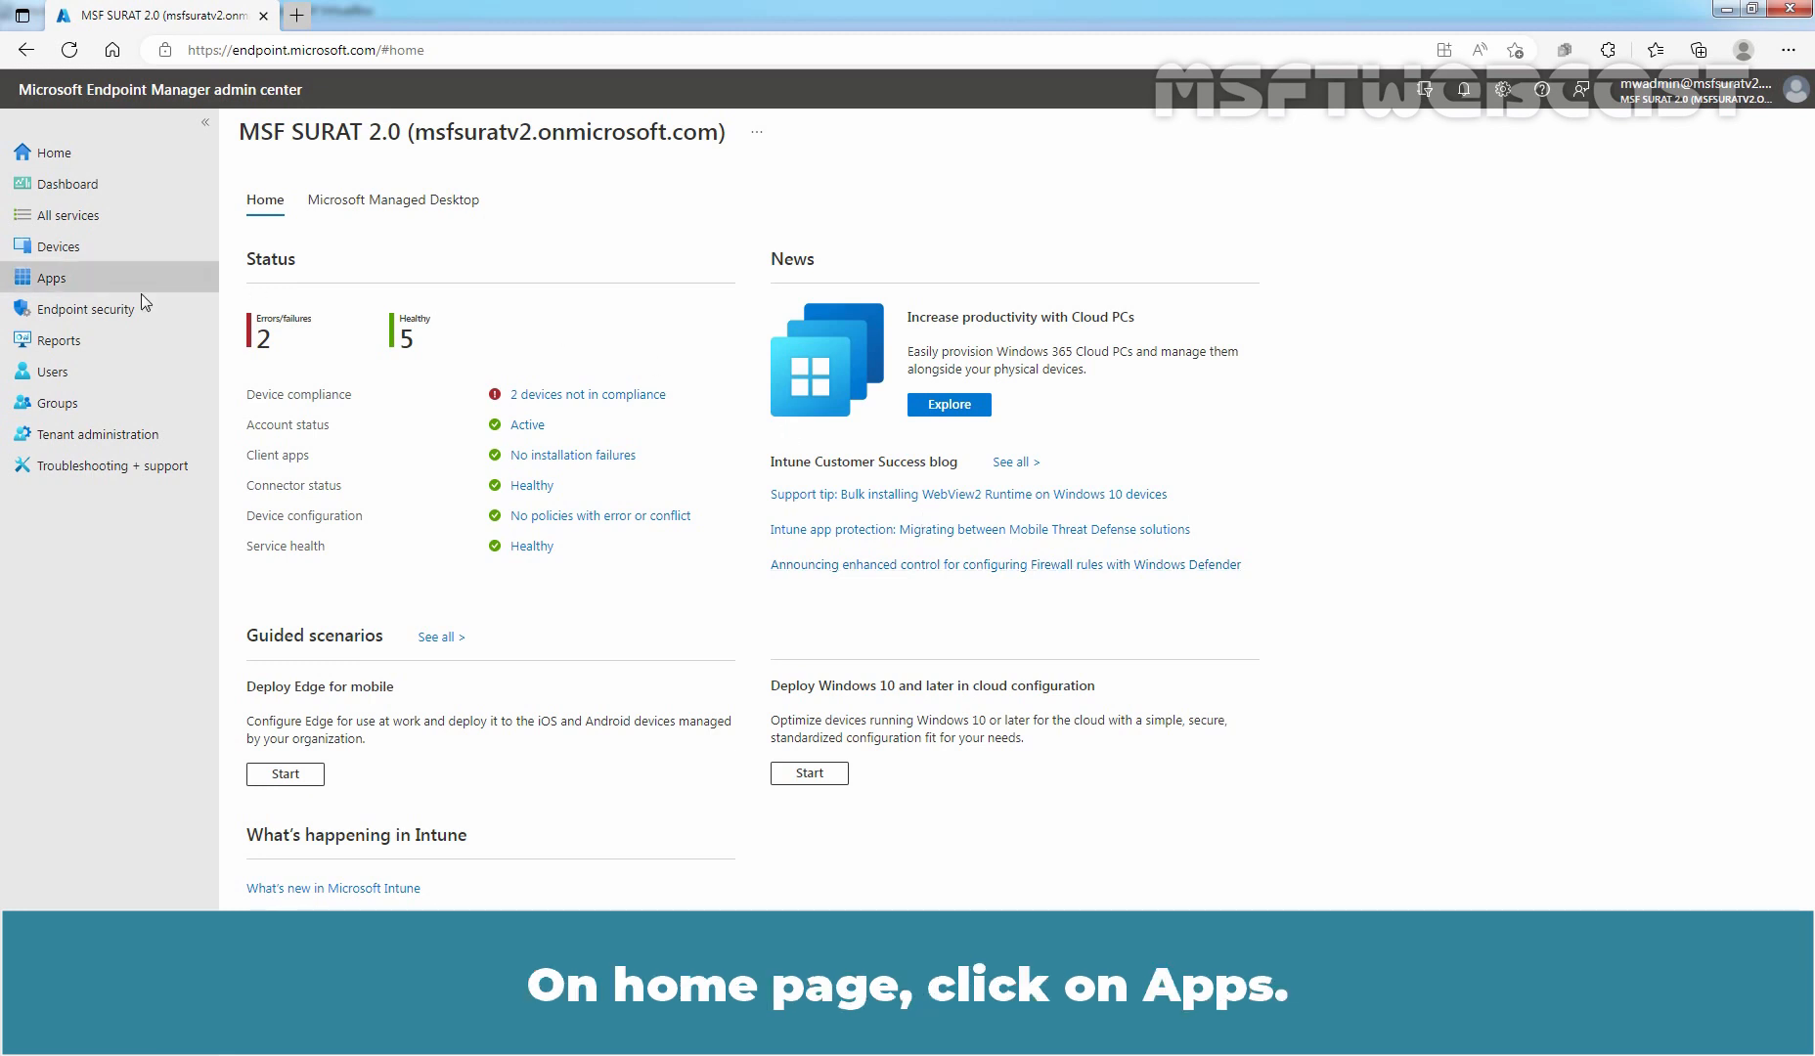
Start a new Windows app under Apps > Windows with Web link chosen as the app type
left_click(51, 277)
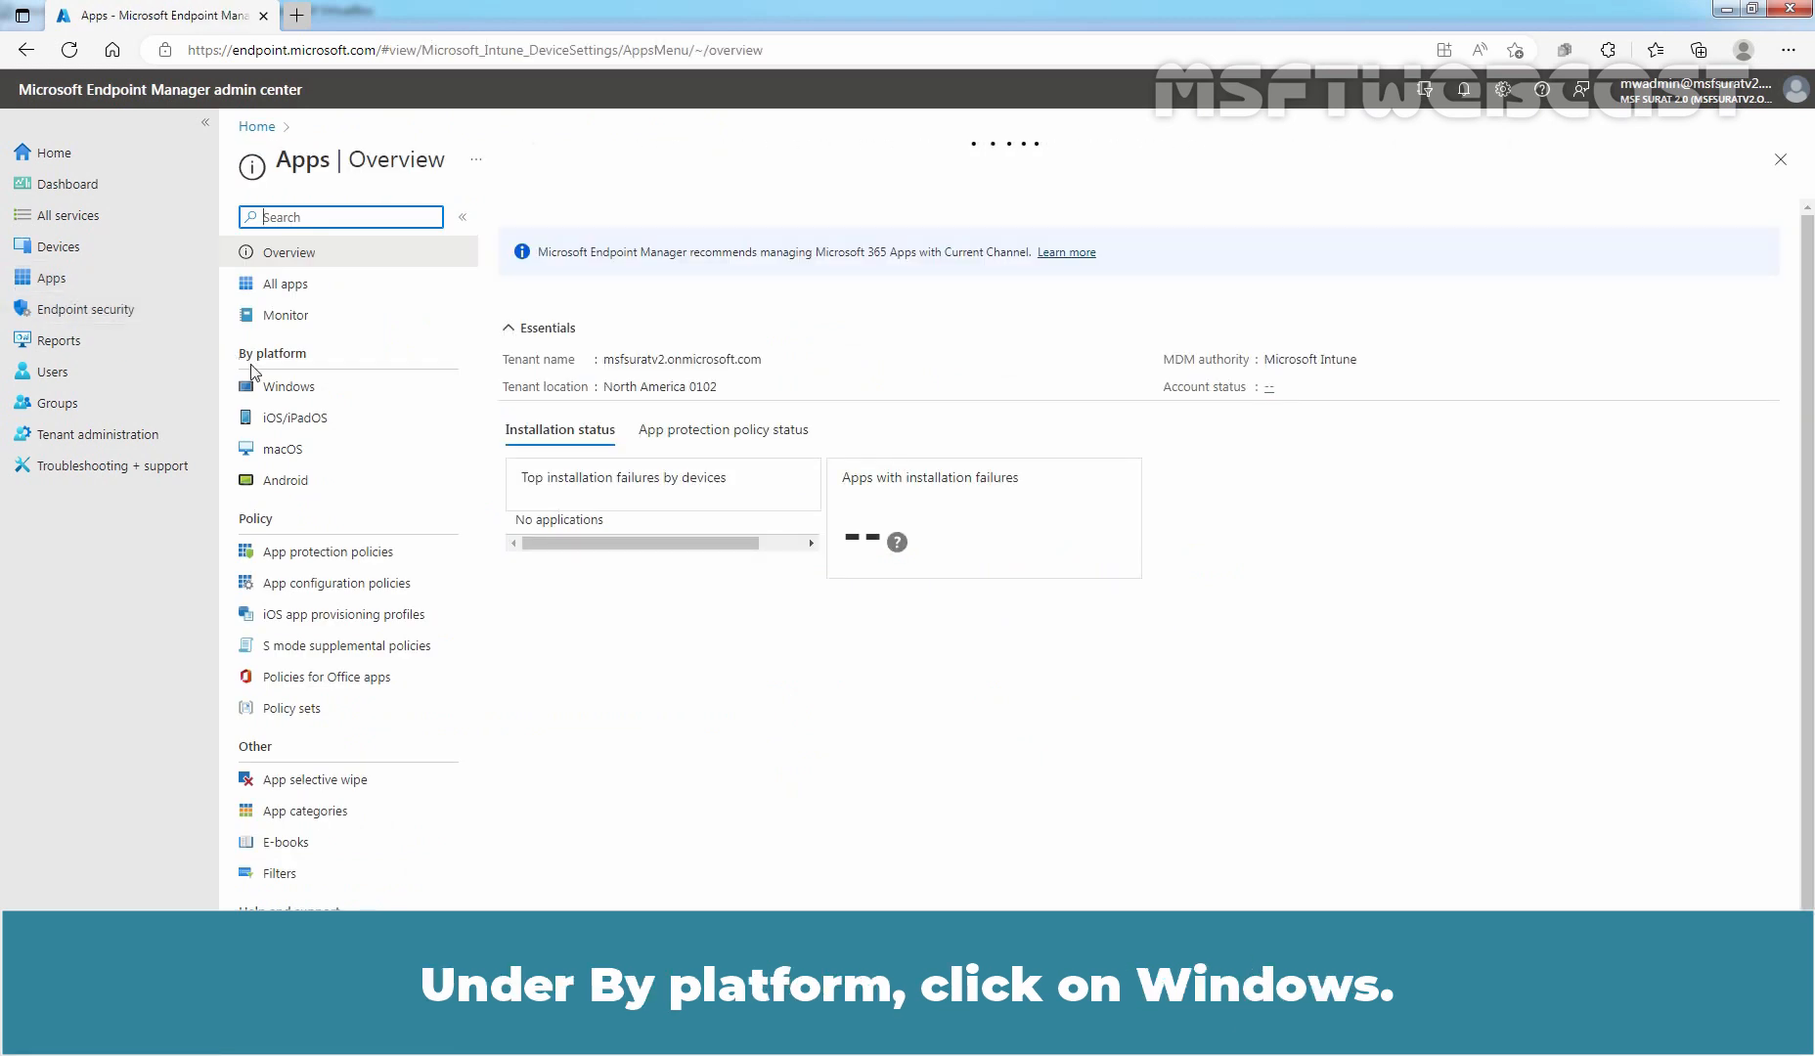
left_click(290, 386)
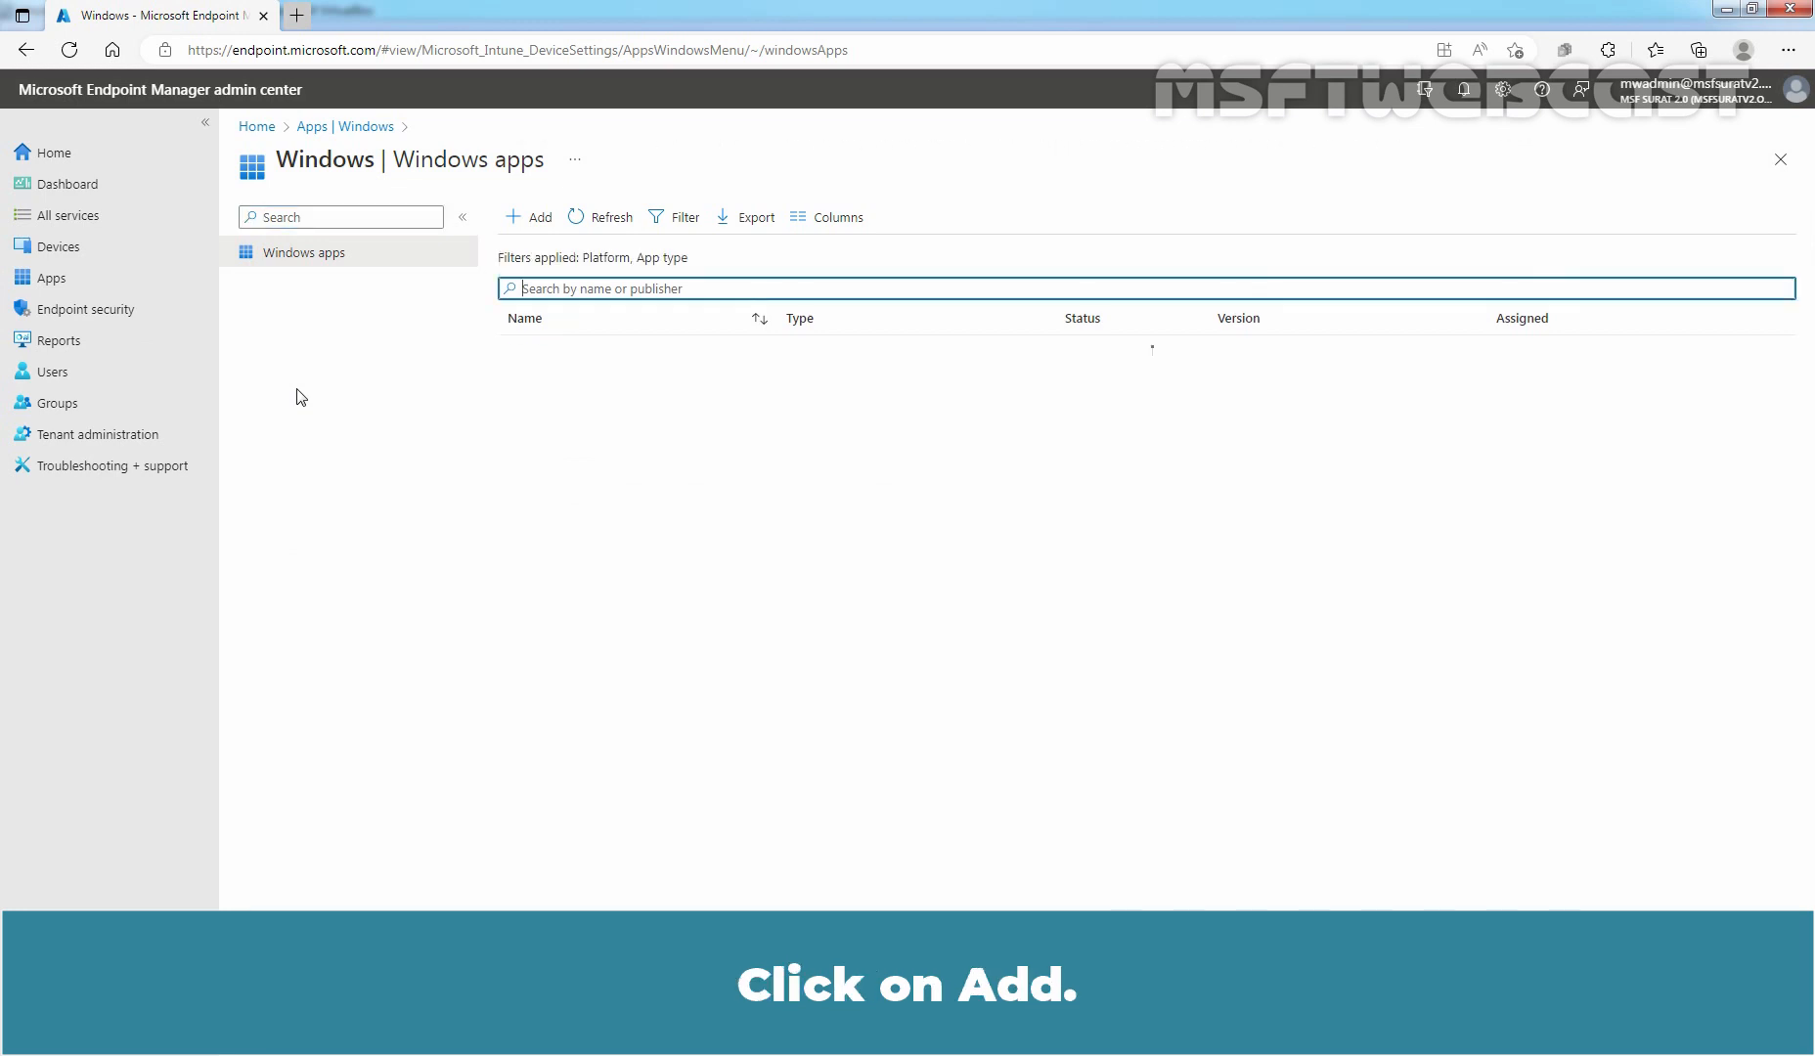
left_click(528, 217)
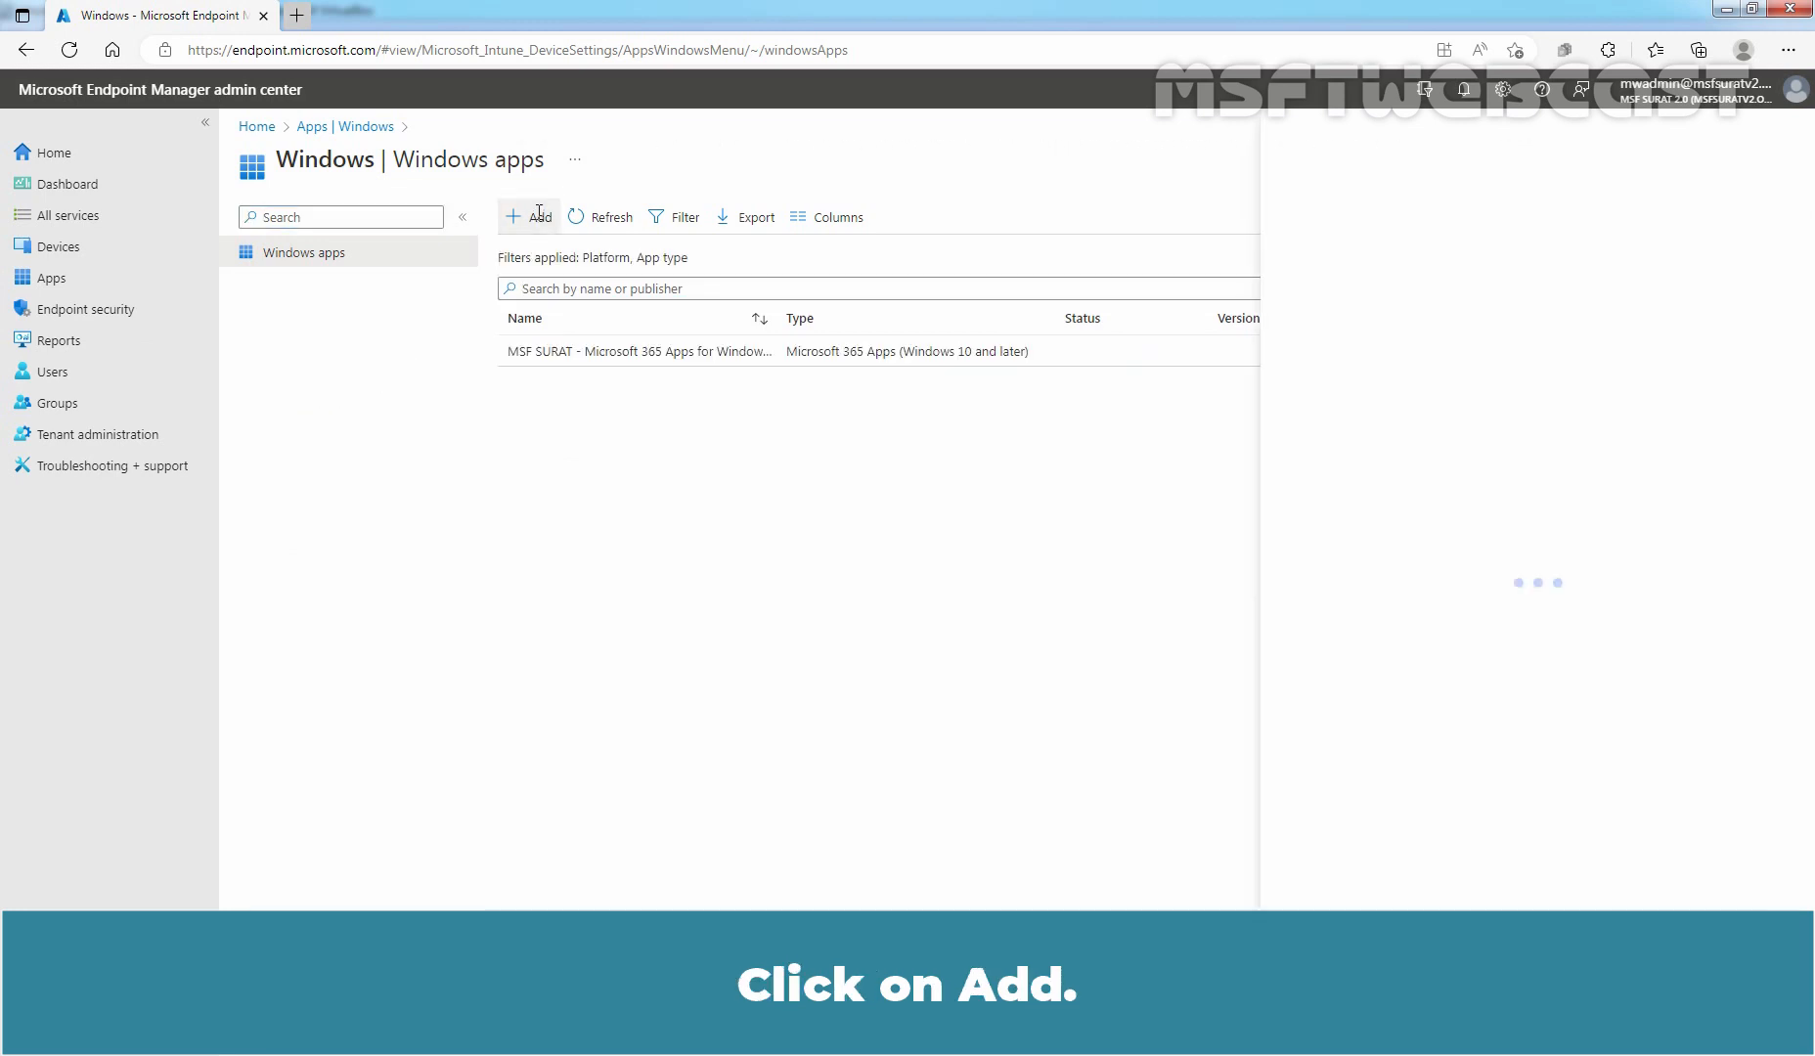
left_click(528, 217)
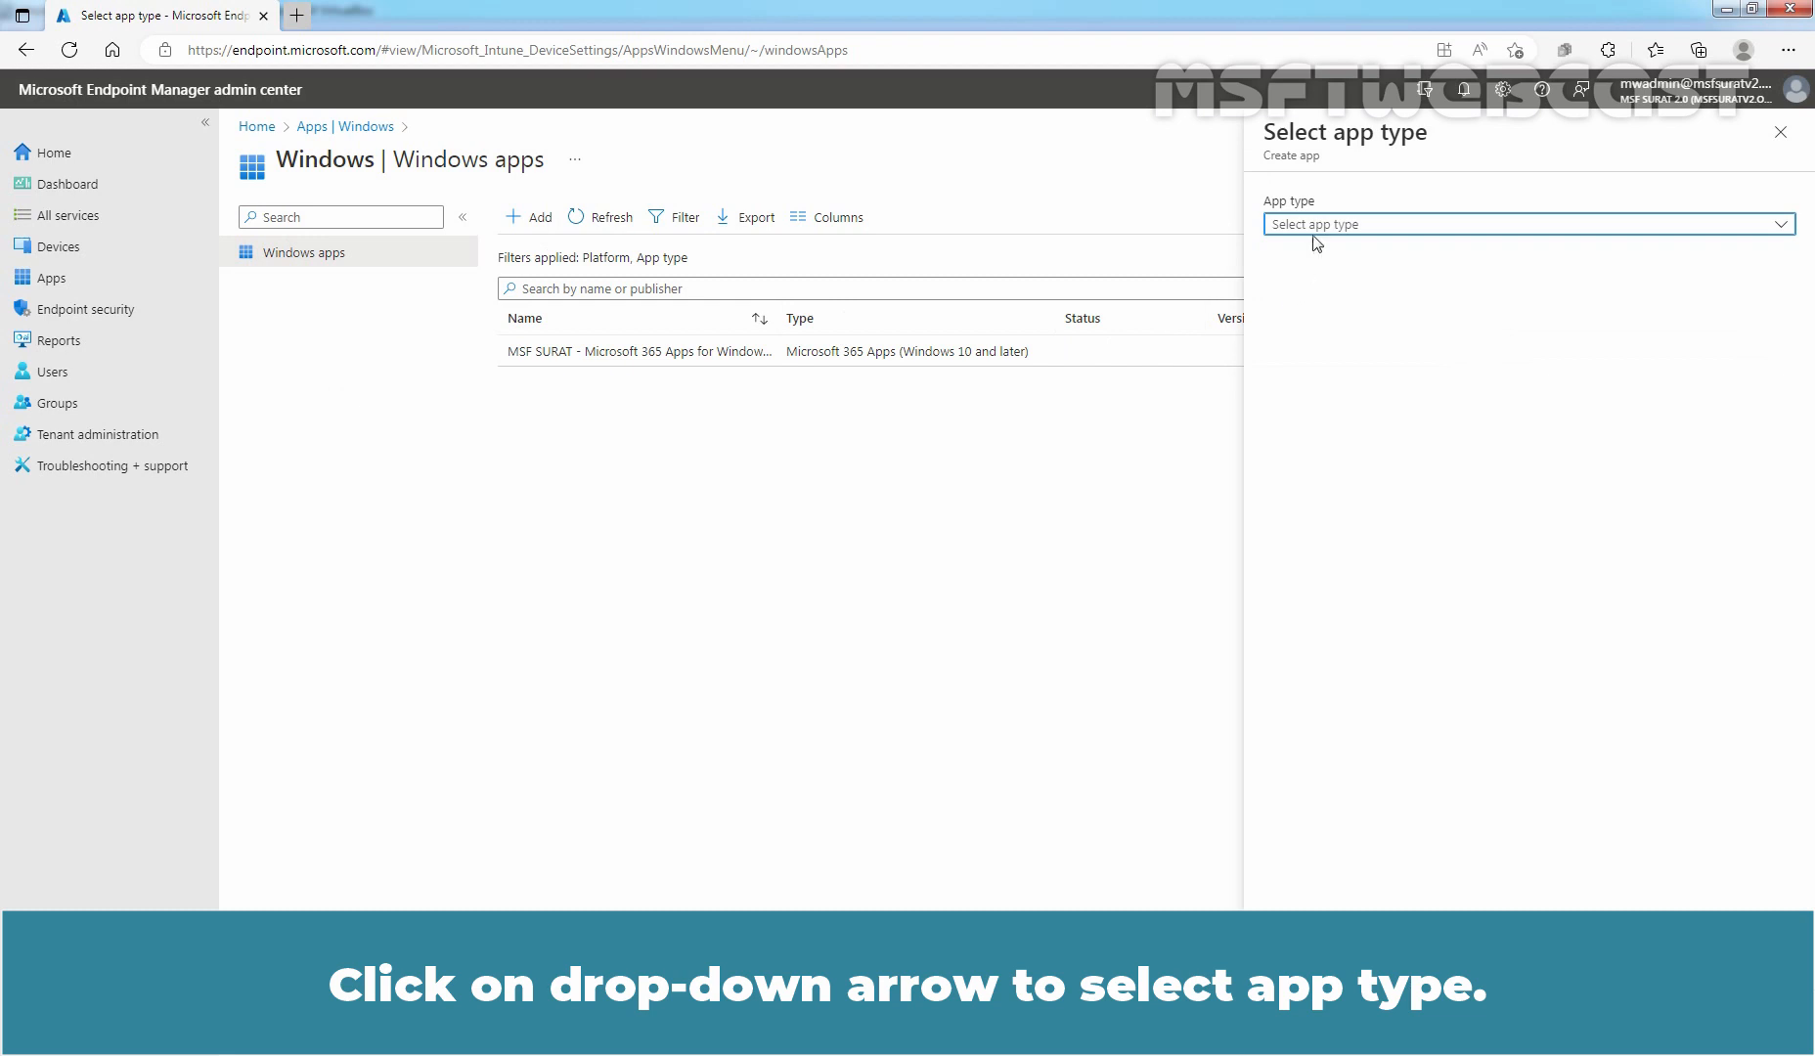
left_click(1526, 225)
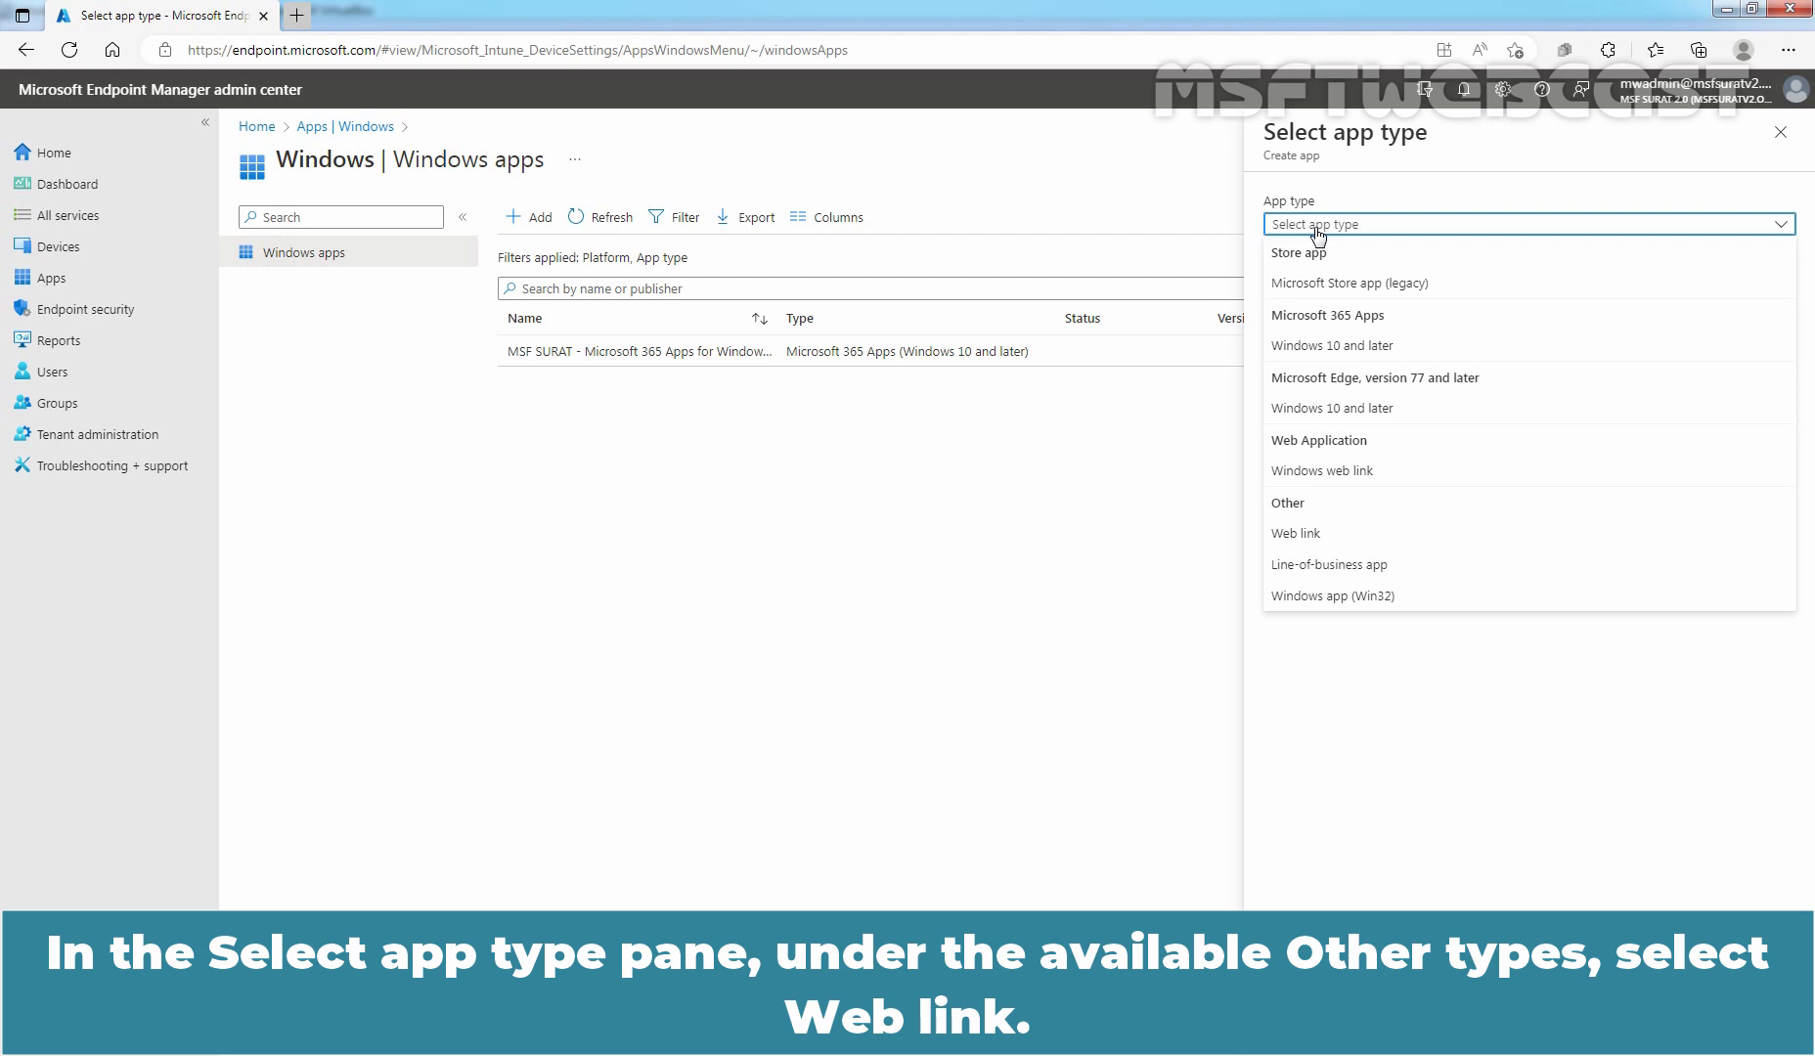
left_click(1295, 534)
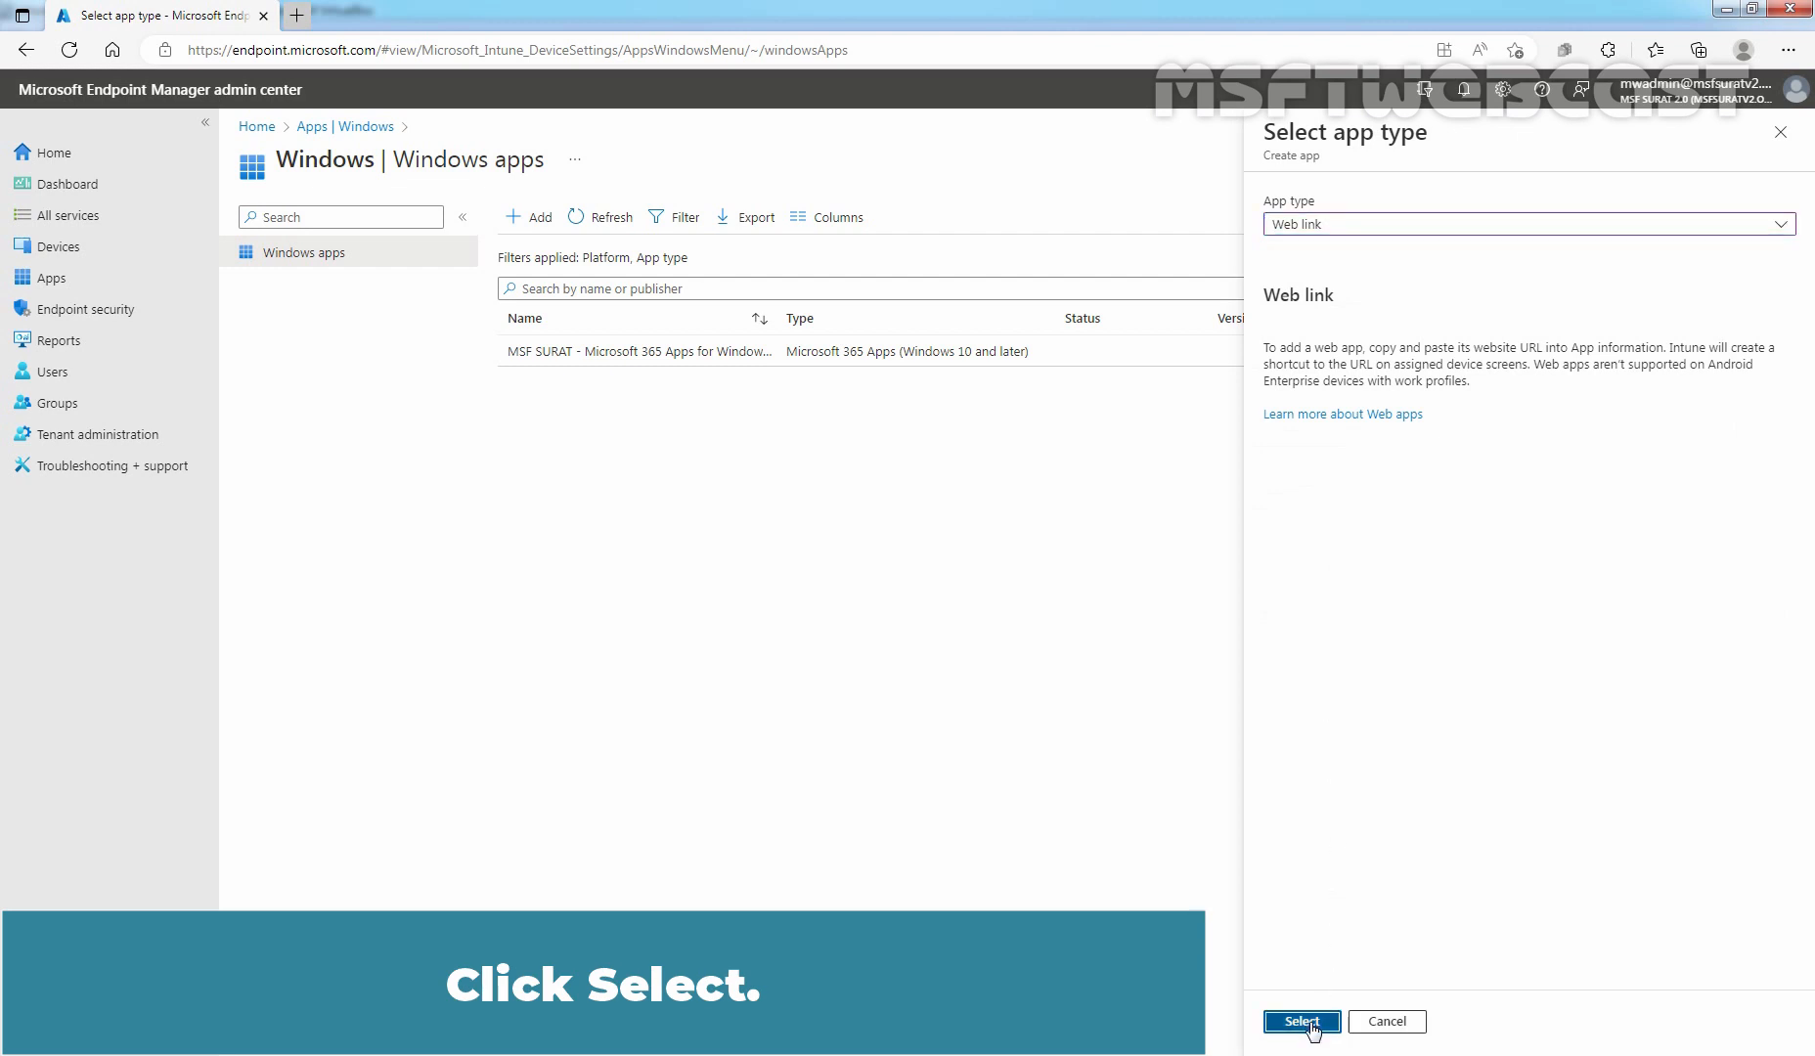
Name the app 'MSFT WEBCAST Blogs' with description 'Click on this web link to visit MSFT WEBCAST Blogs.' and publisher MSFT WEBCAST
left_click(1301, 1021)
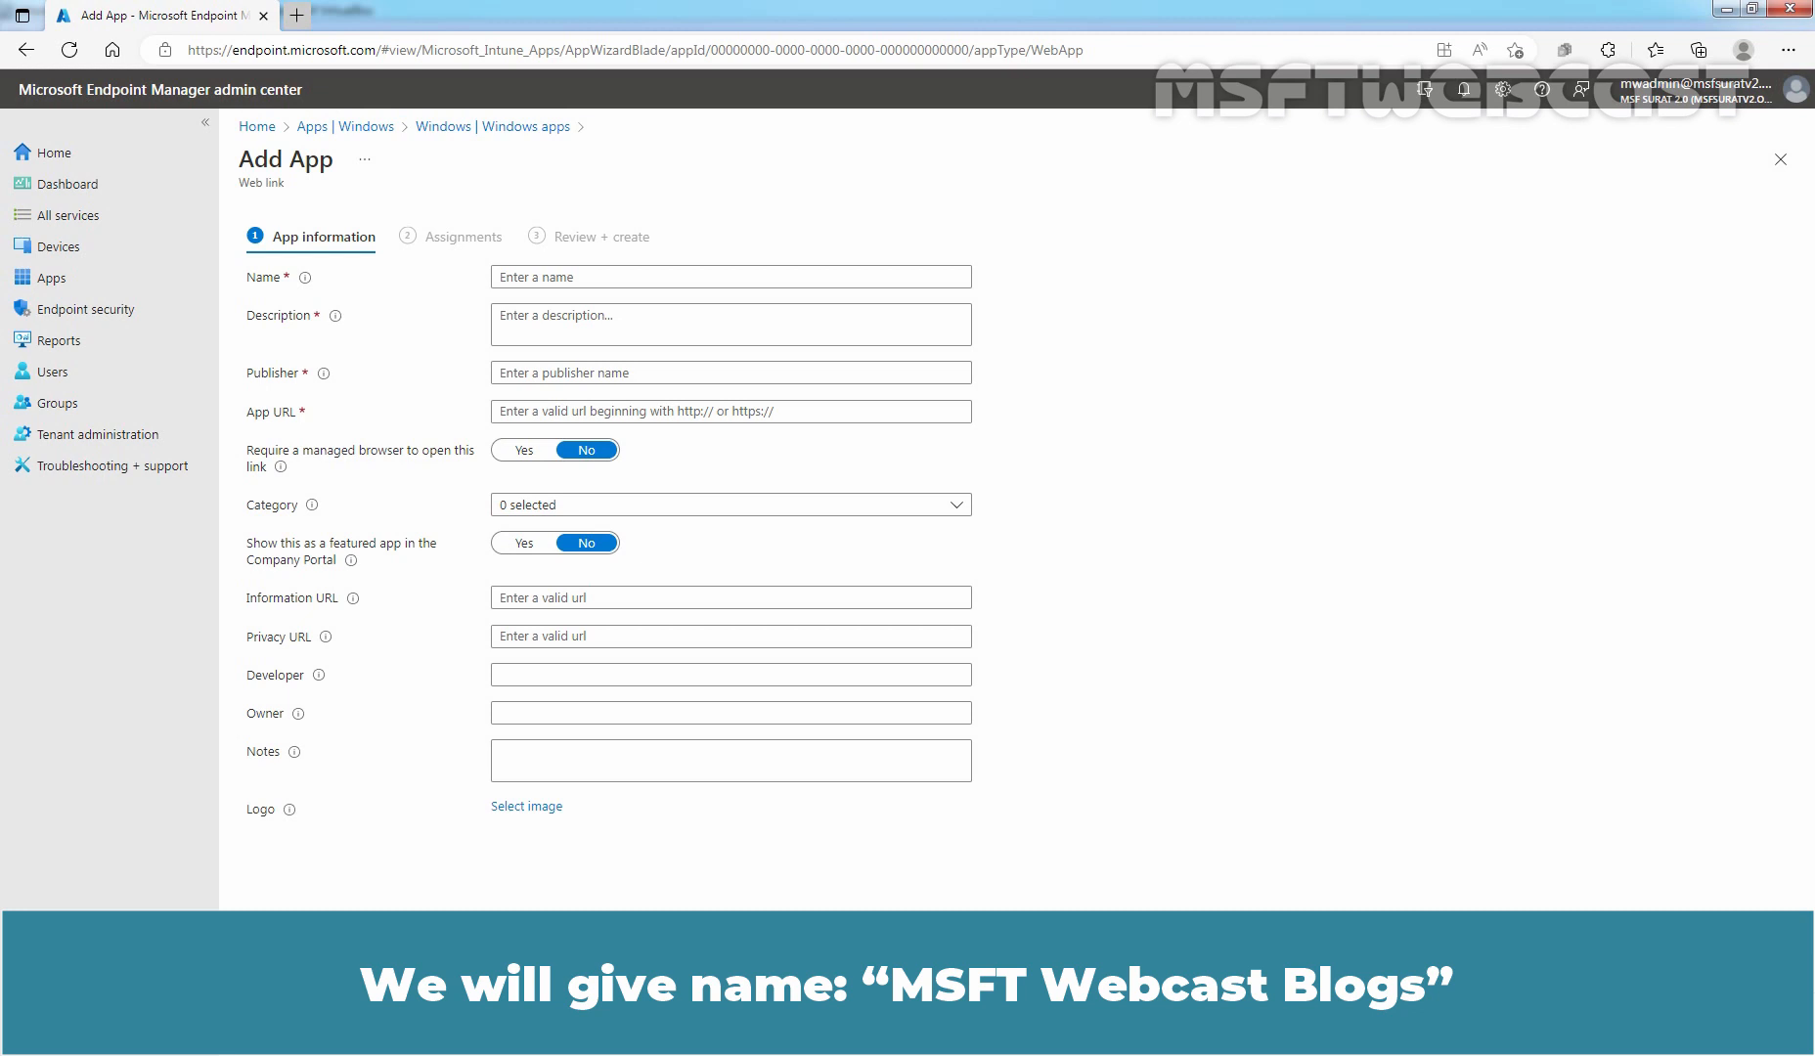
left_click(729, 278)
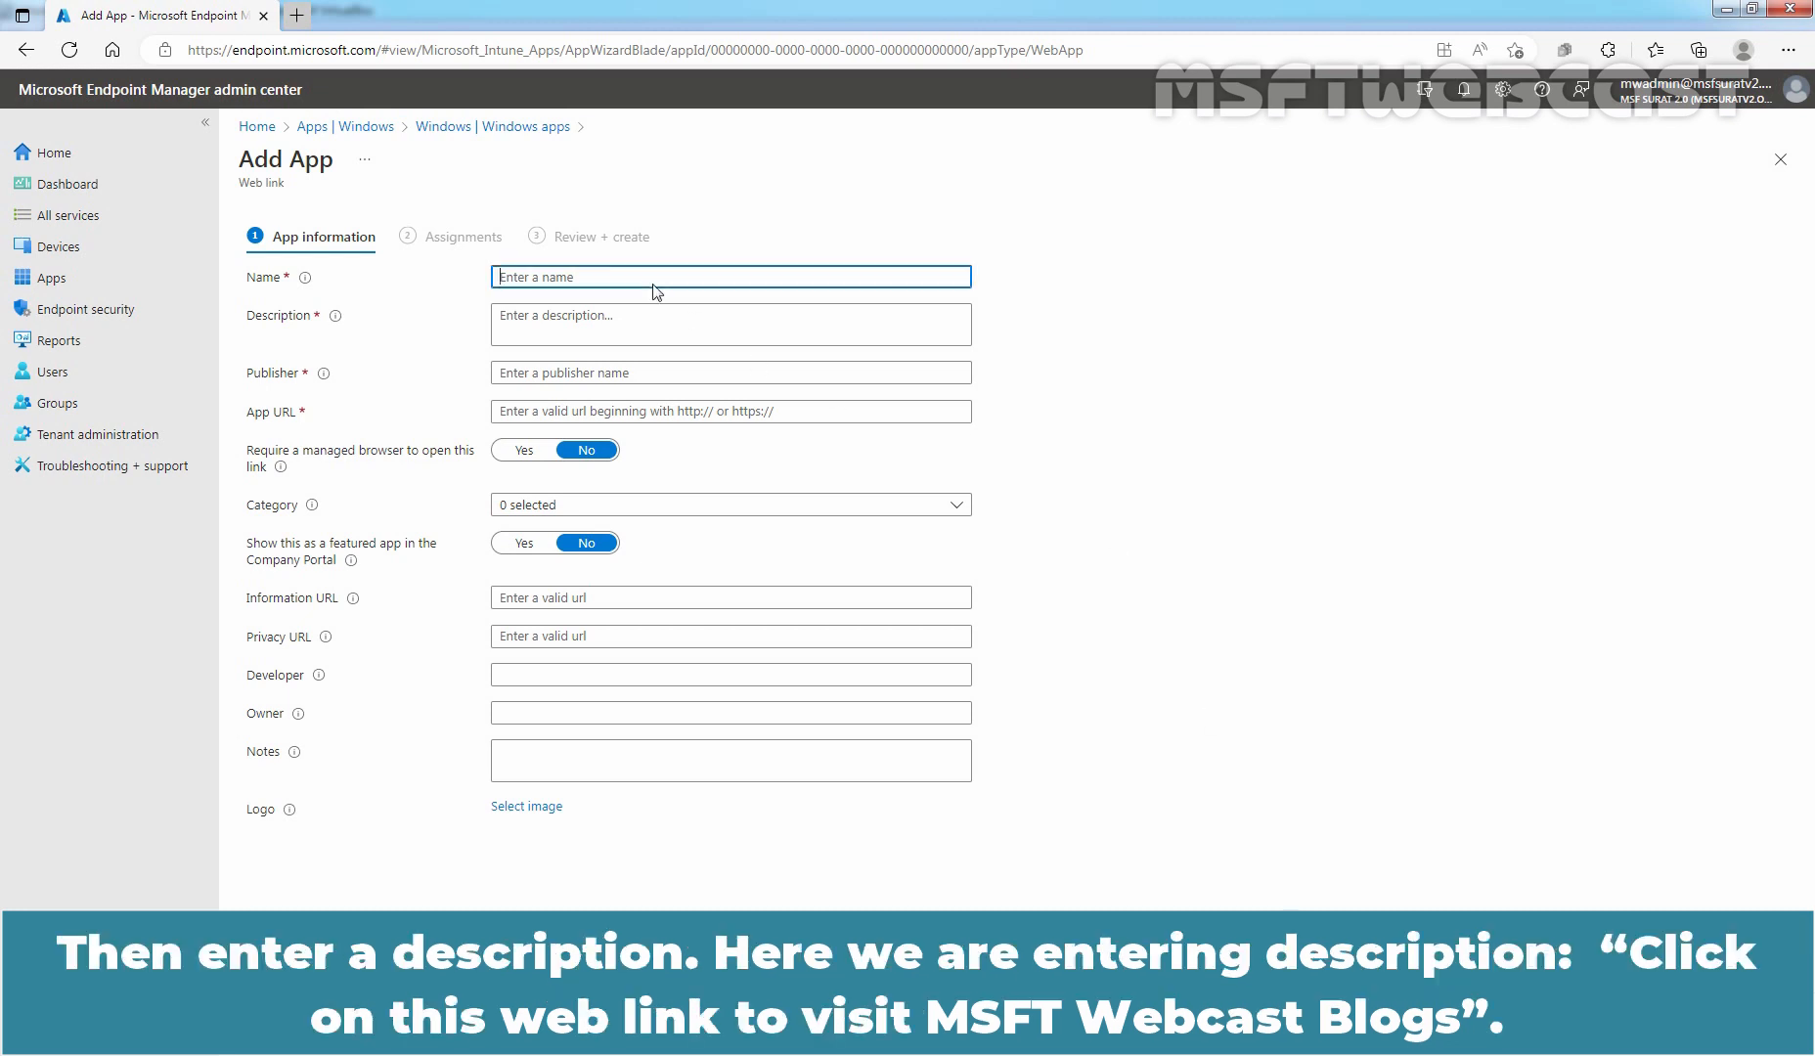
type("MSFT WEBCAST Blogs")
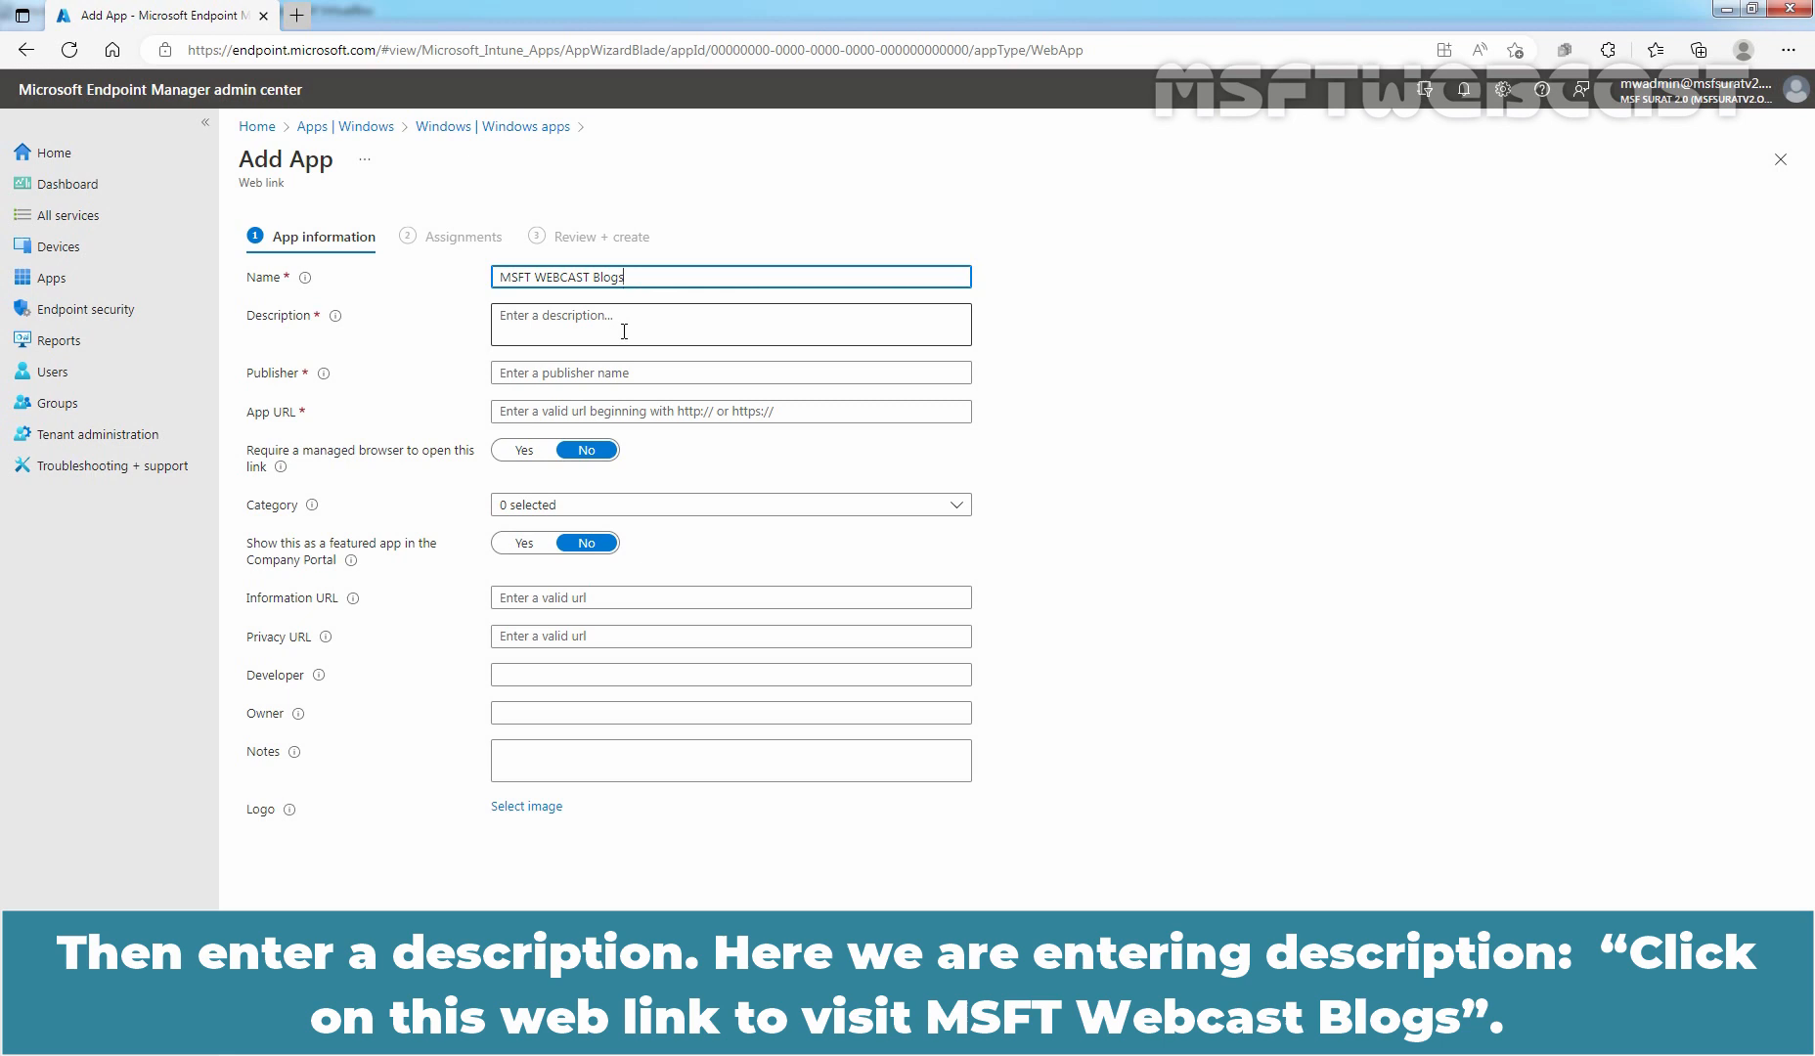
type("Click on this web link to visit MSFT WEBCAST Blogs.")
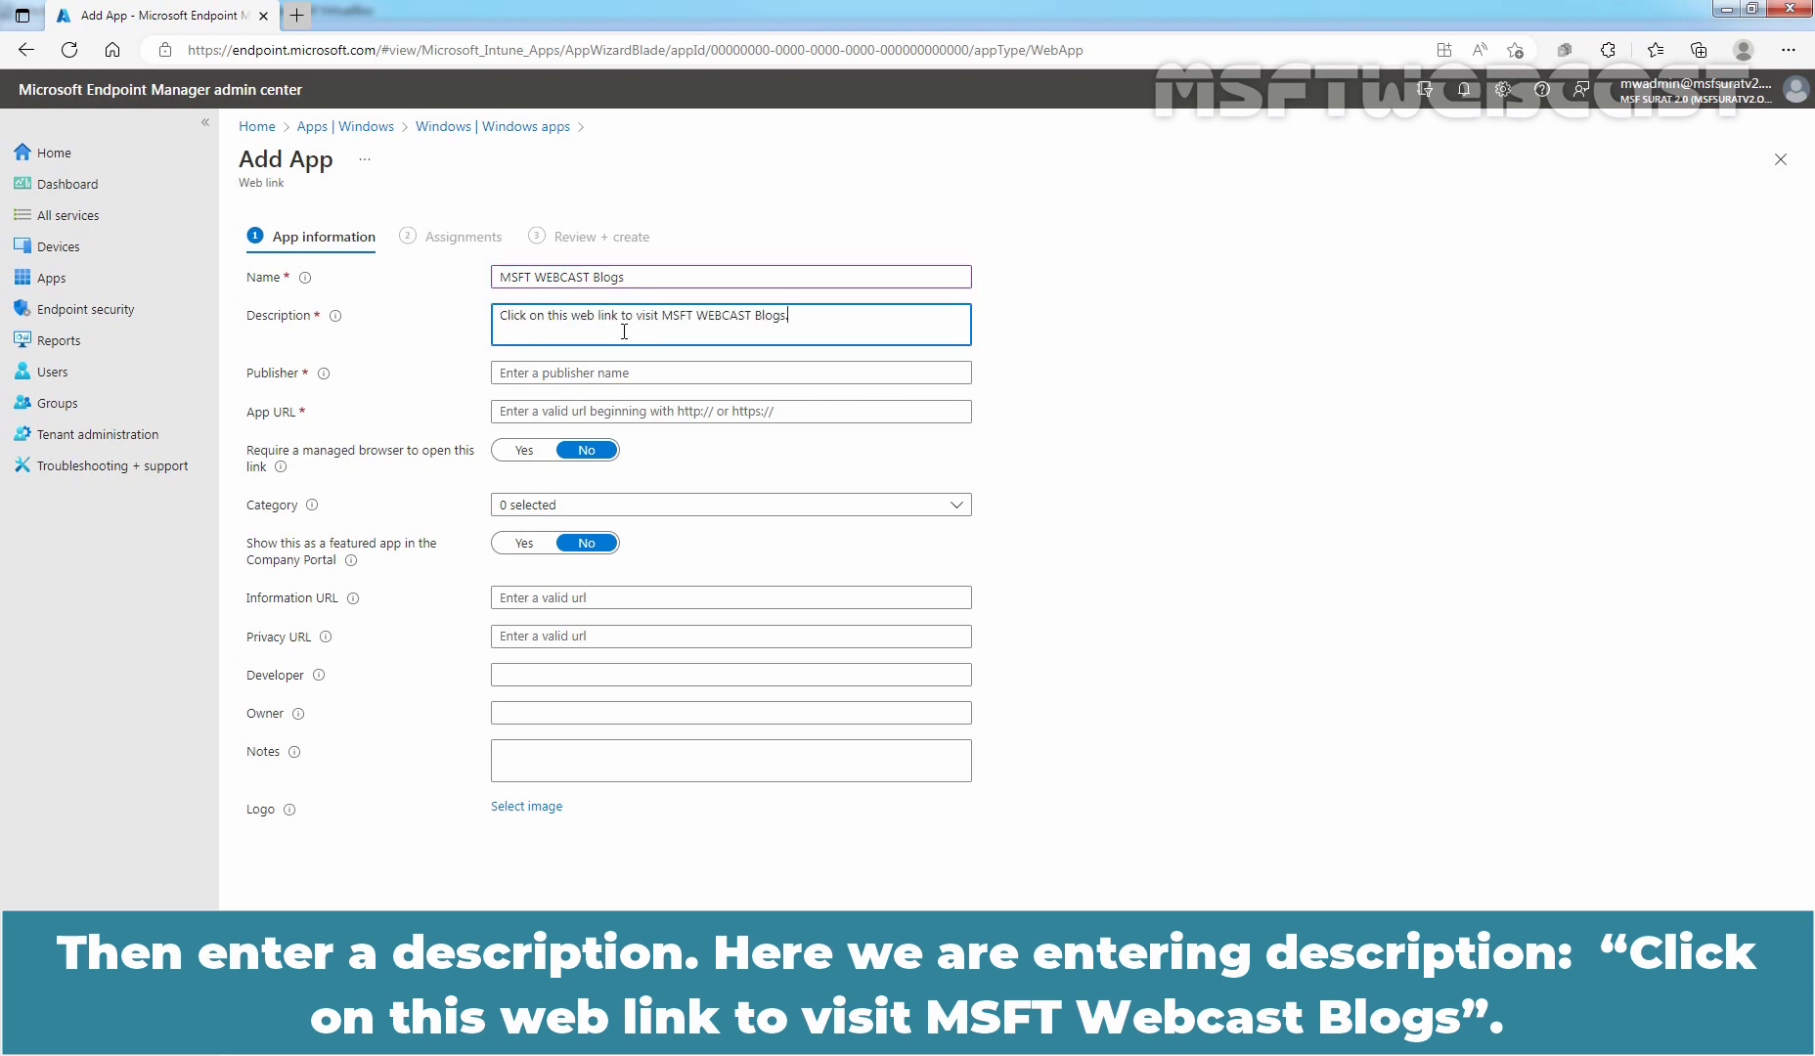
type(".")
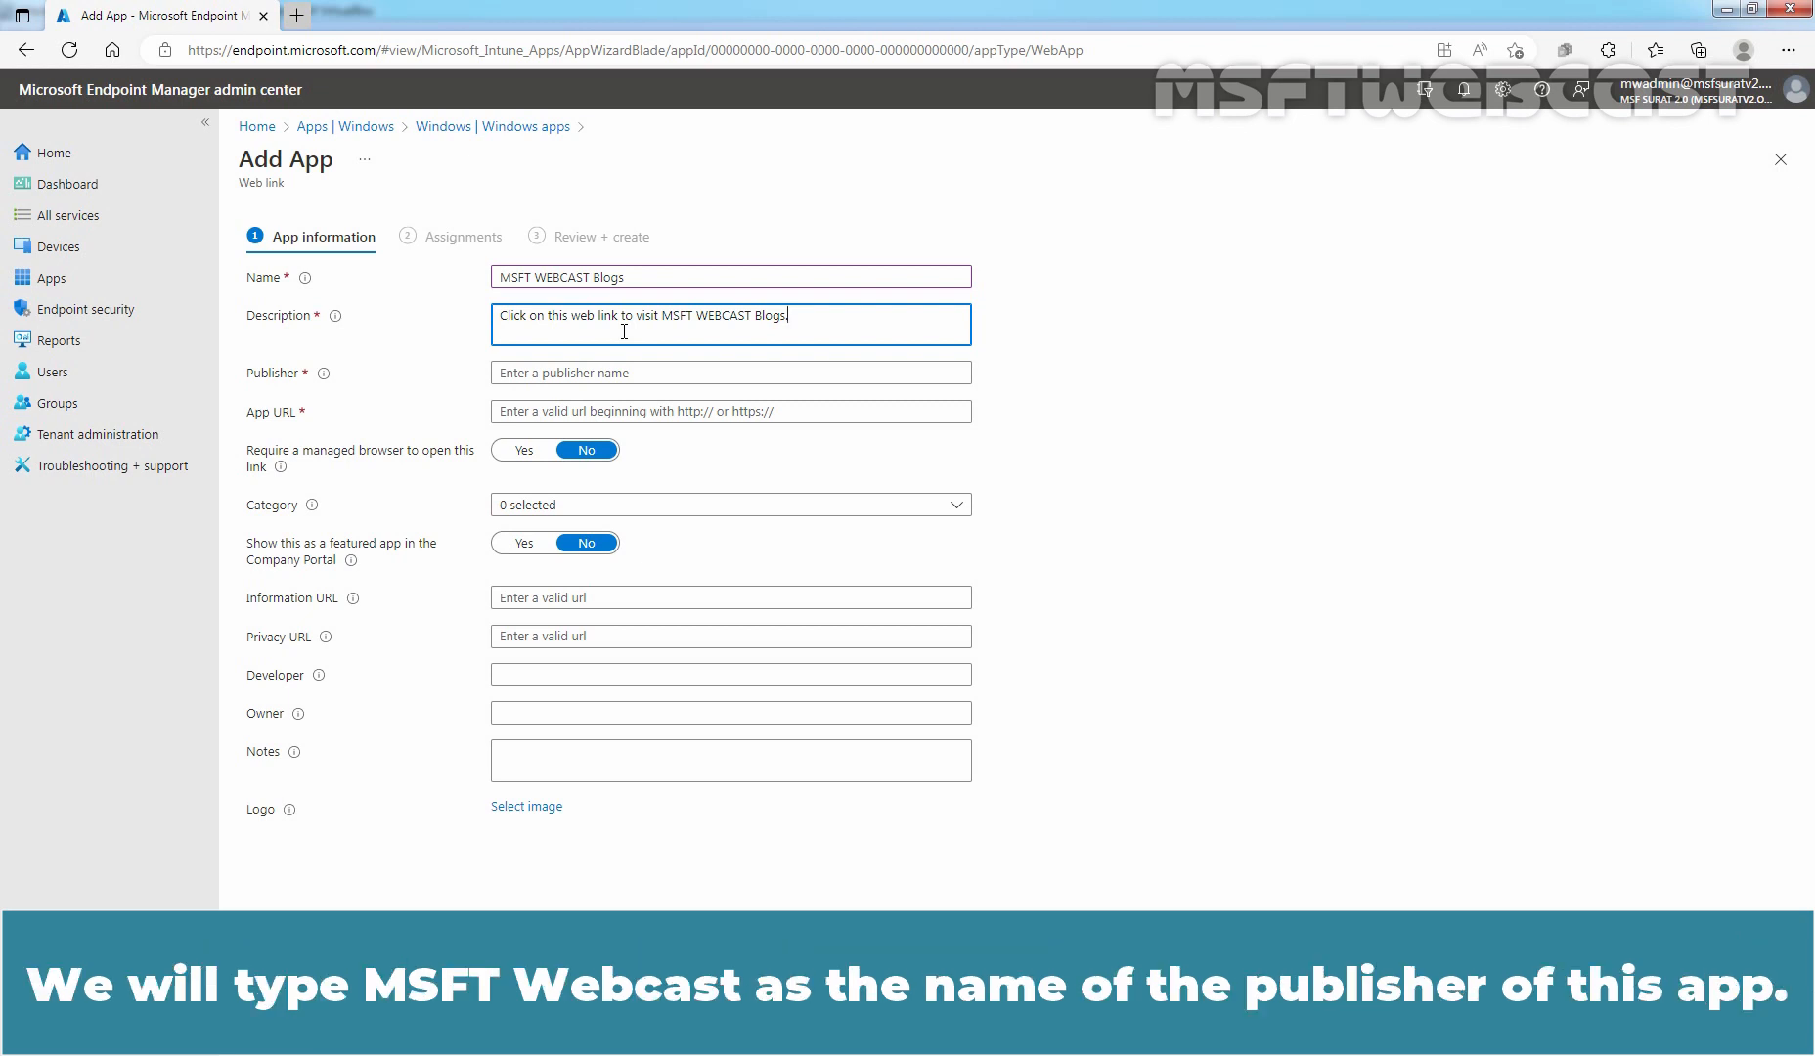
type("M")
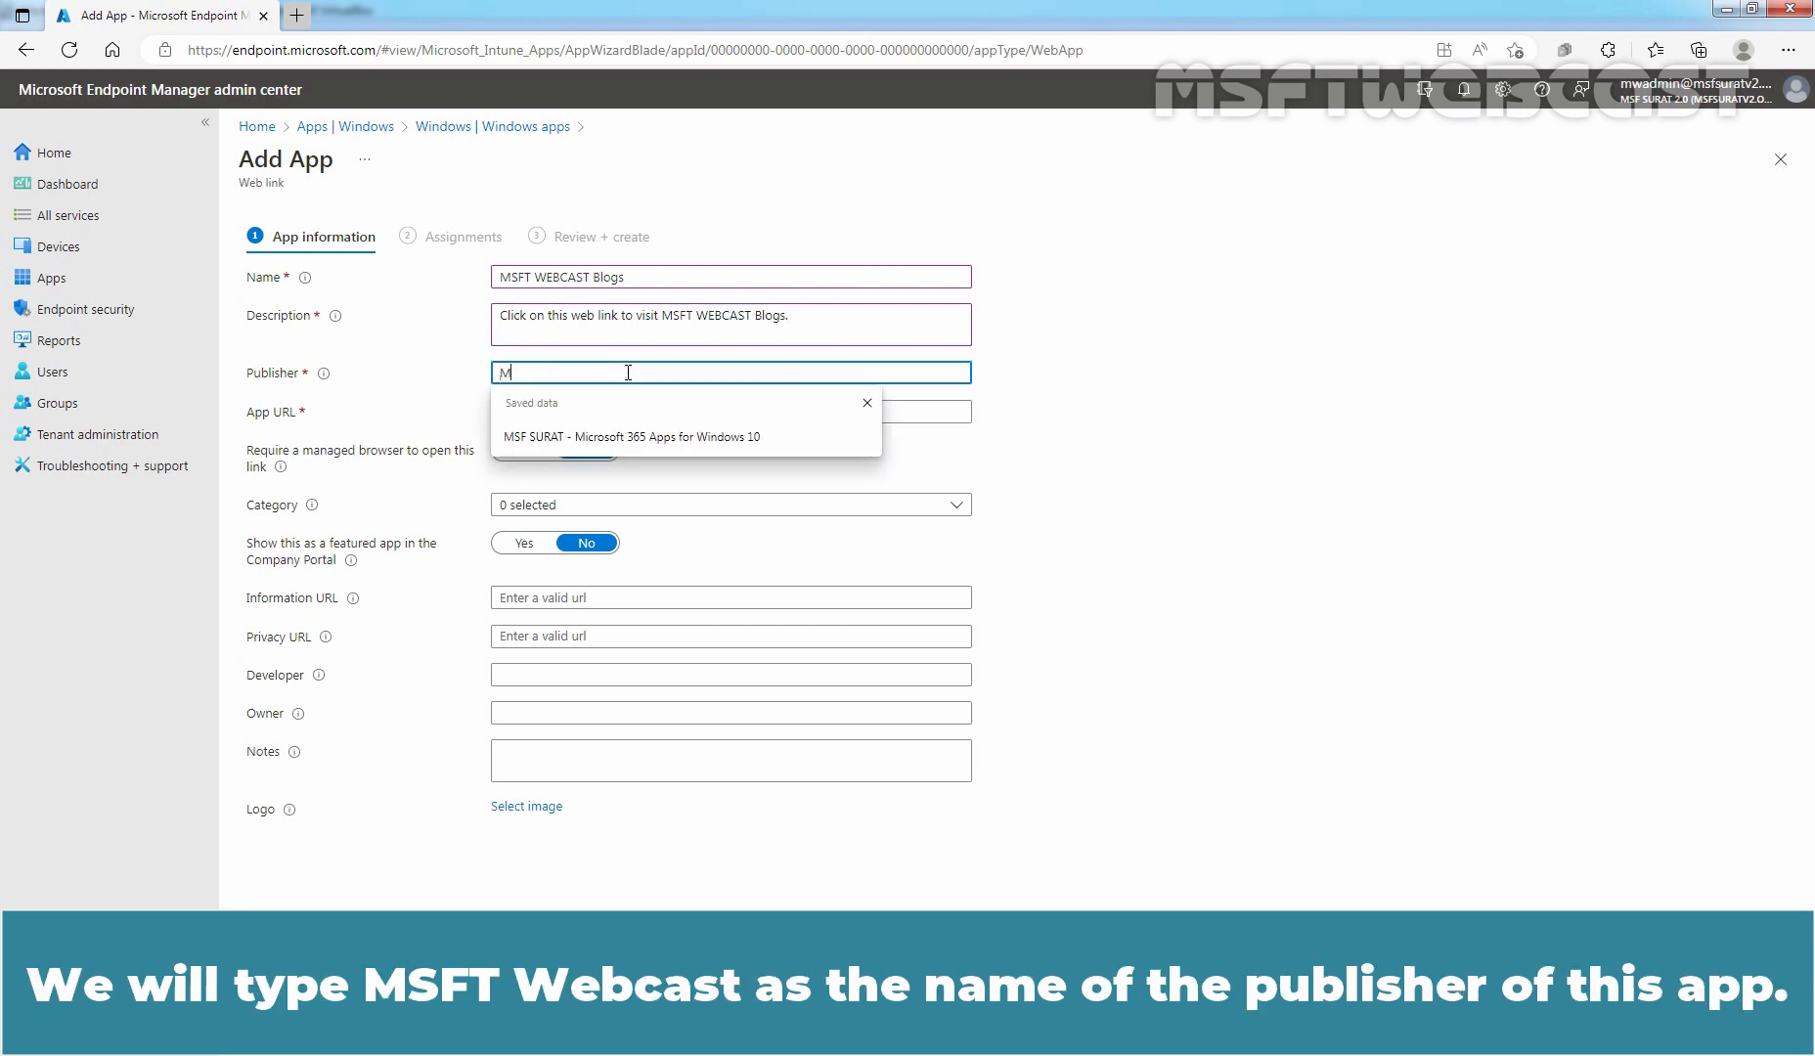
type("SFT WEBCA")
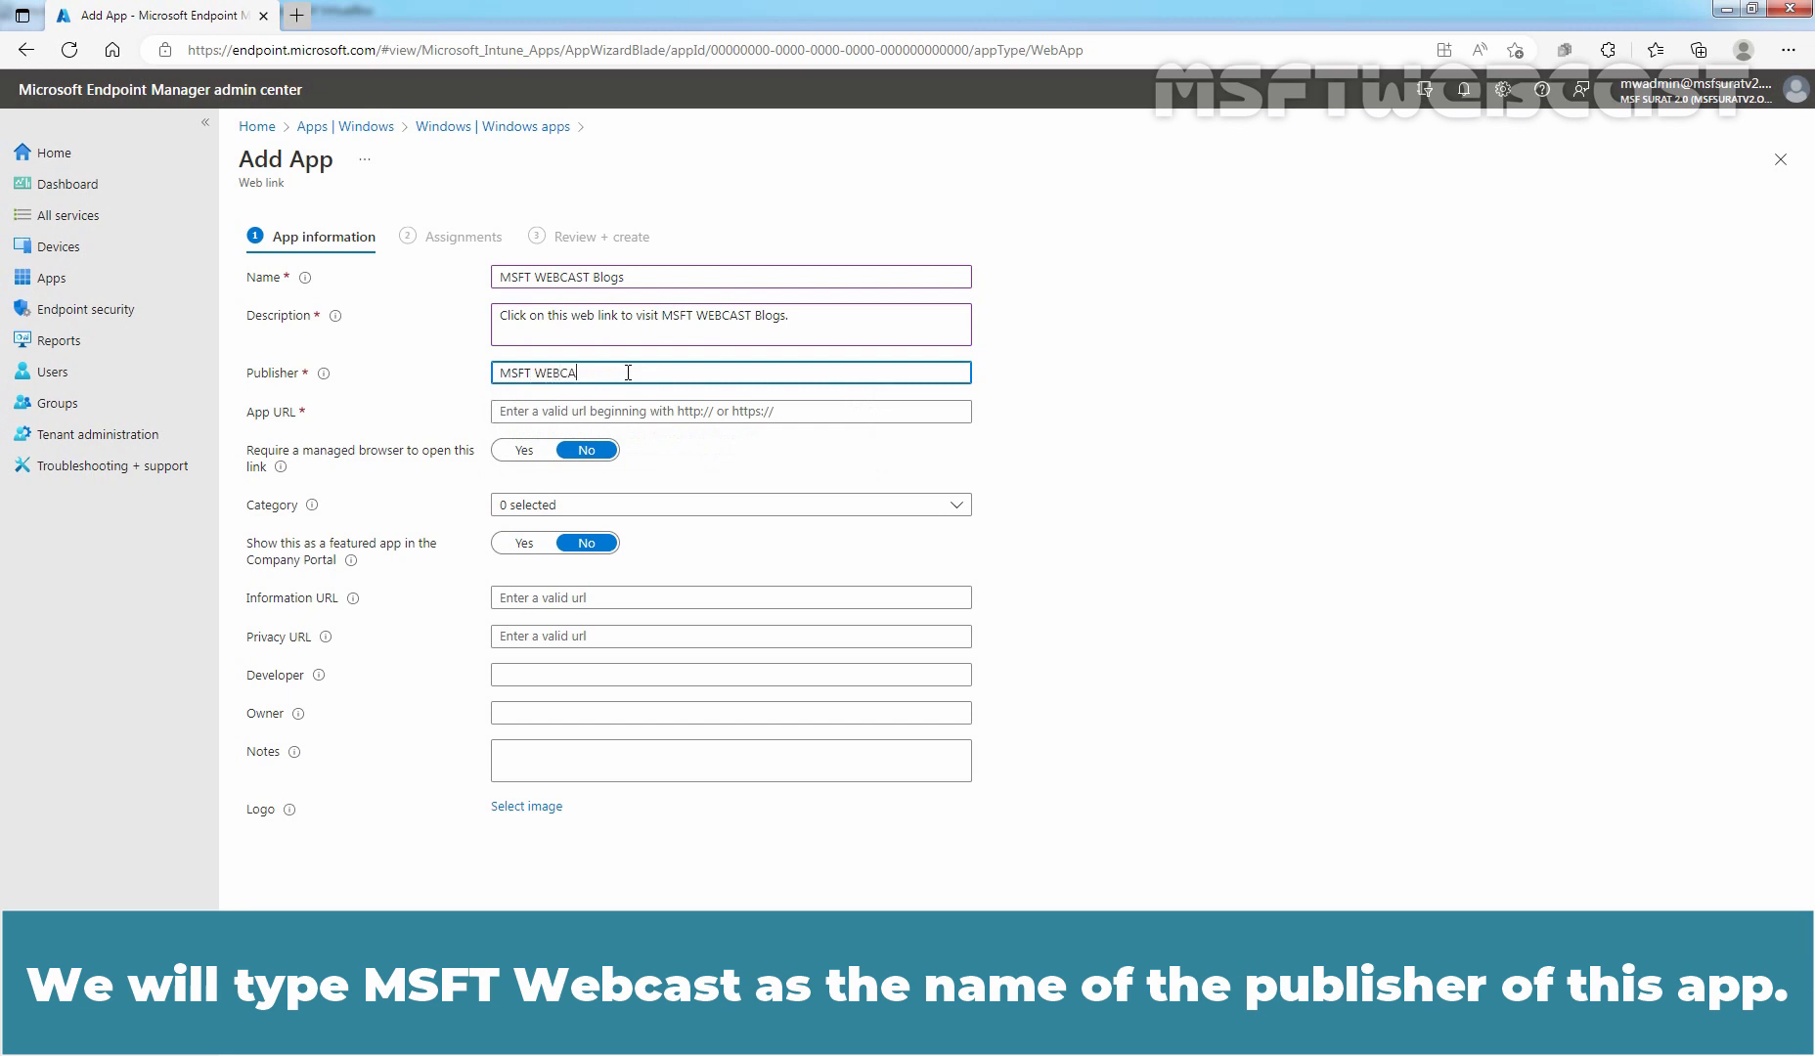
type("T")
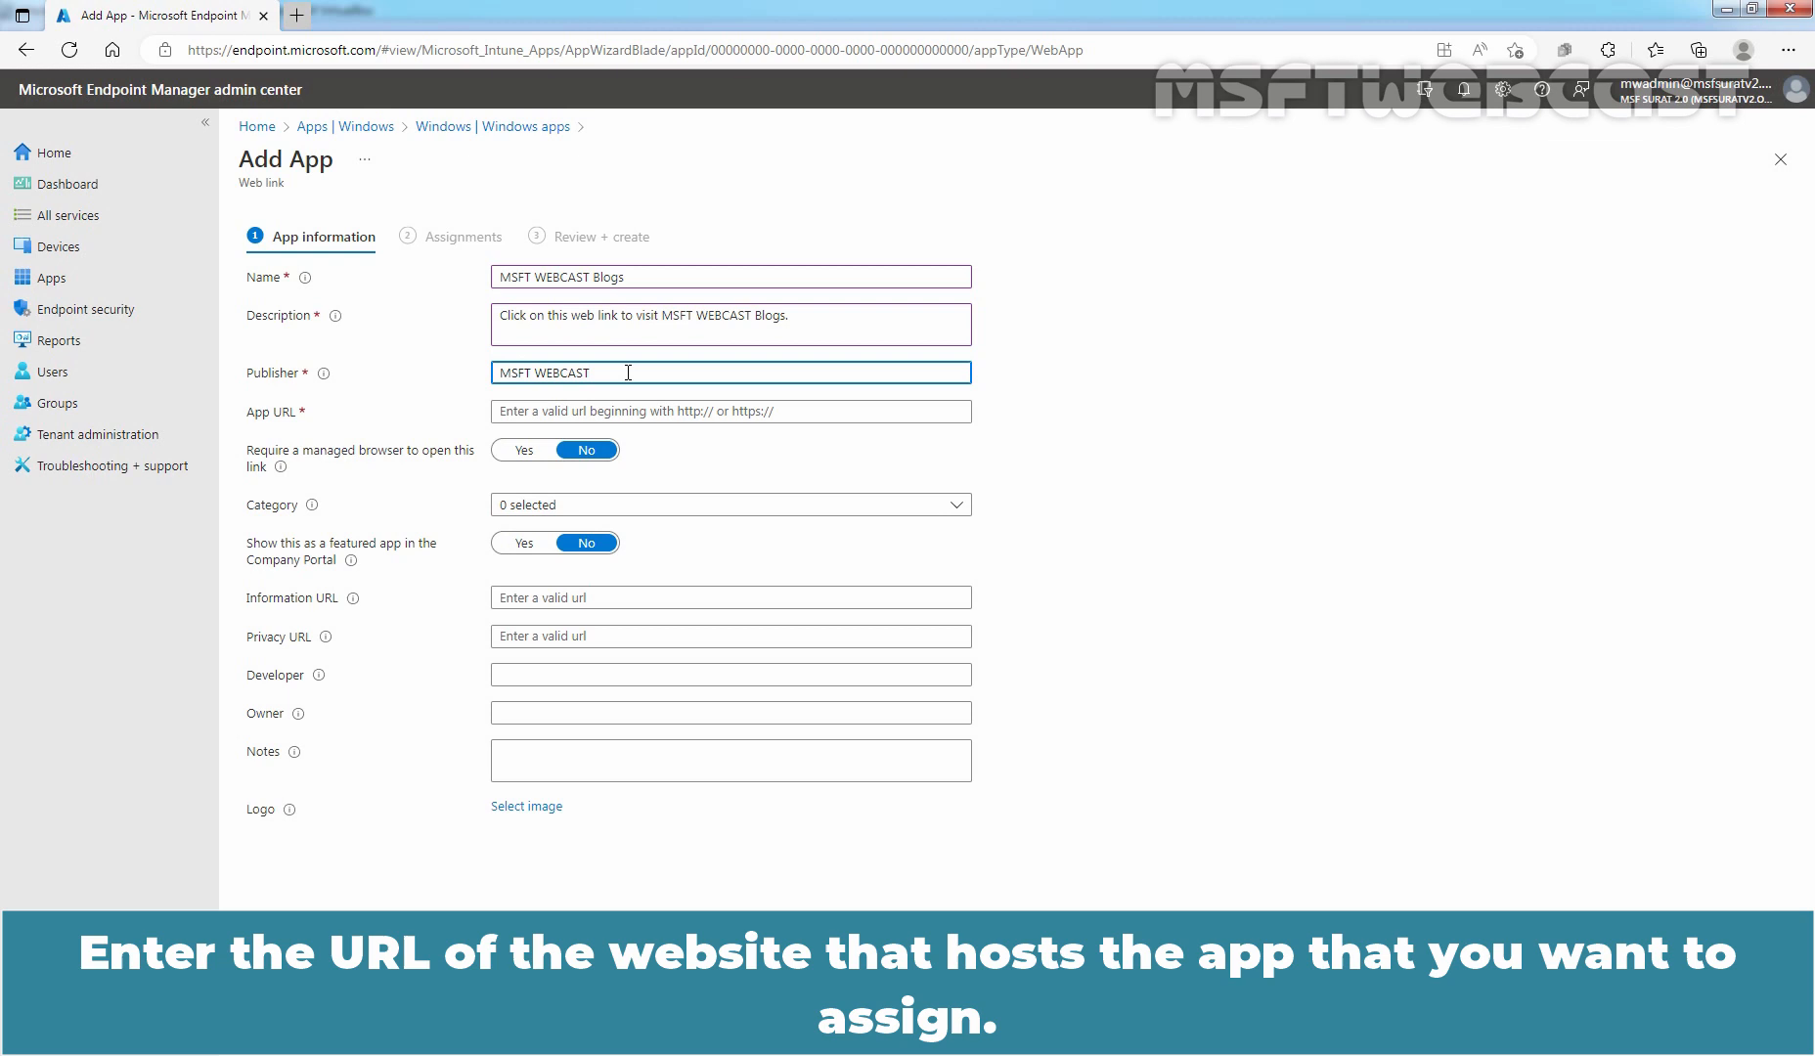
left_click(729, 411)
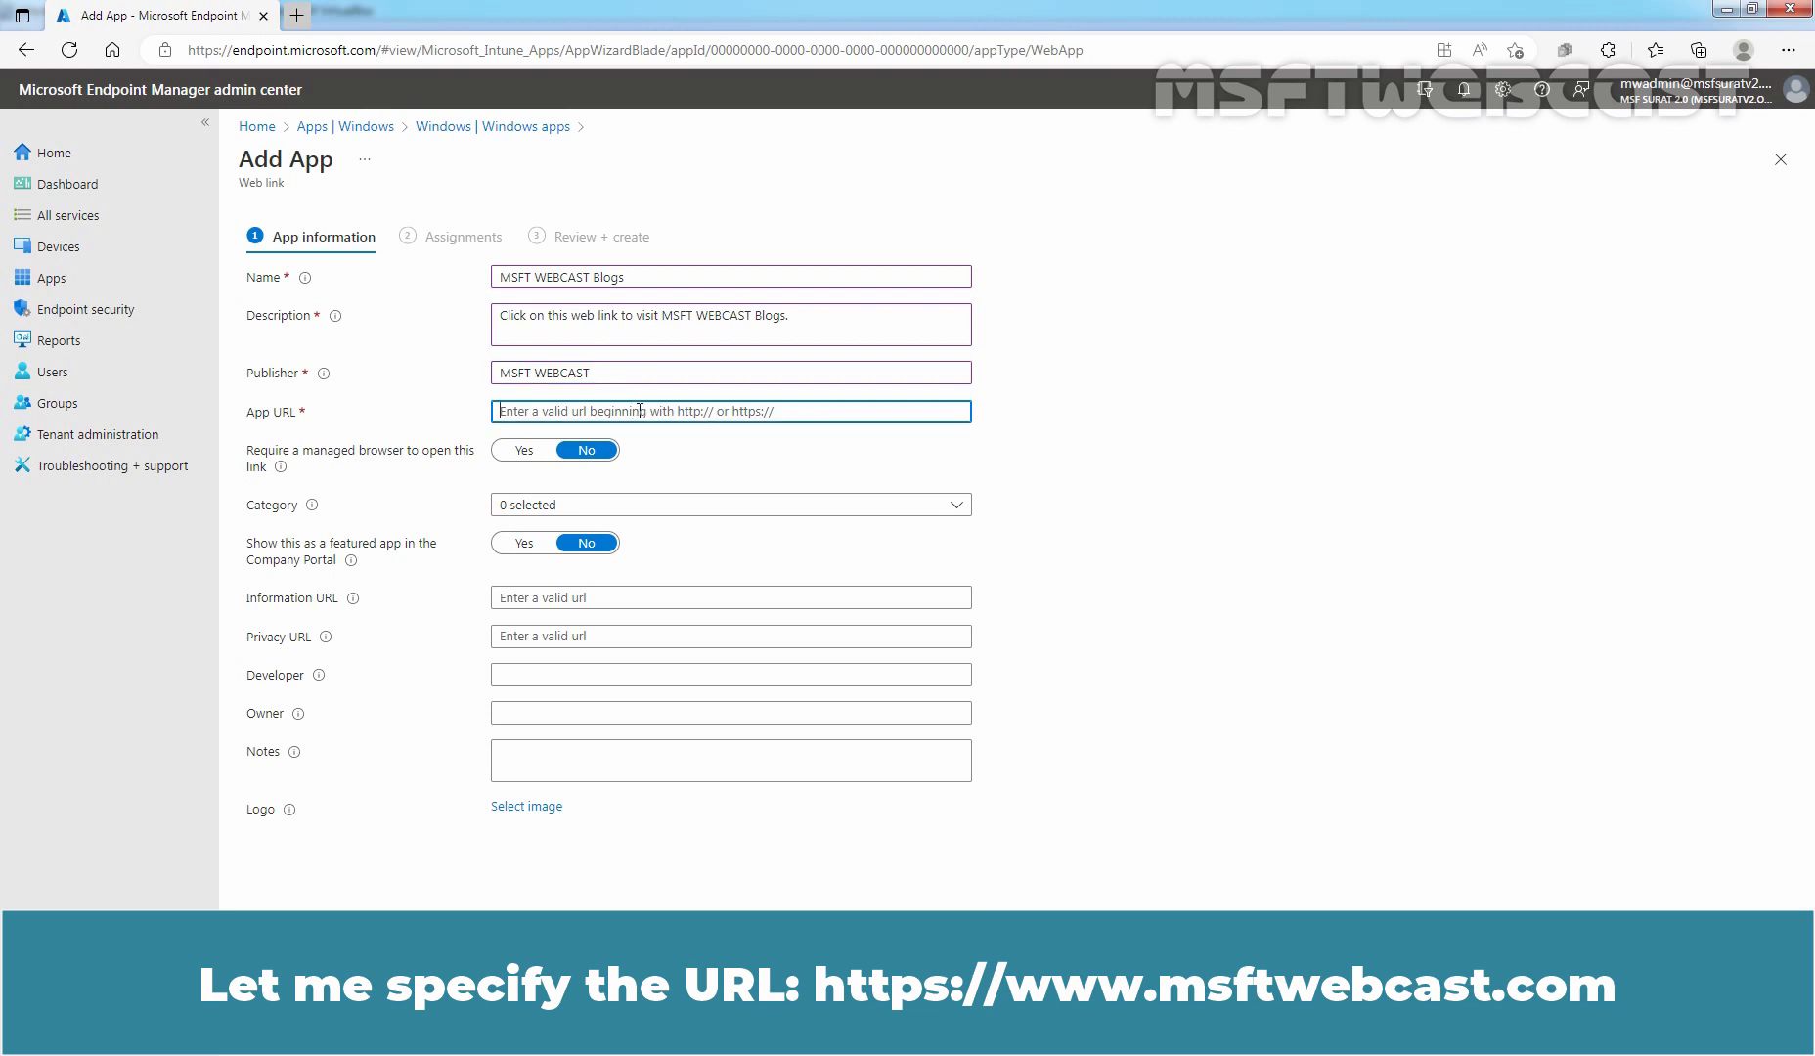
type("https://www.msftweb")
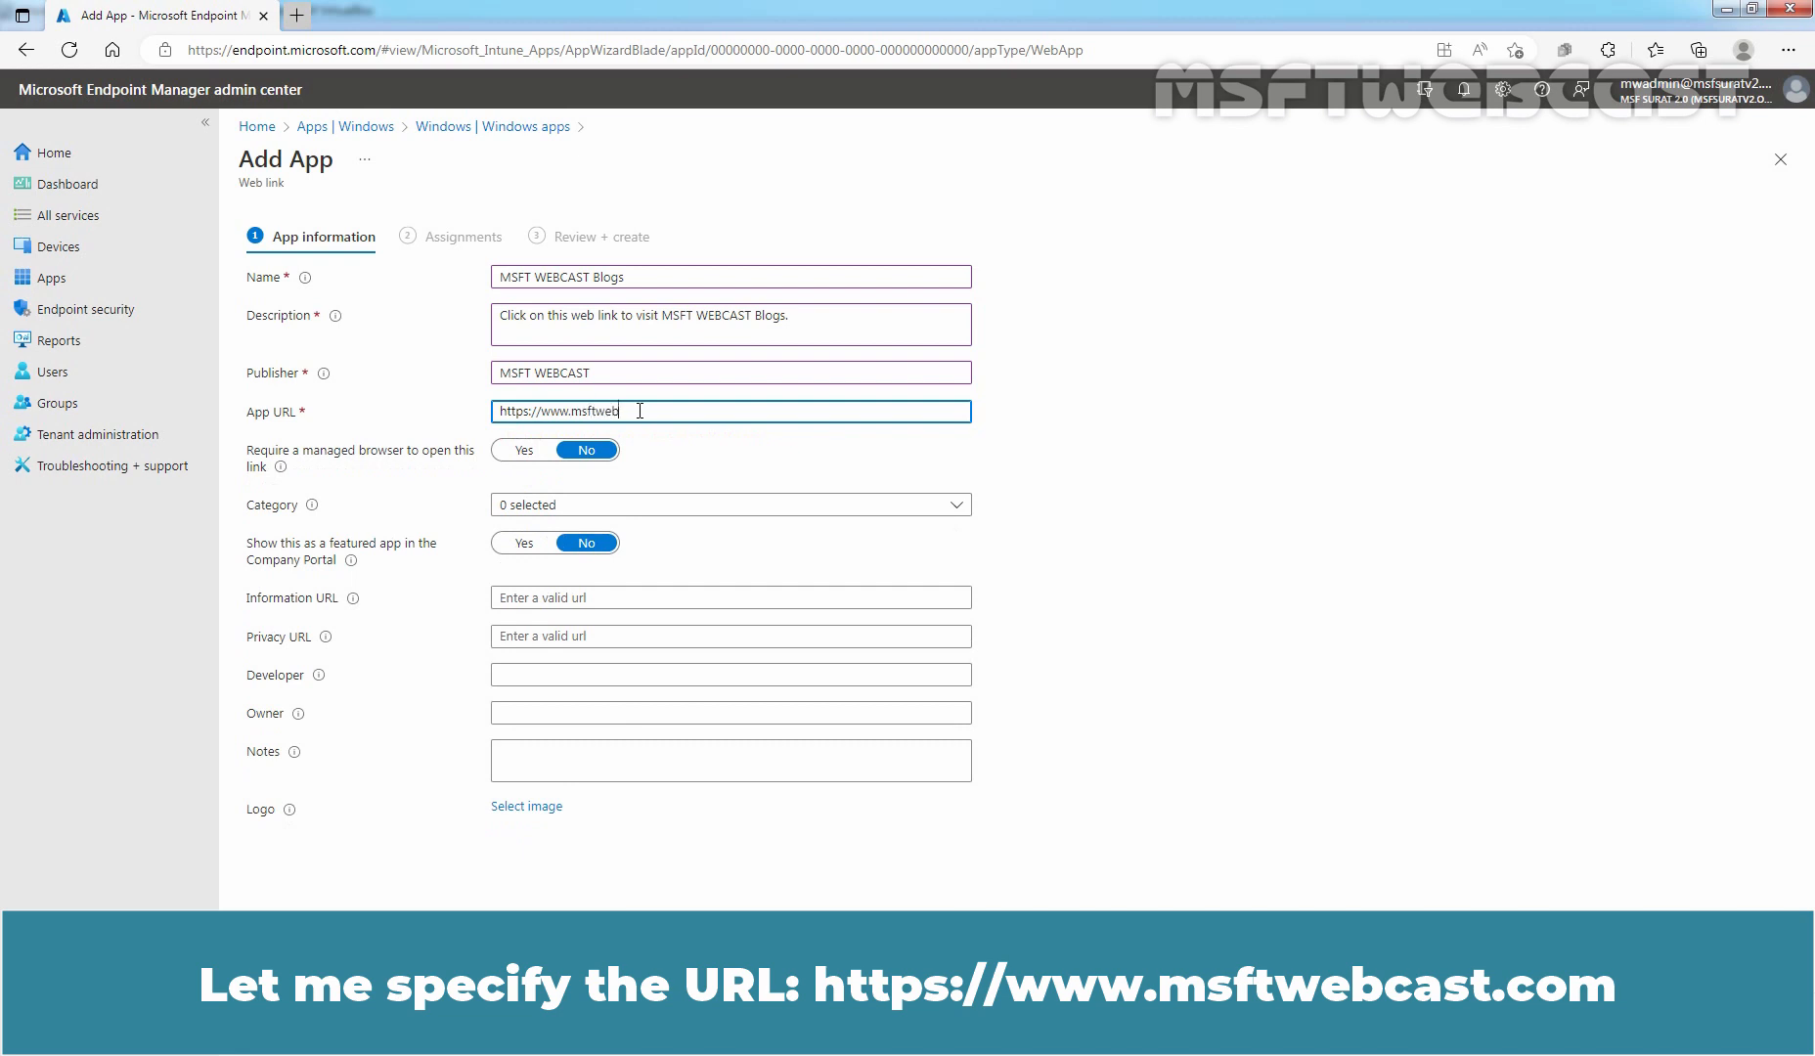
type("cast.com")
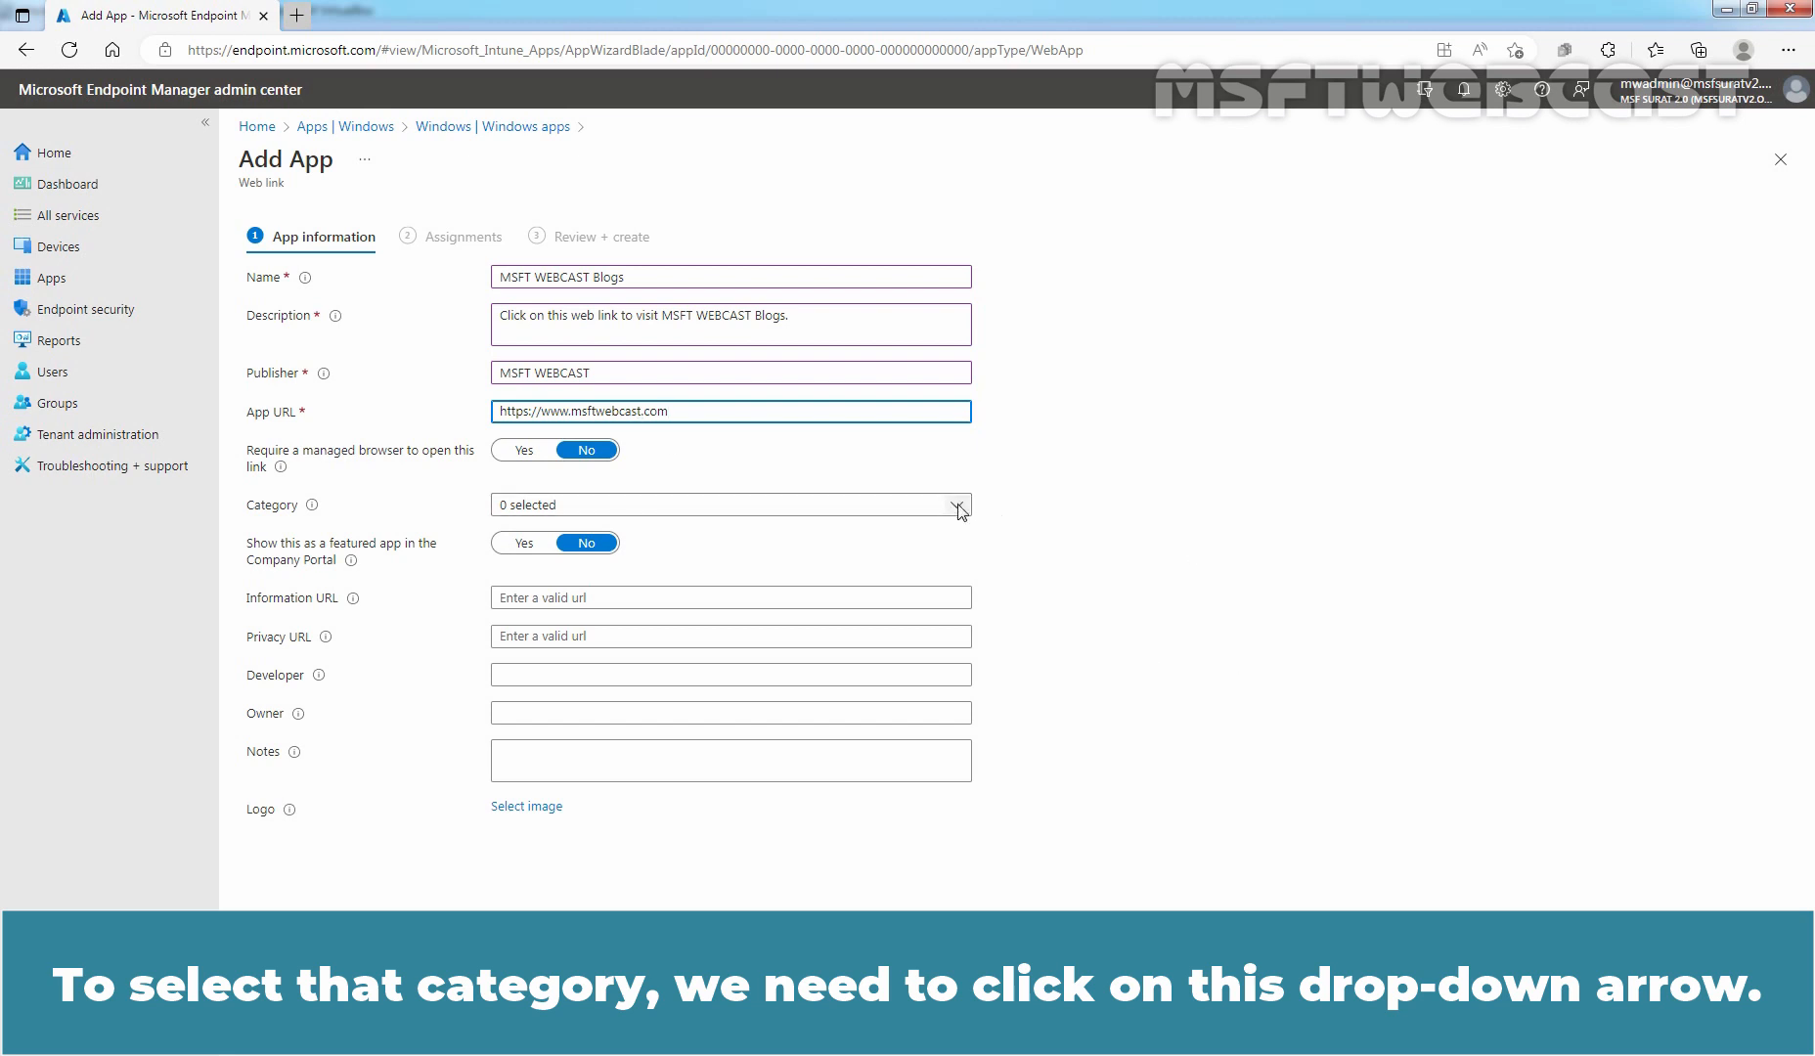
left_click(958, 506)
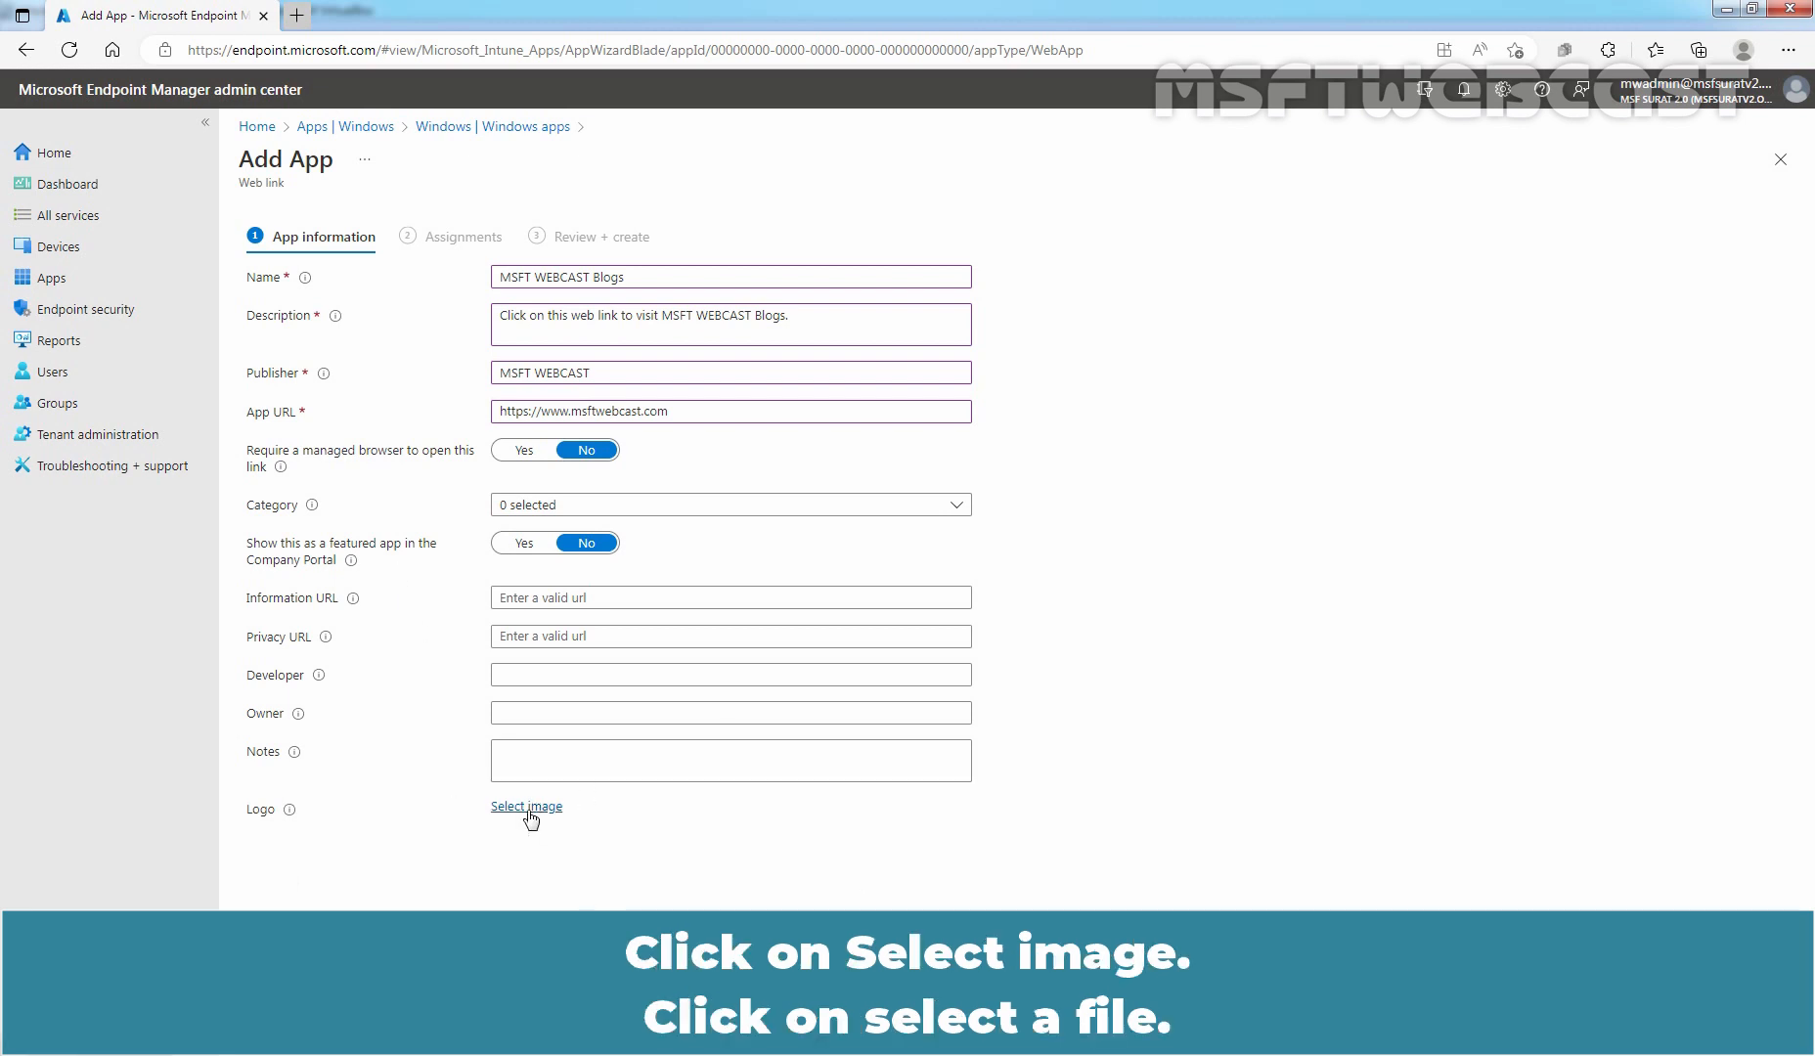
Upload the M1-Logo-2 image from Intune_Stuff as the app logo and dismiss the upload notices
left_click(526, 806)
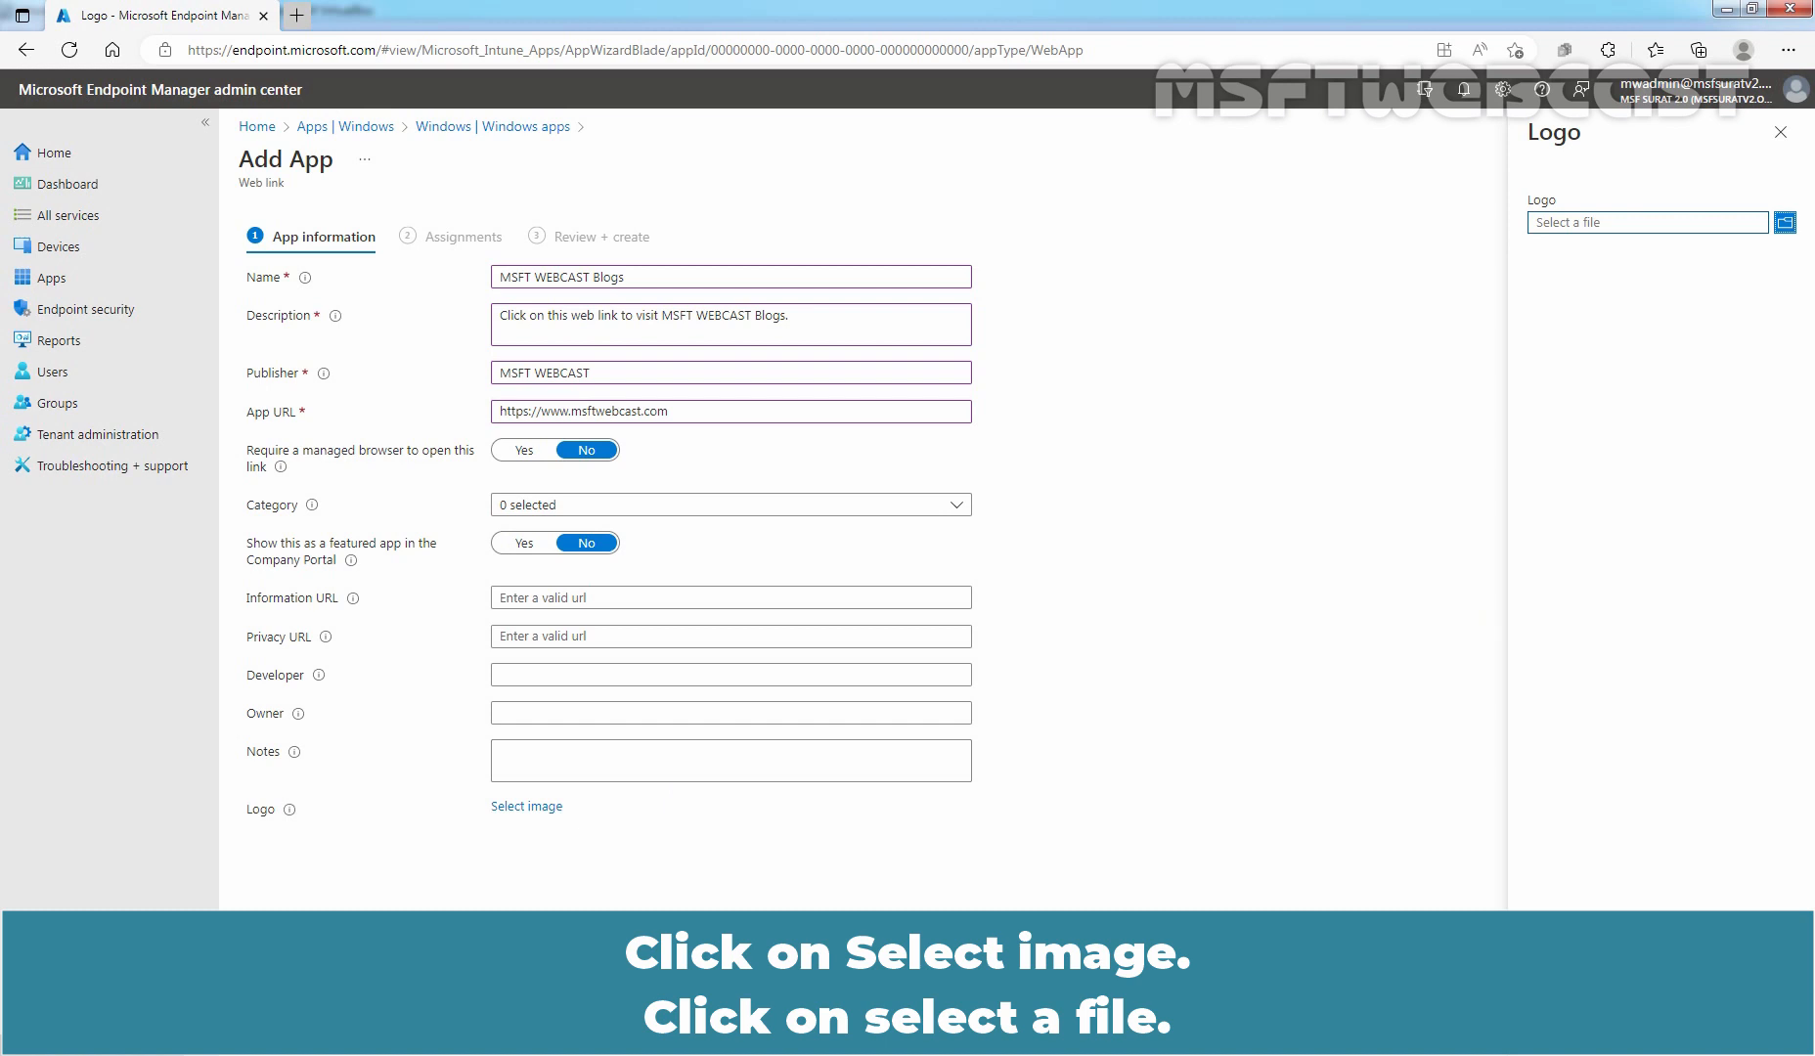
left_click(1797, 221)
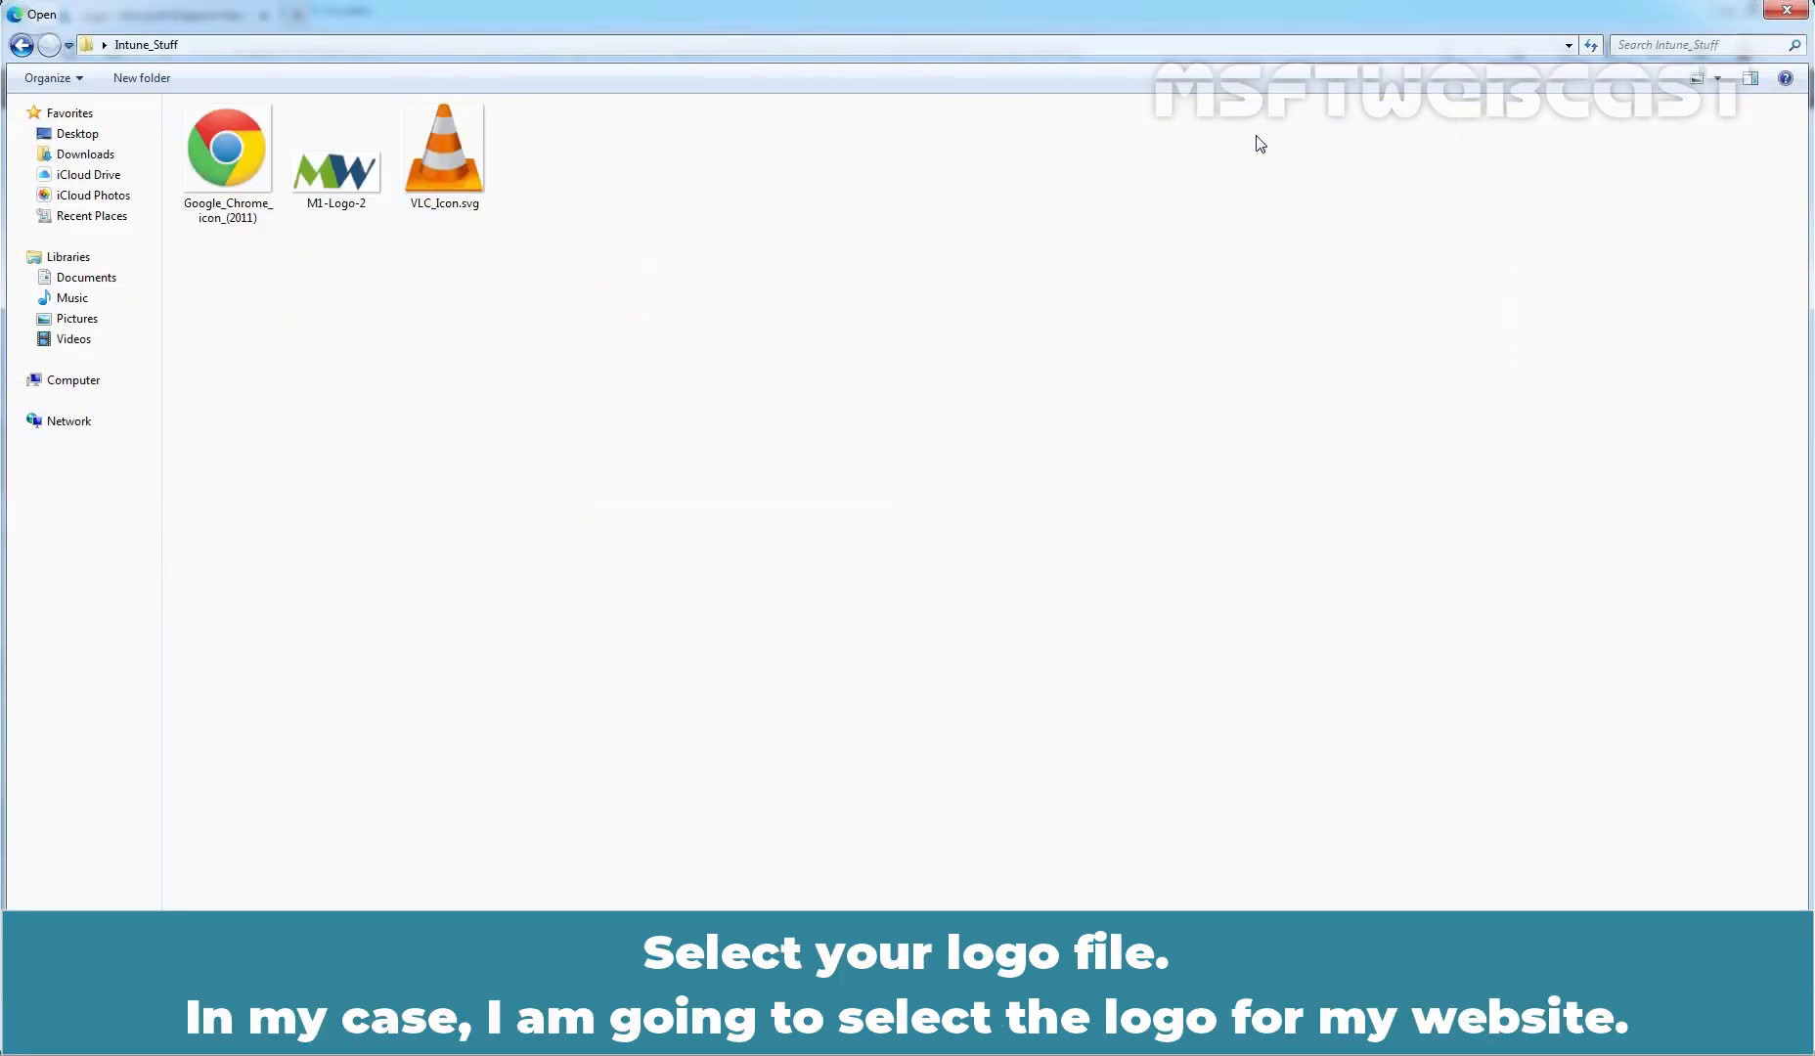
left_click(336, 150)
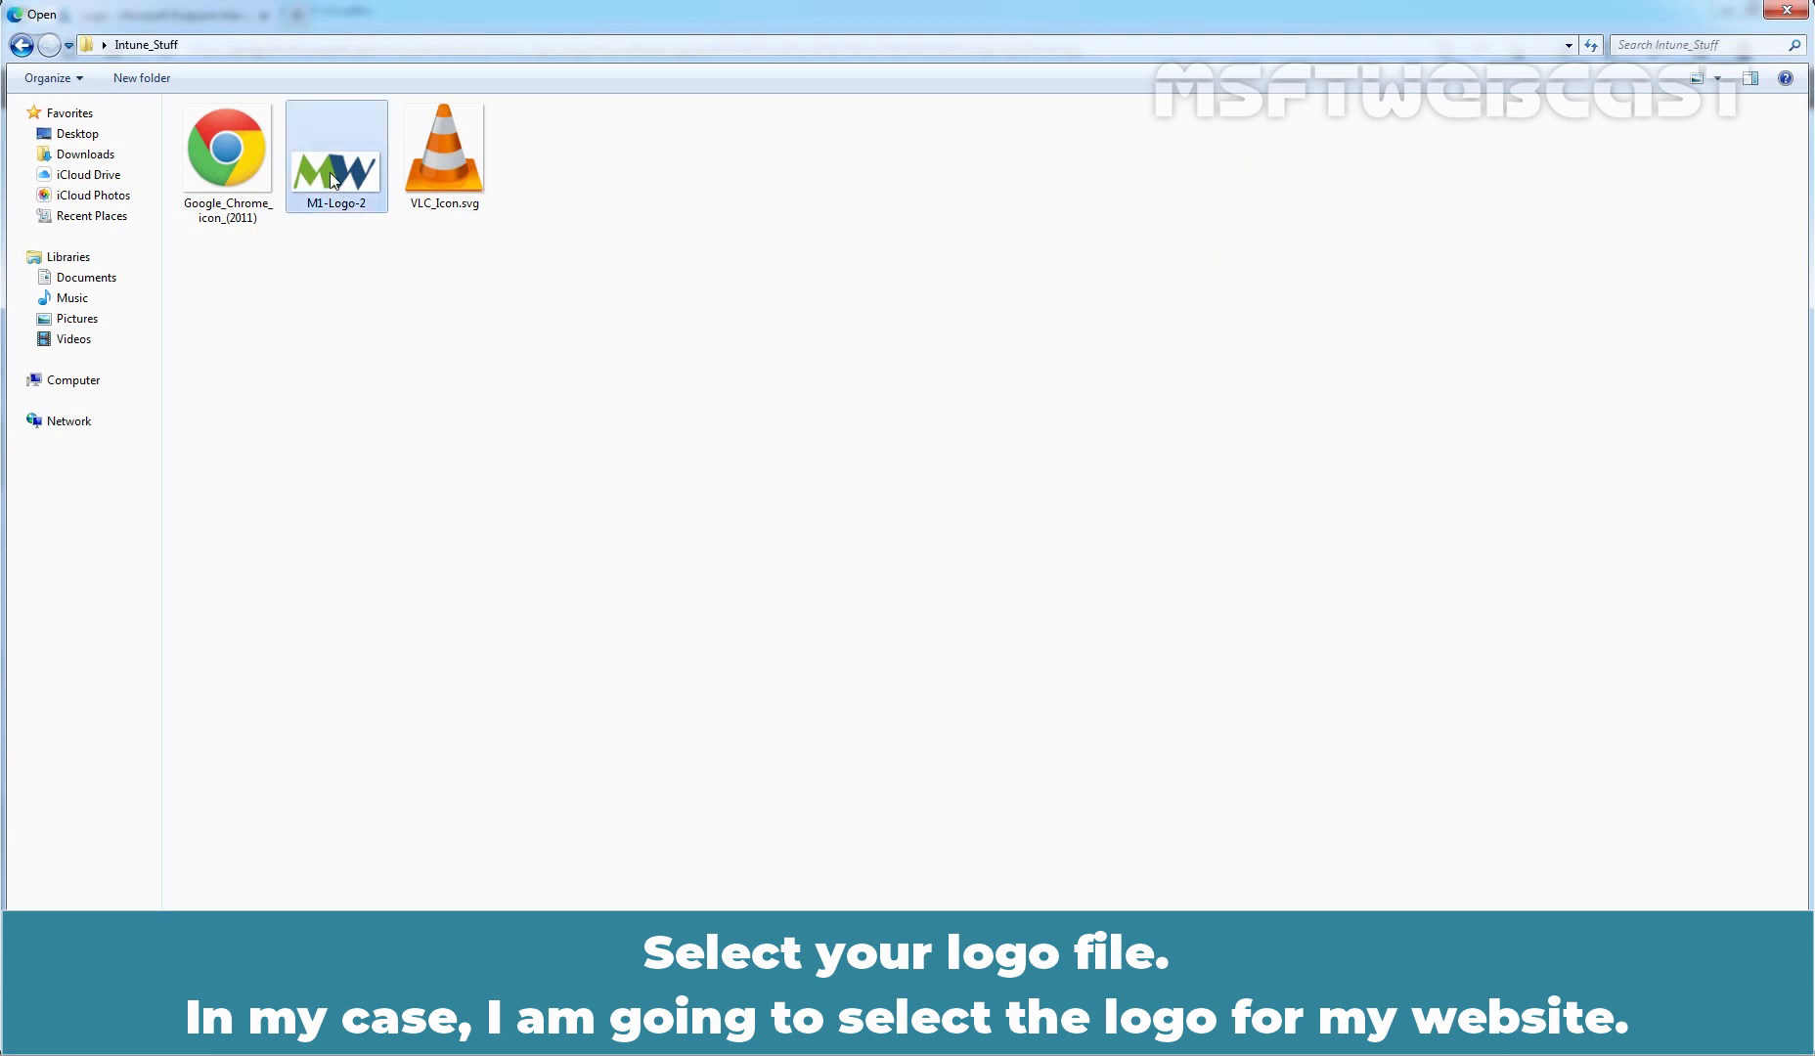
double_click(336, 157)
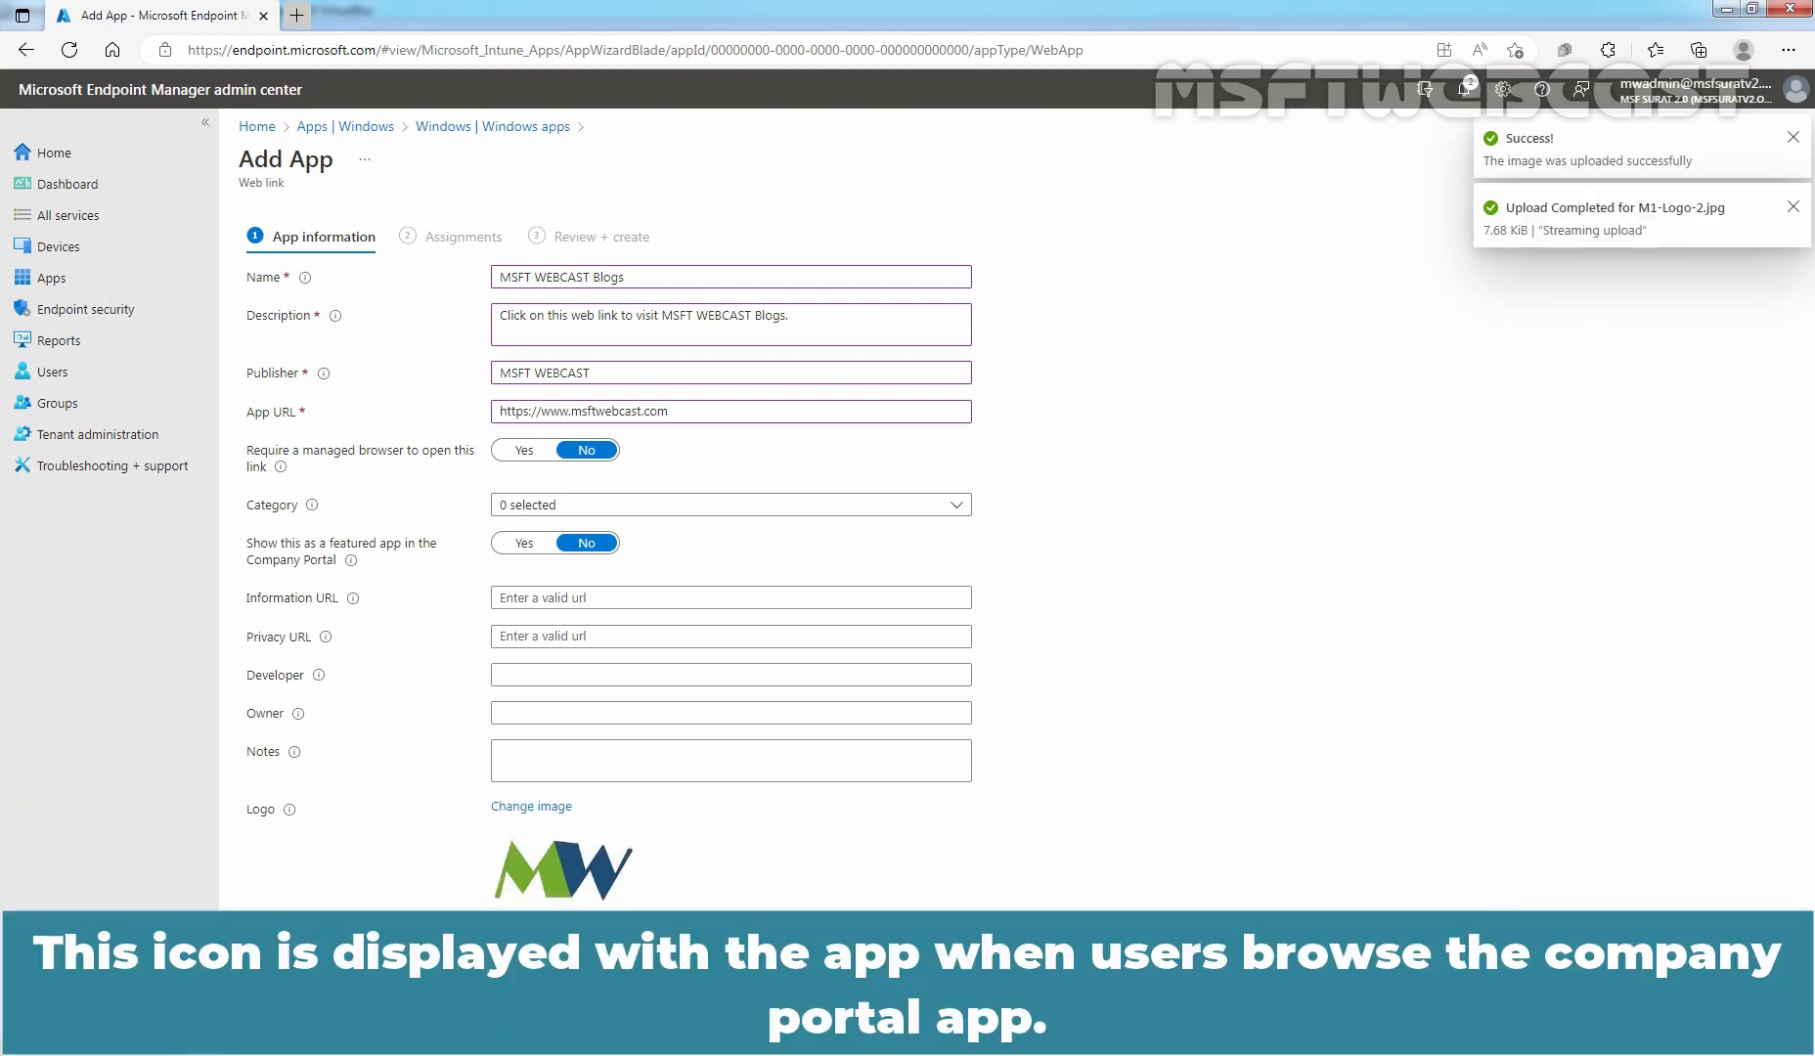
left_click(1793, 206)
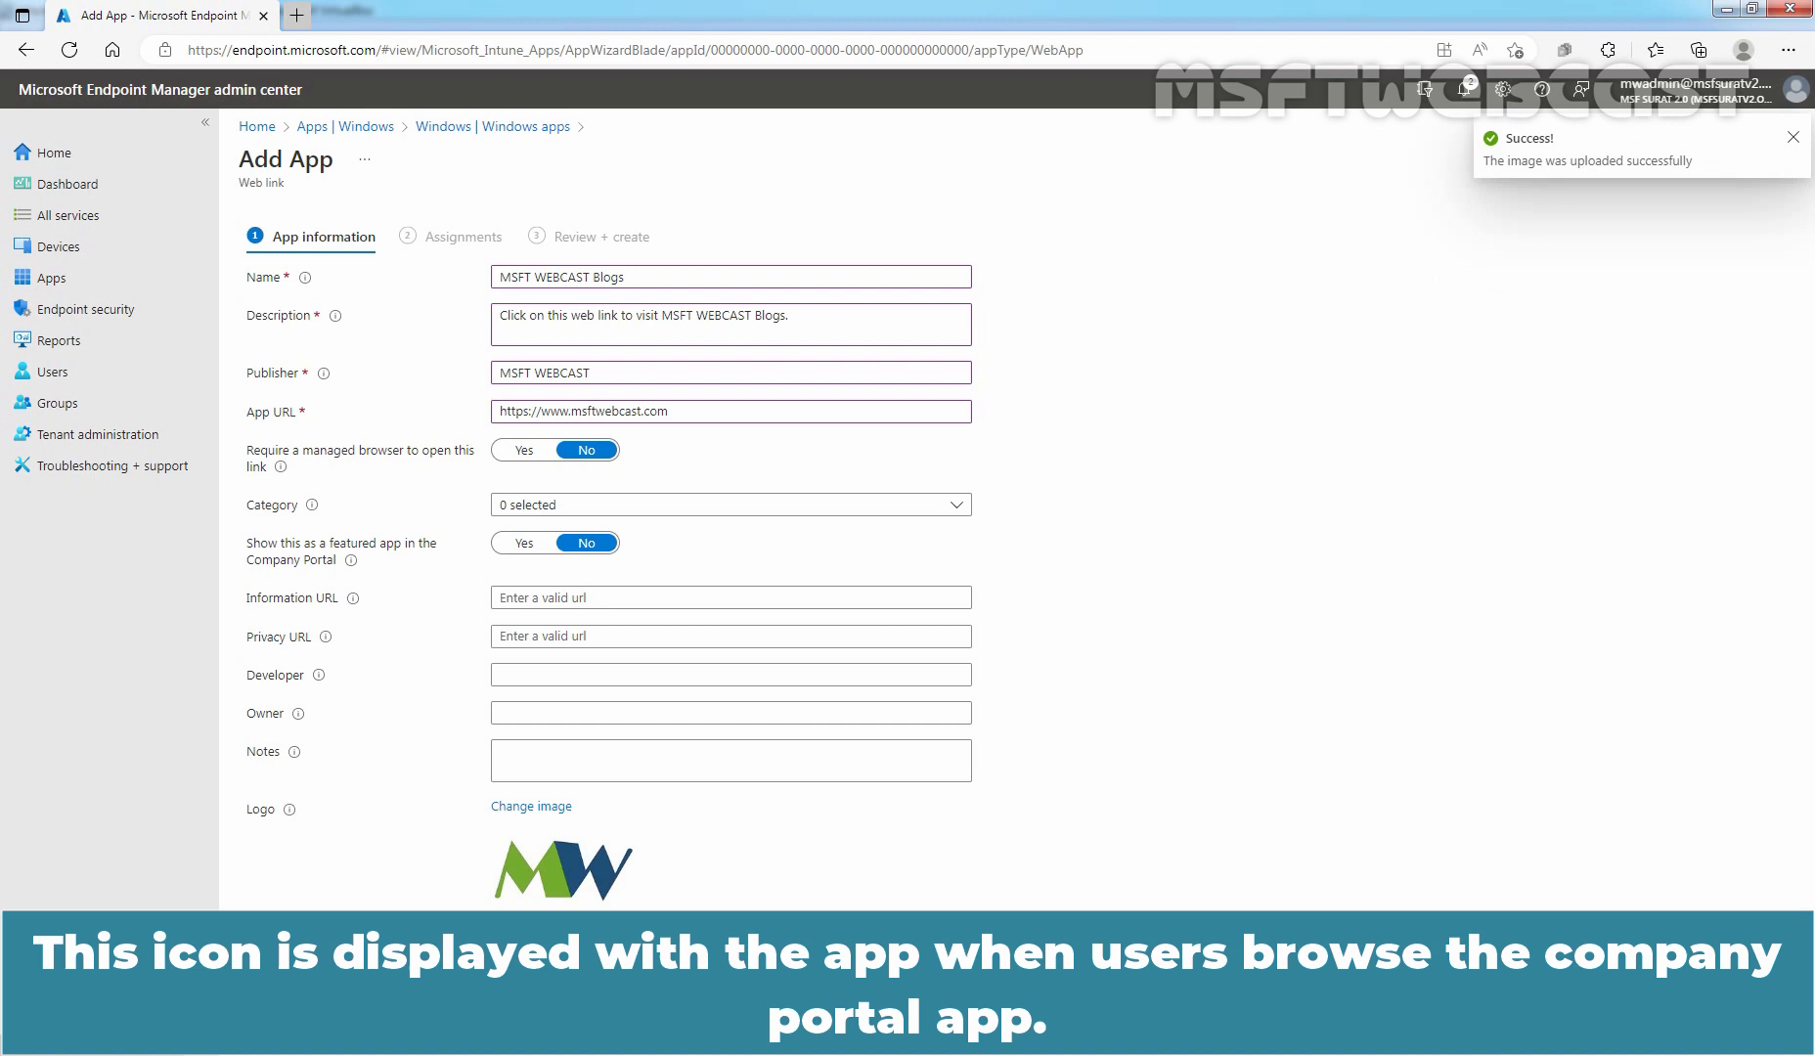
left_click(1793, 137)
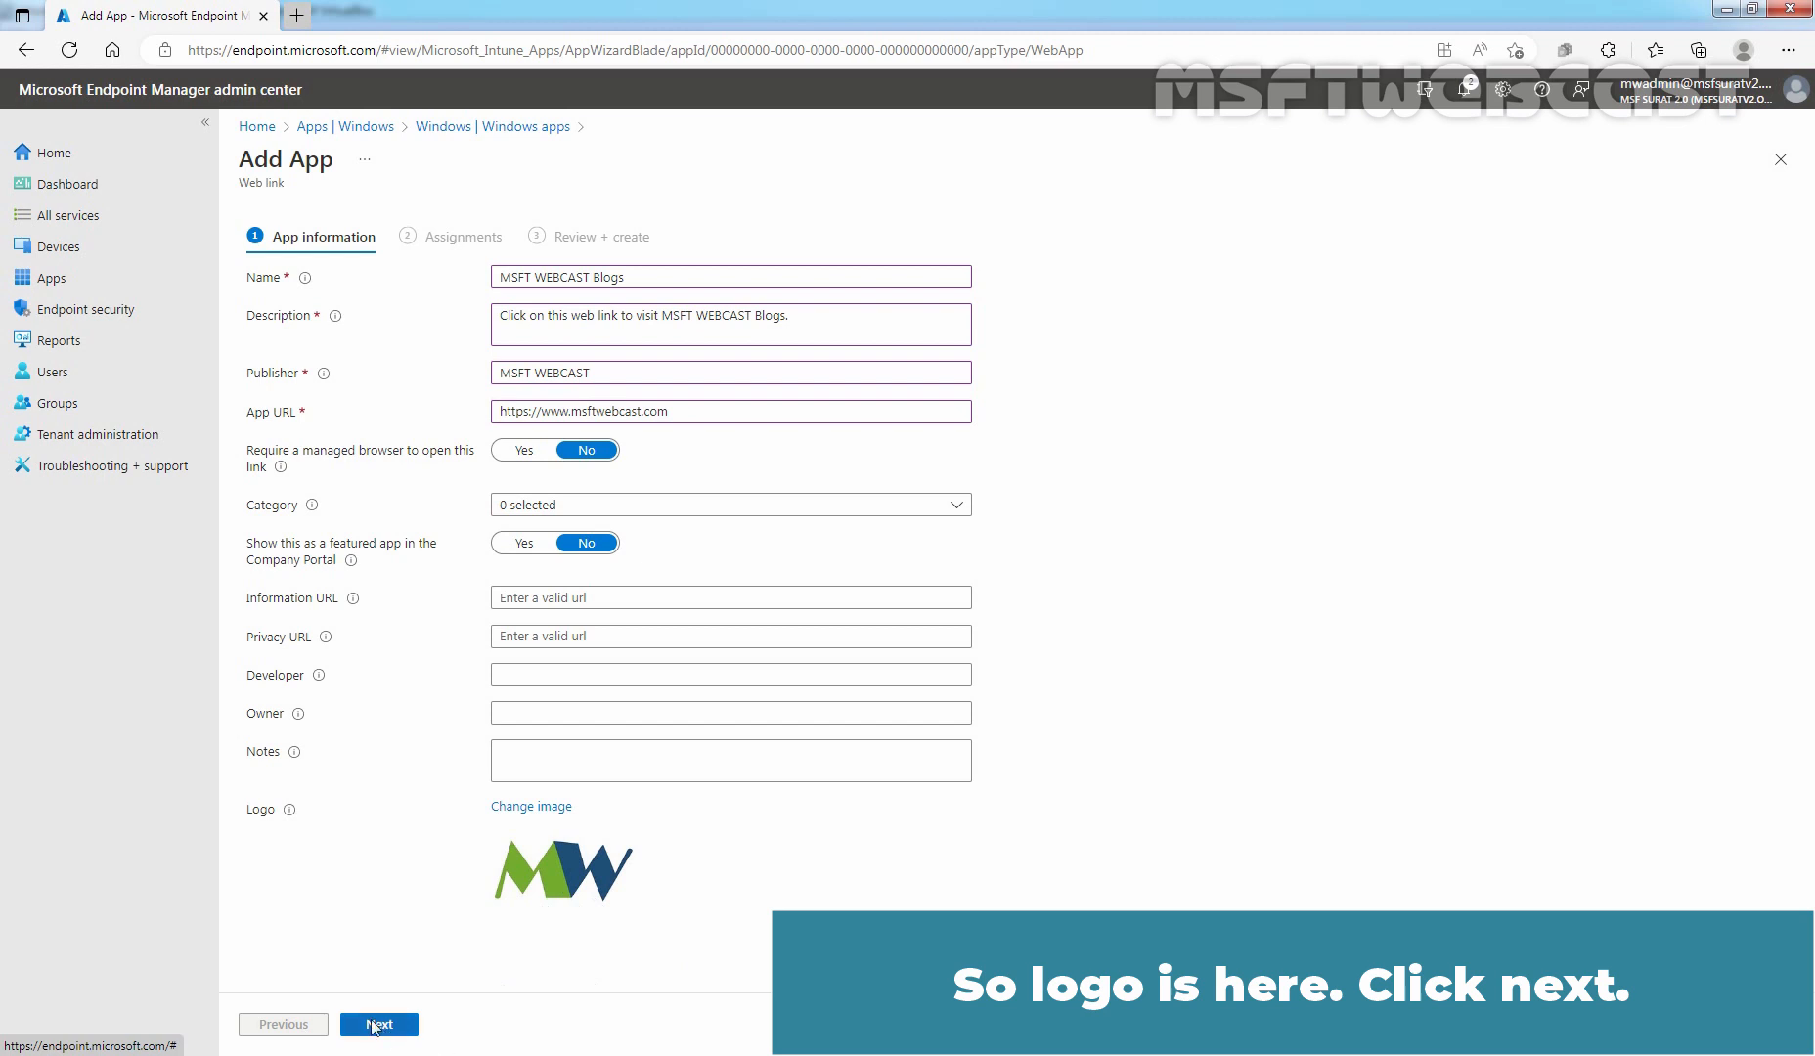
Assign the app as Required to the TestUsers group
left_click(379, 1023)
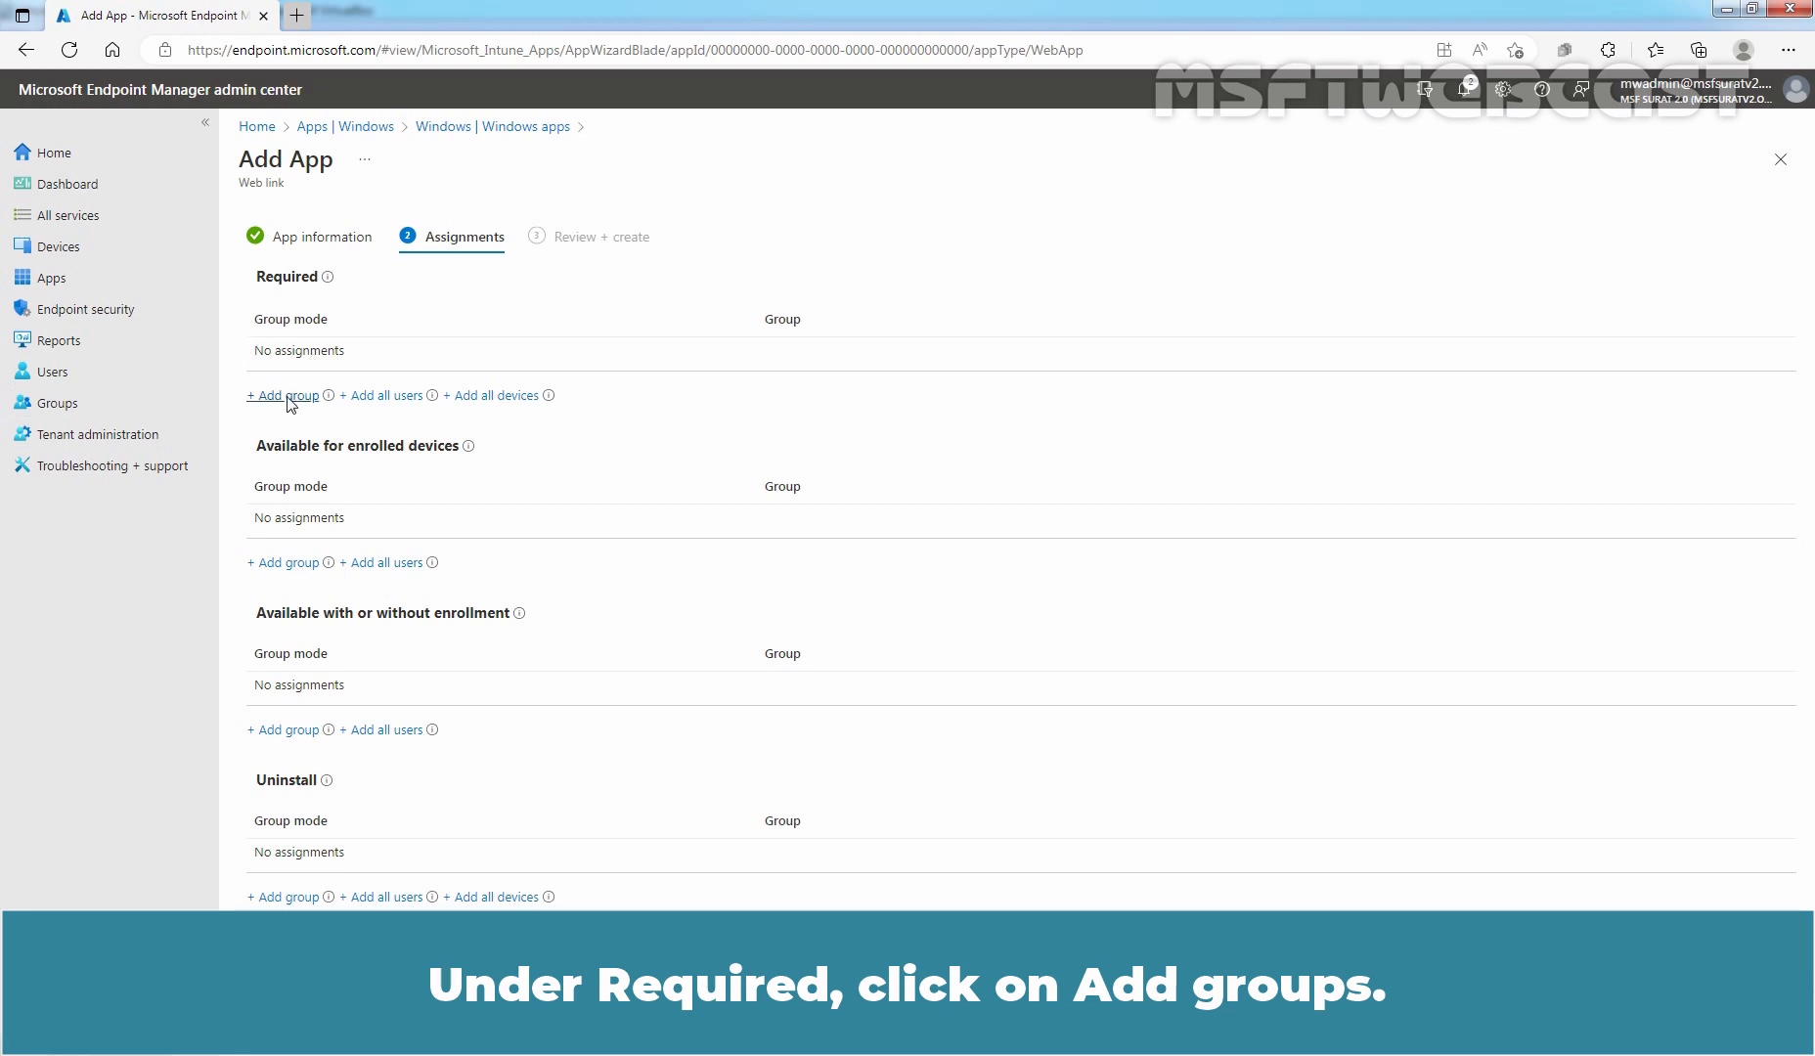
left_click(282, 395)
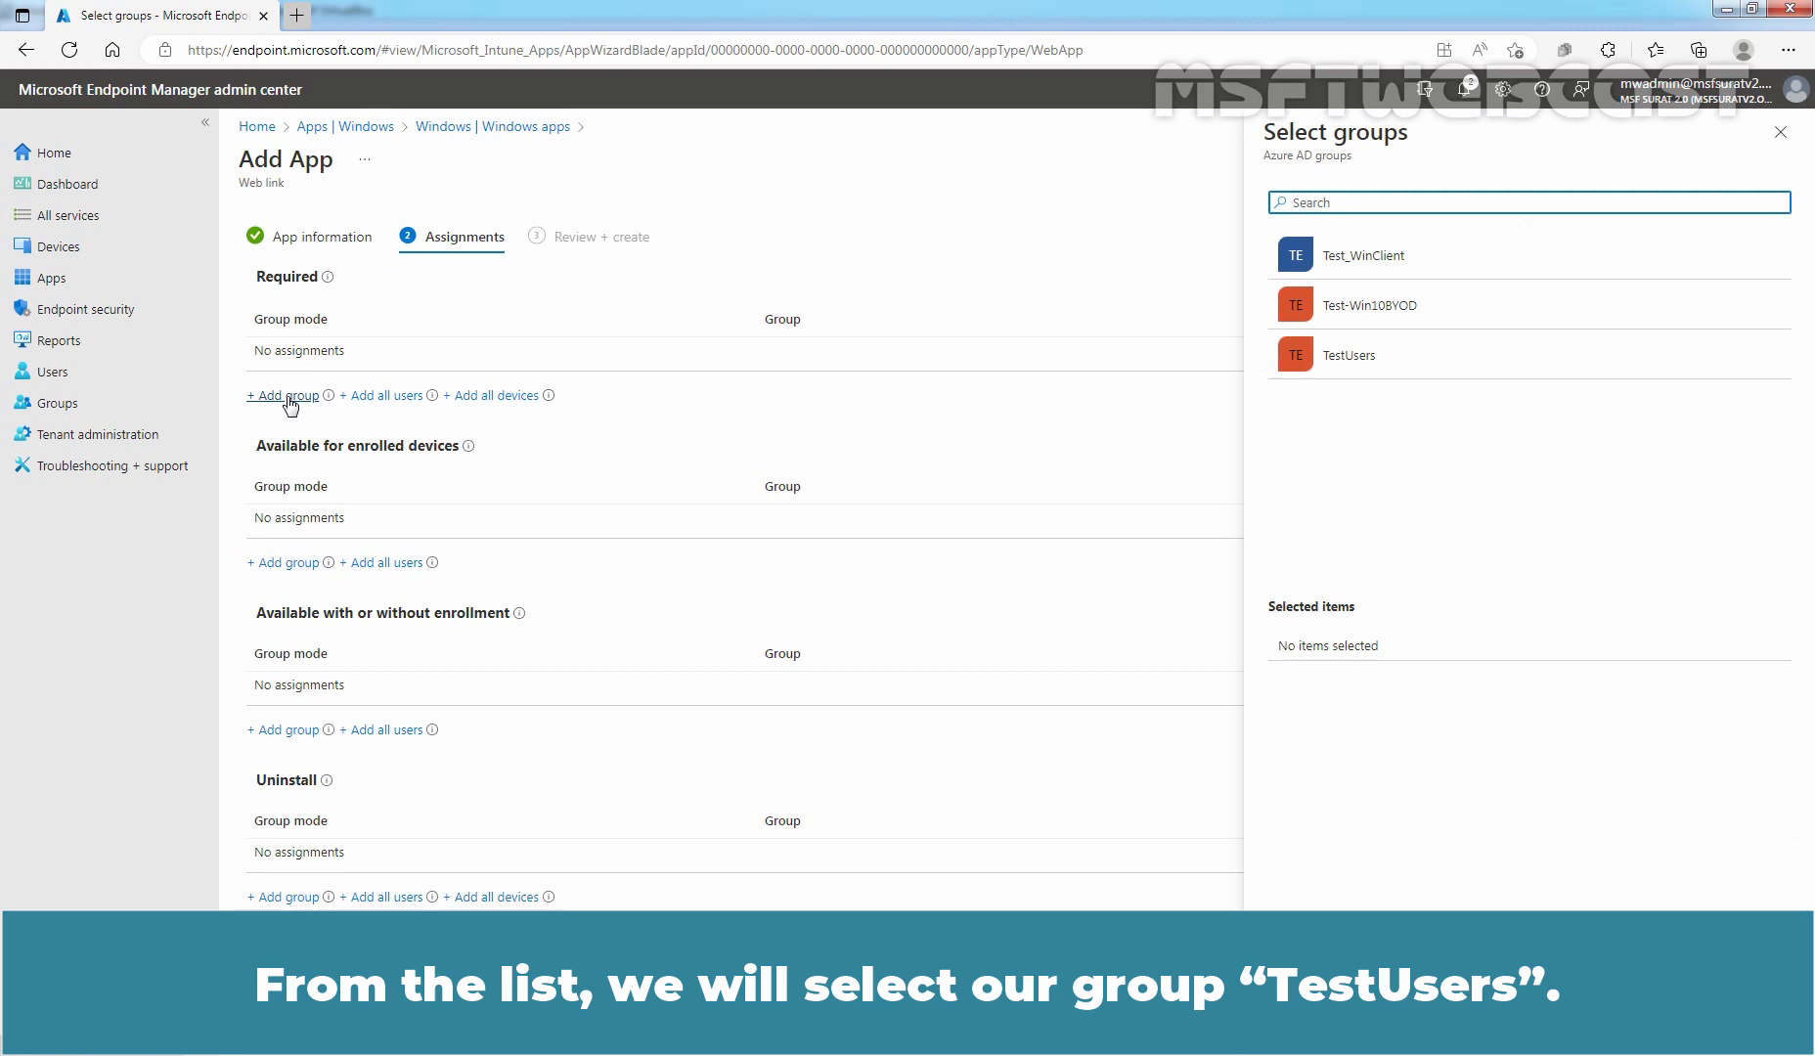
mouse_move(786, 442)
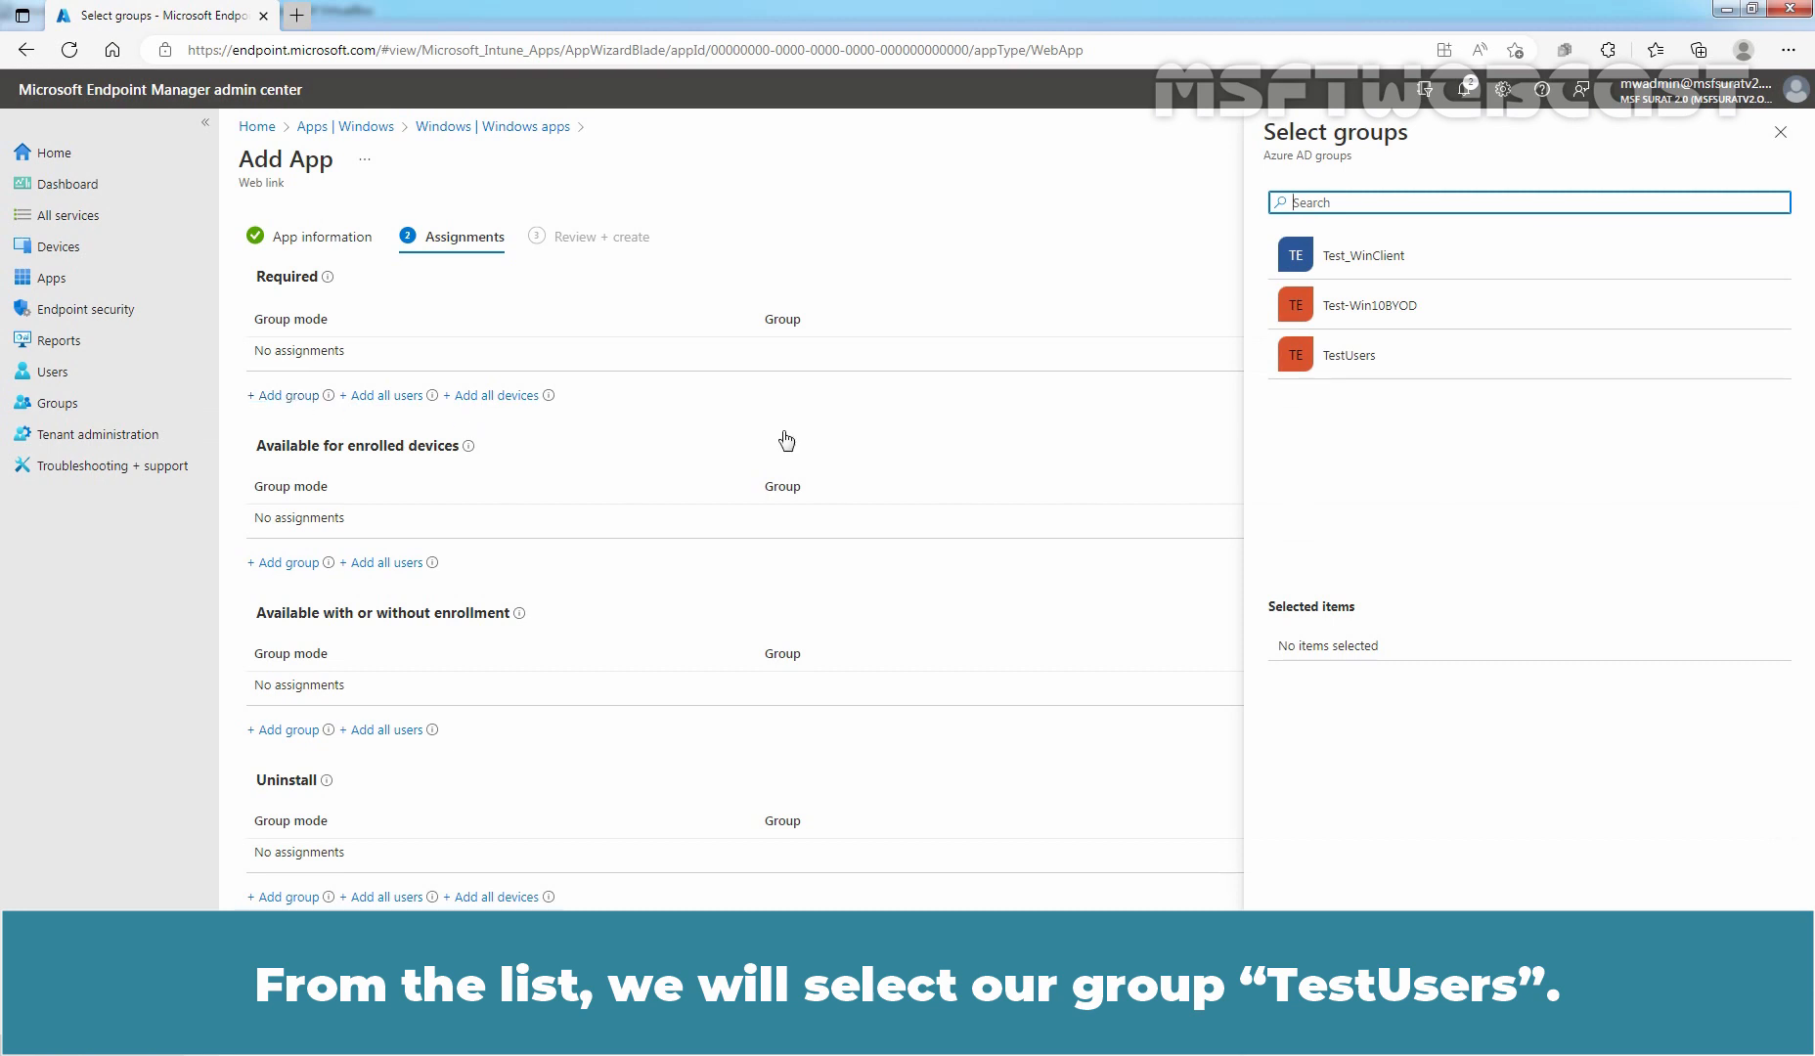
left_click(1347, 354)
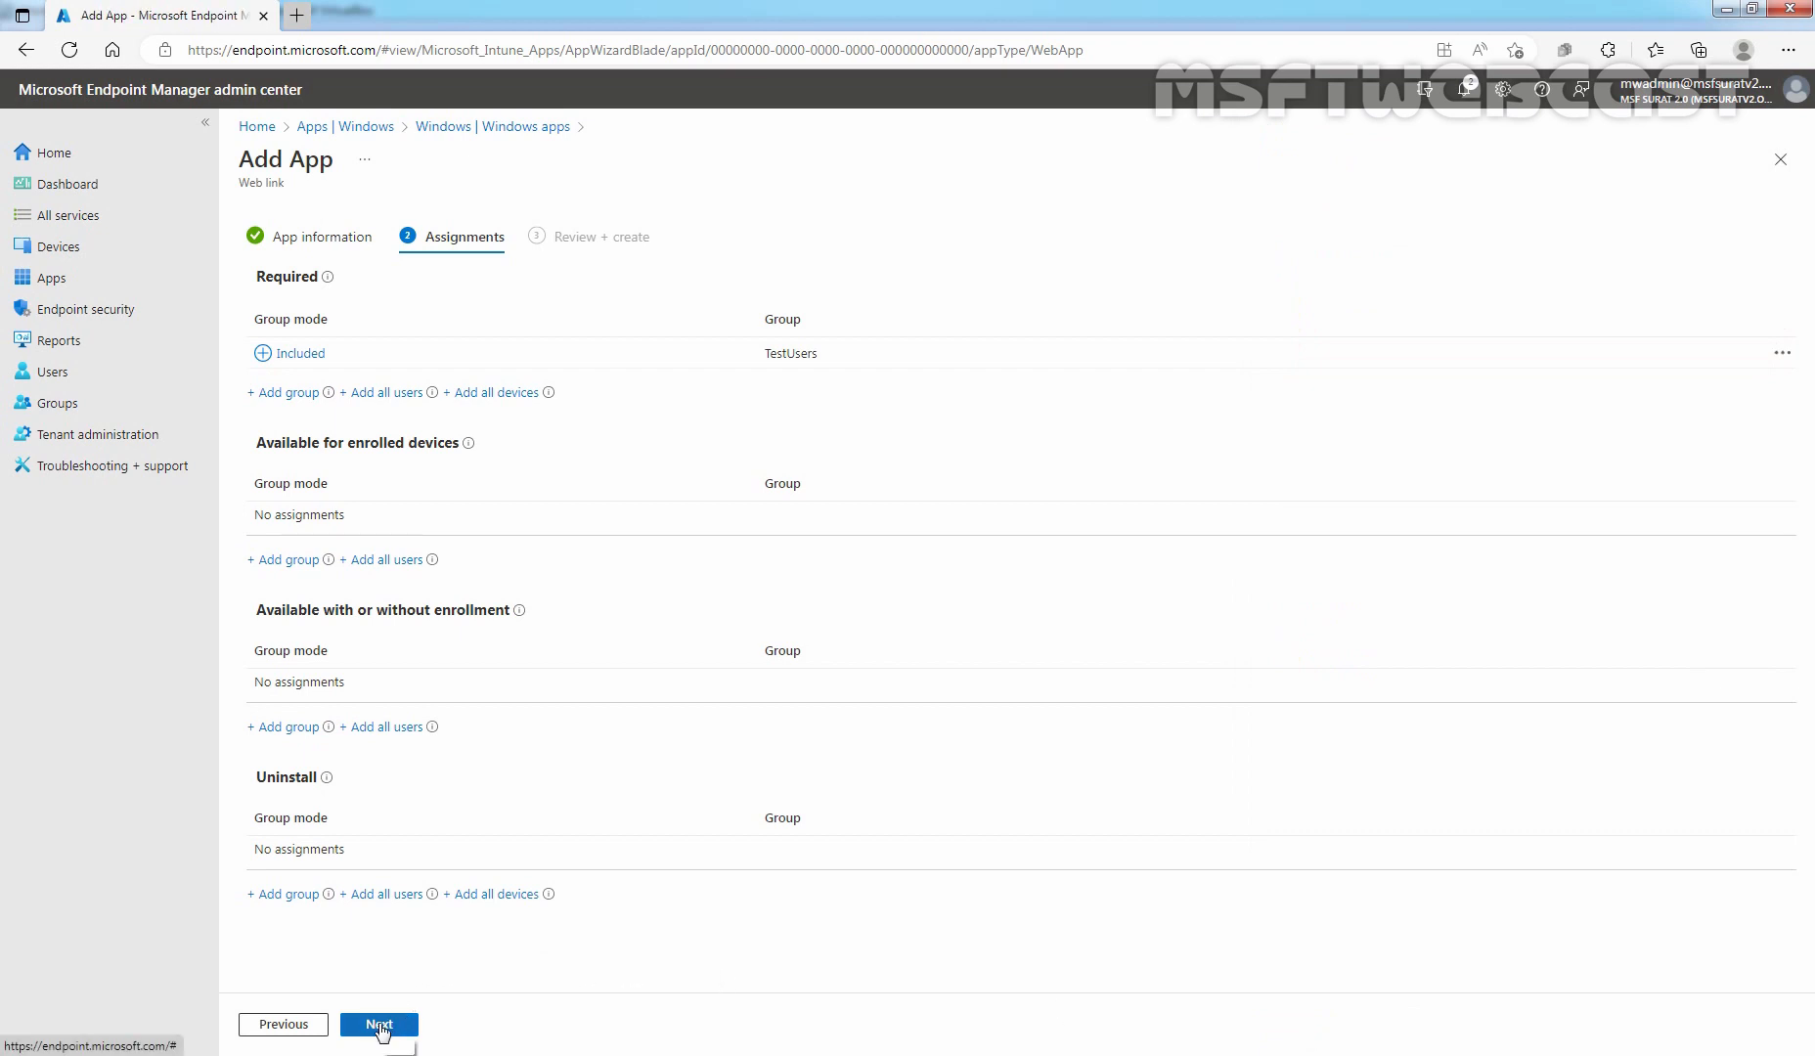
Review and create the MSFT WEBCAST Blogs web link app, dismissing the Application created notice
left_click(379, 1023)
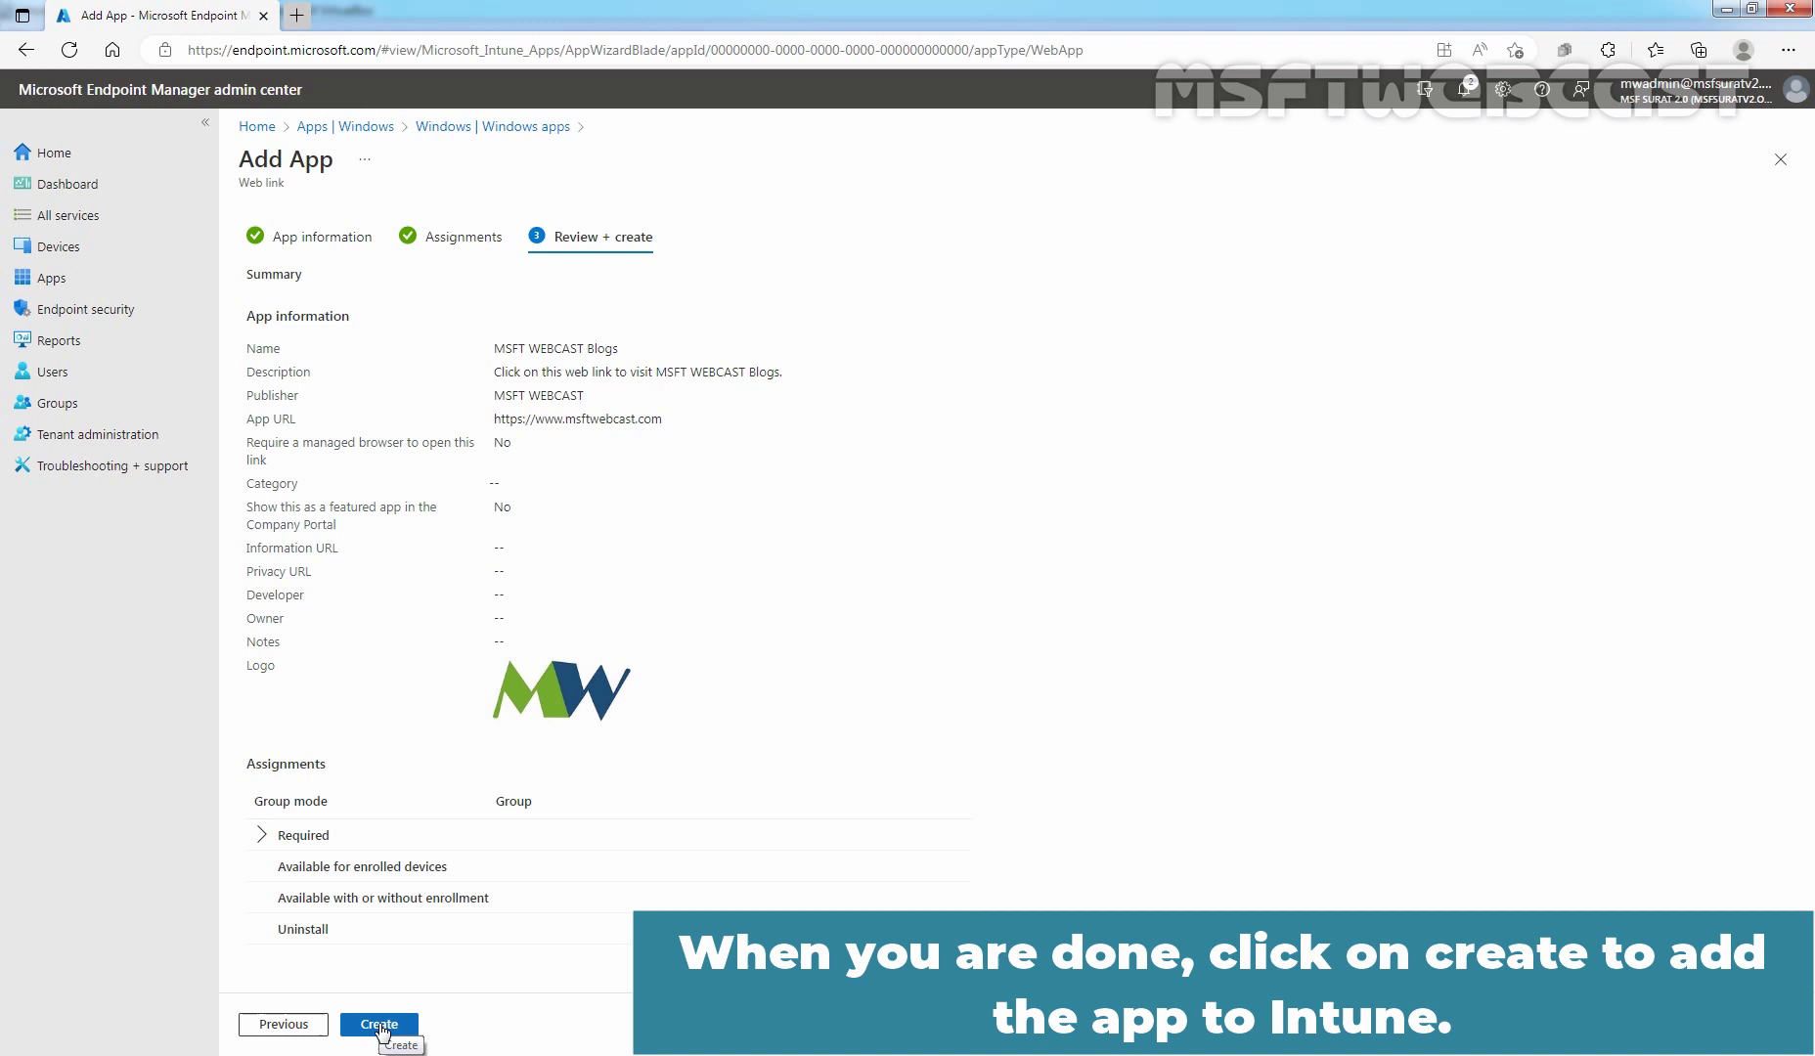
left_click(380, 1023)
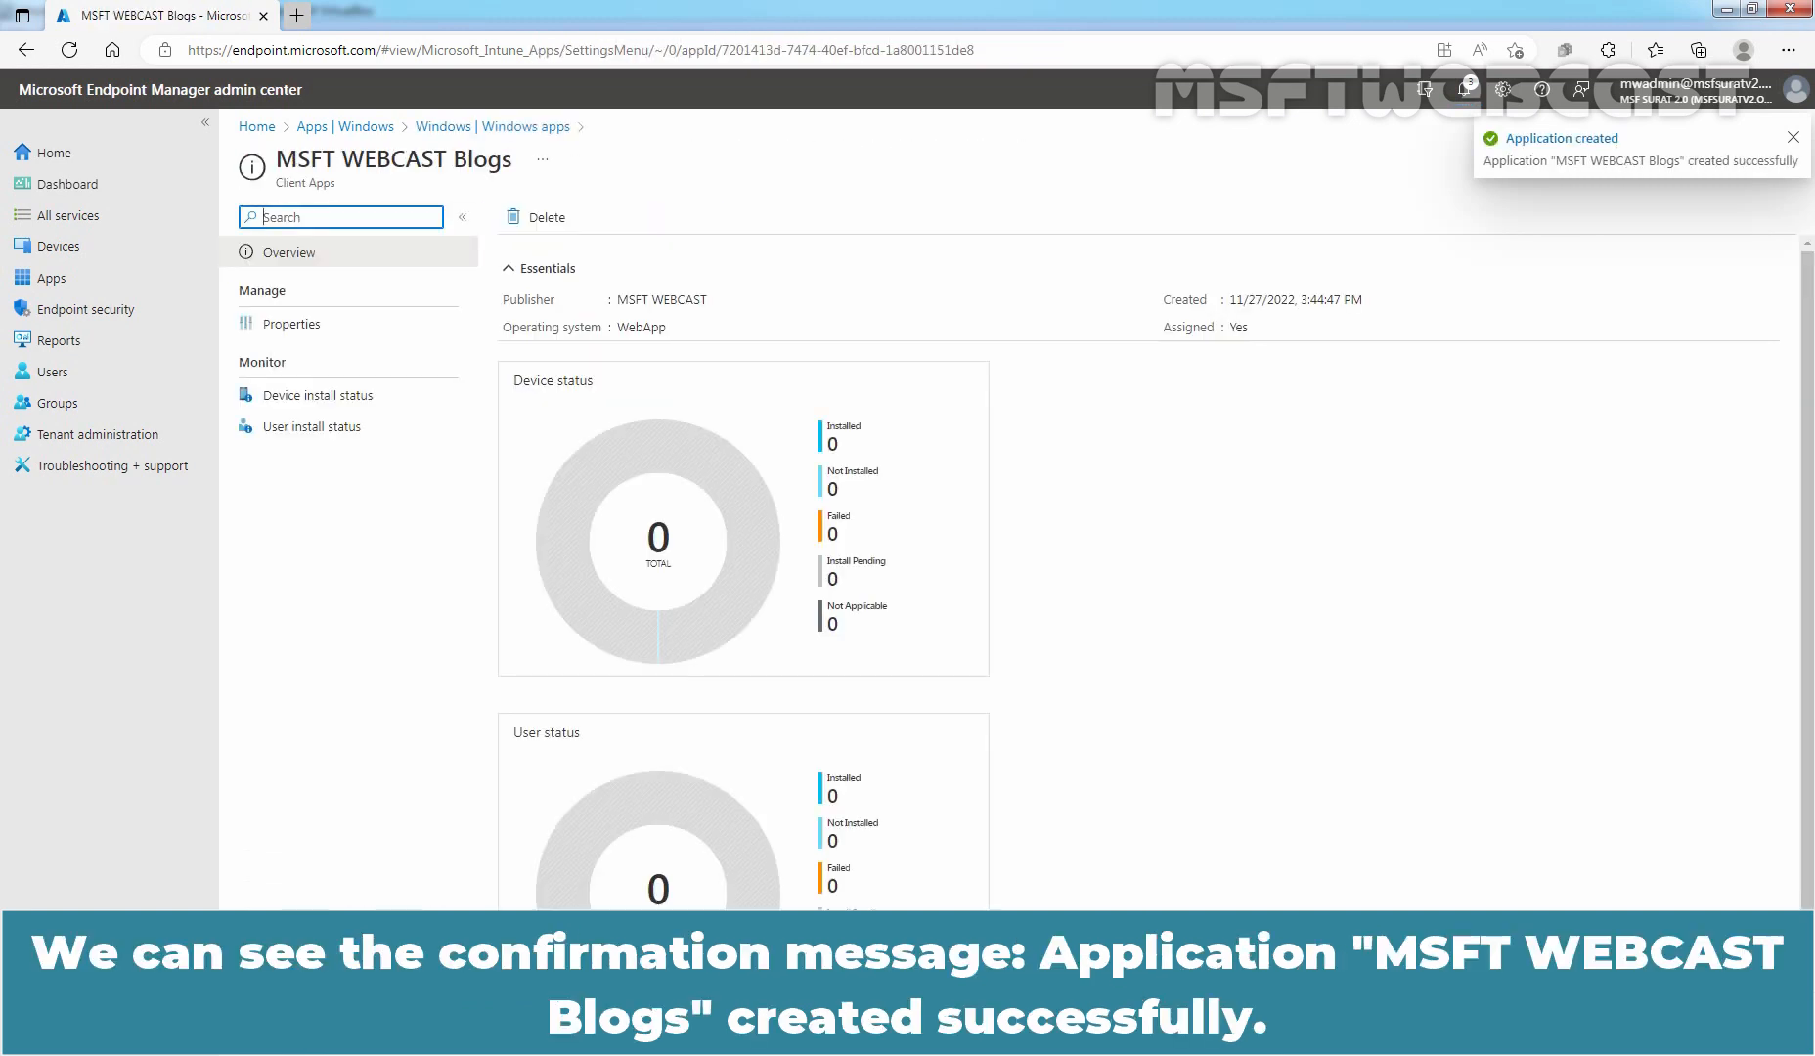
left_click(1794, 137)
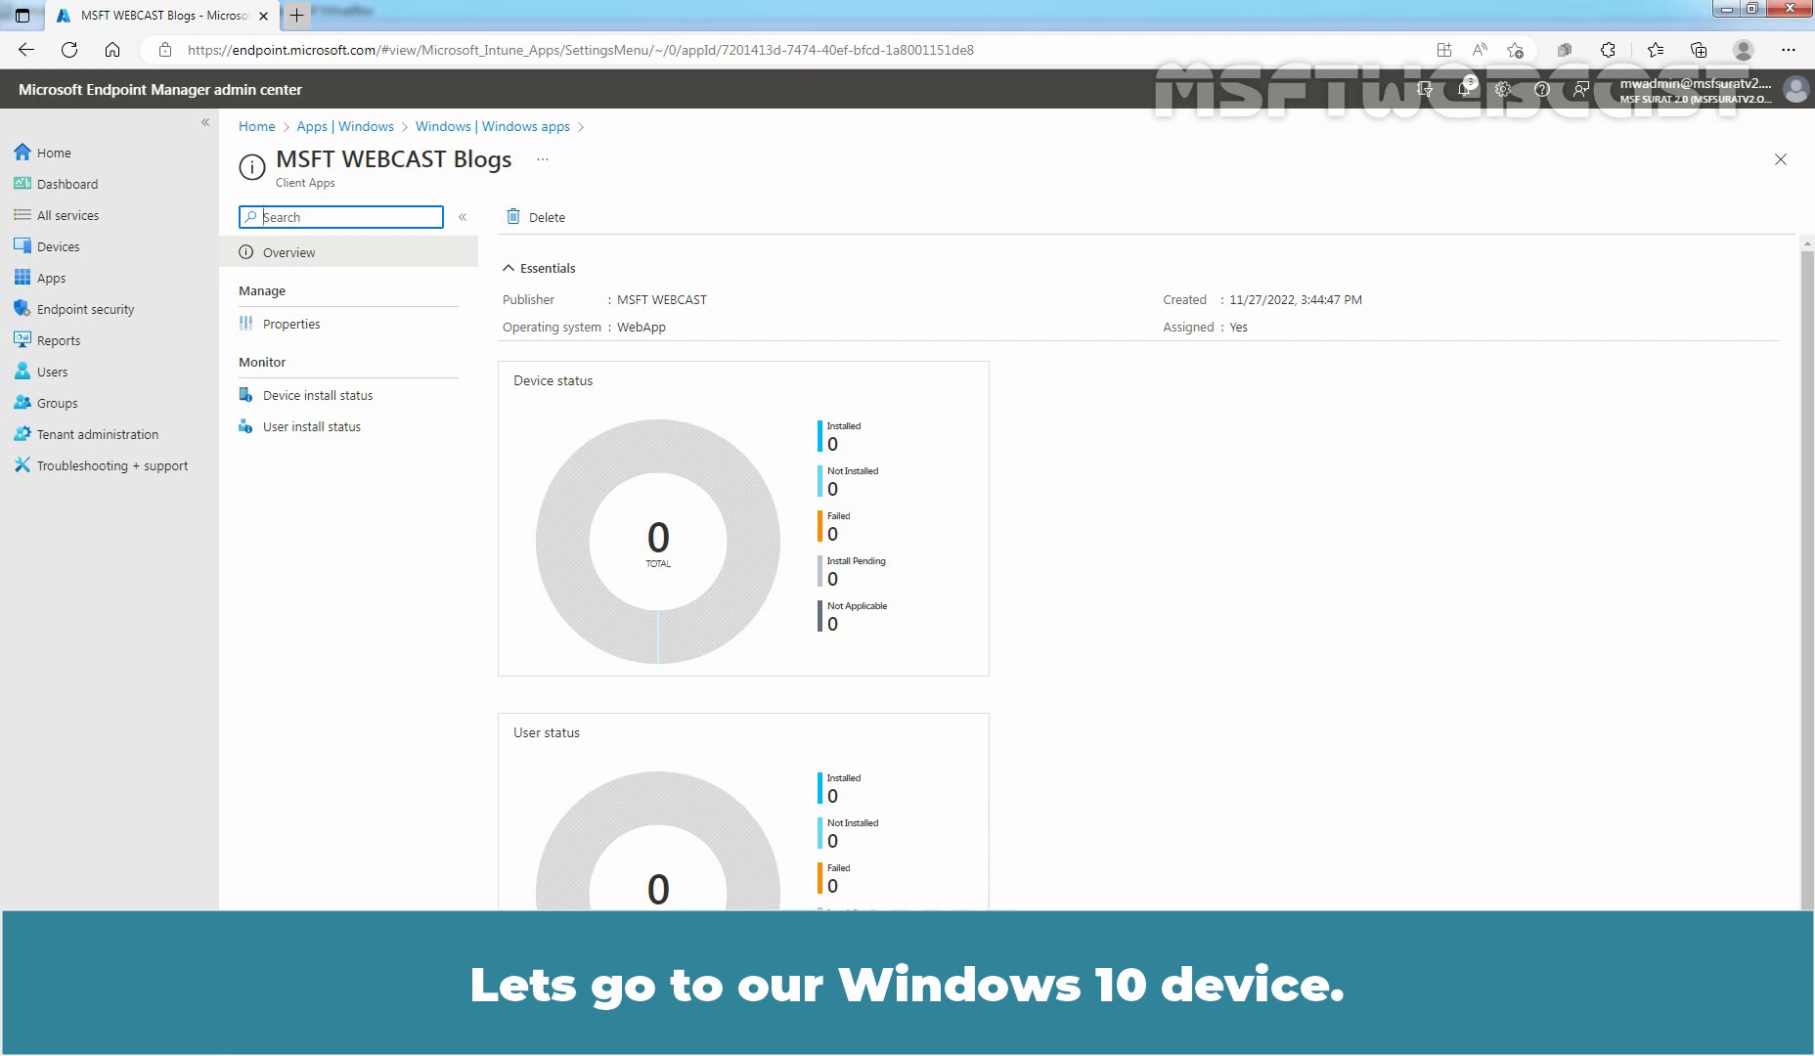
mouse_move(487, 366)
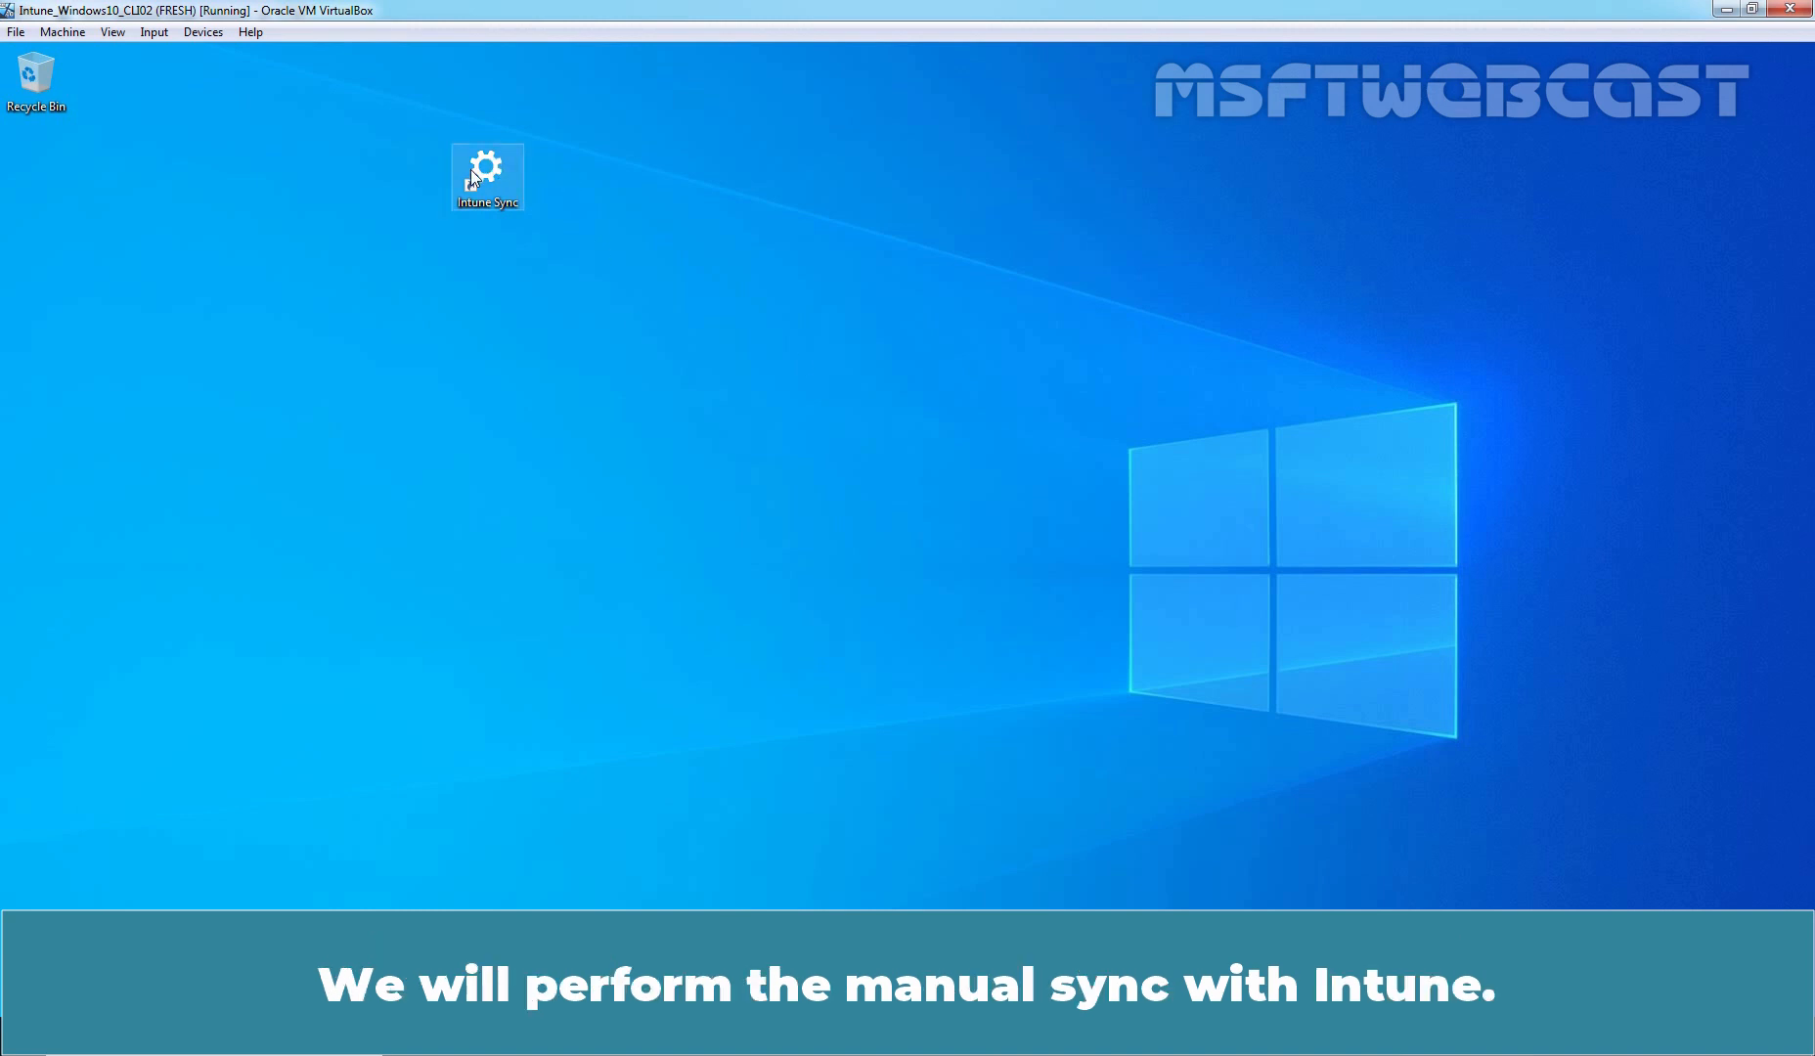
Run a manual Intune sync from the work account settings and cancel the shutdown prompt
double_click(487, 170)
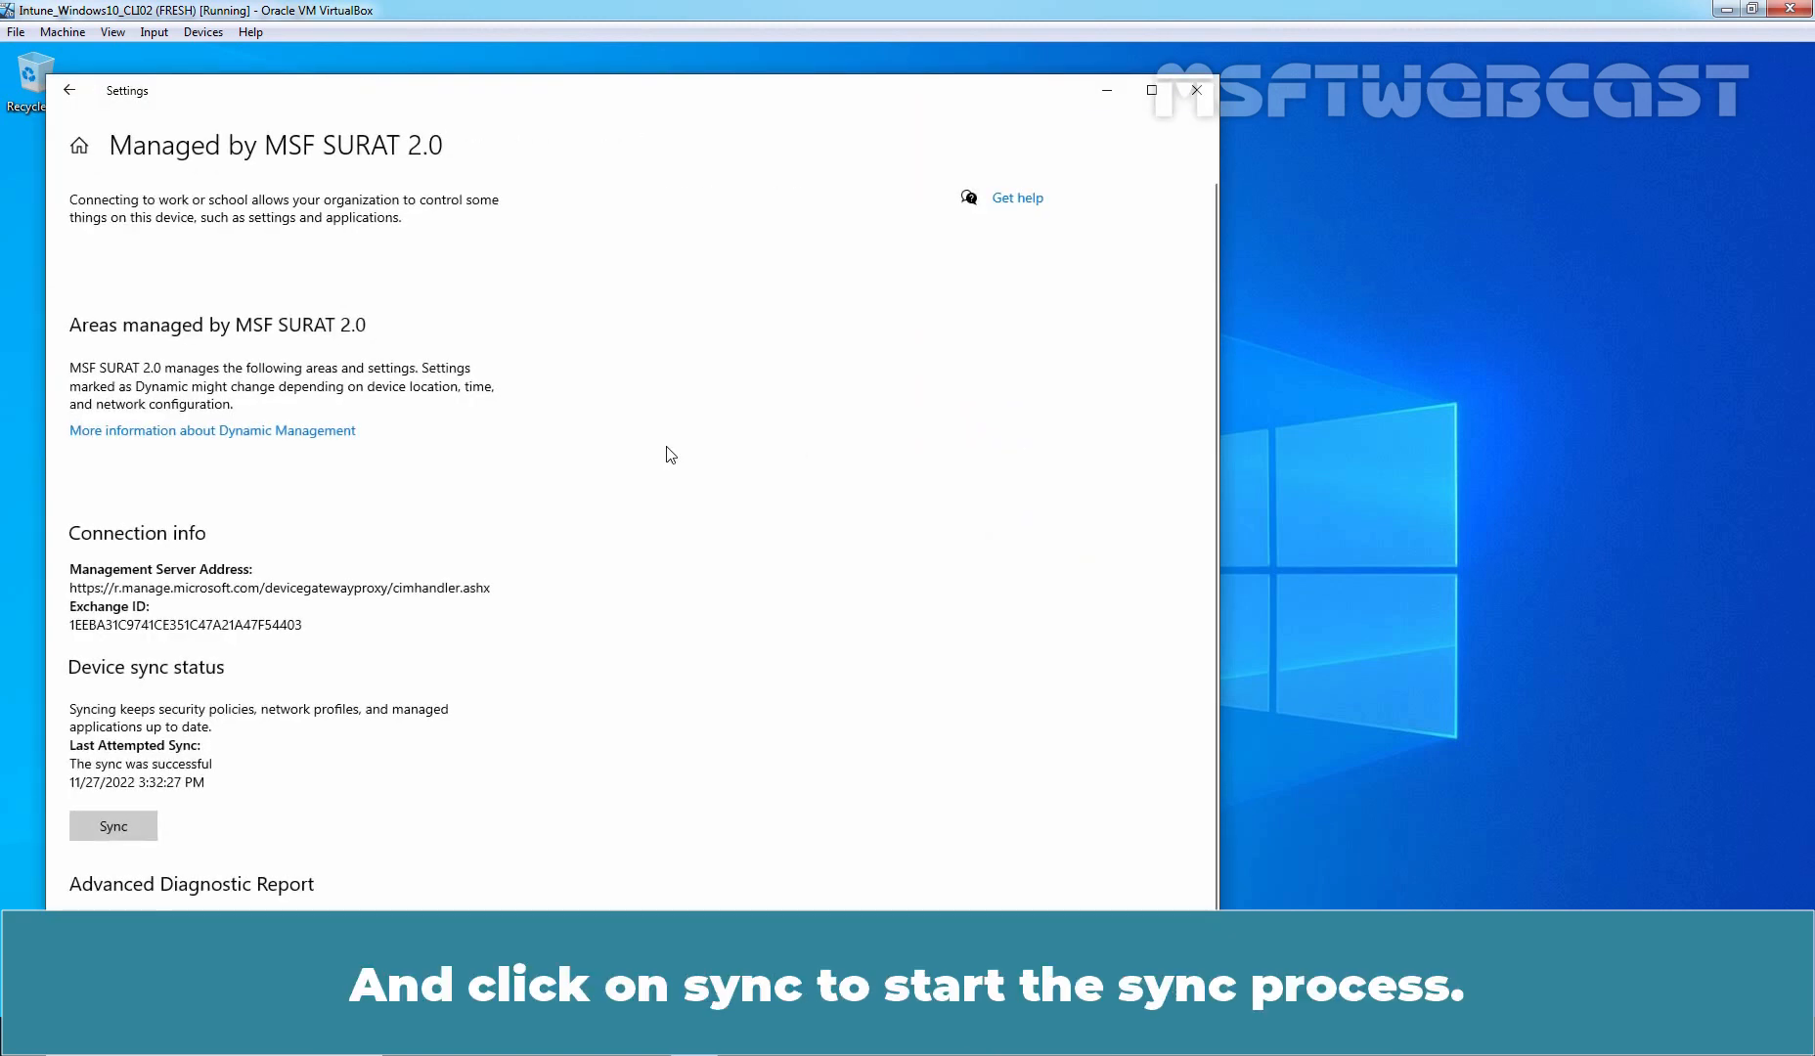
left_click(112, 826)
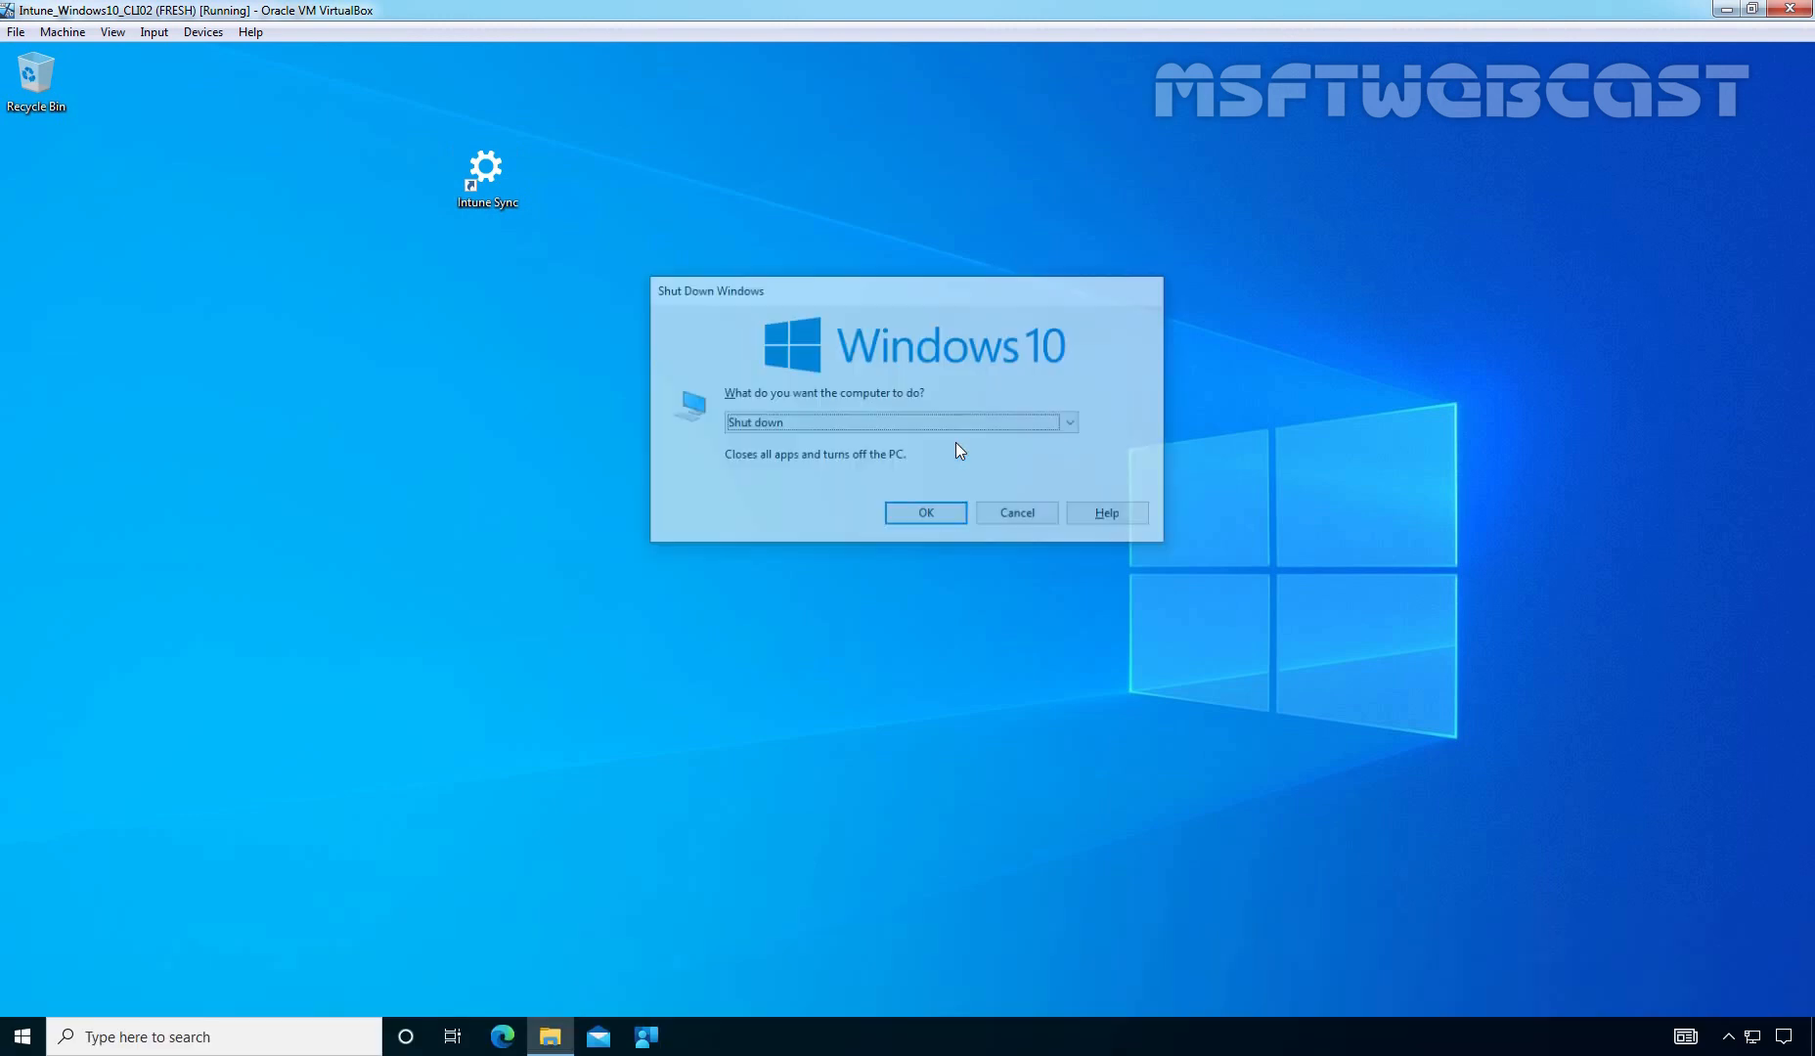
left_click(1015, 513)
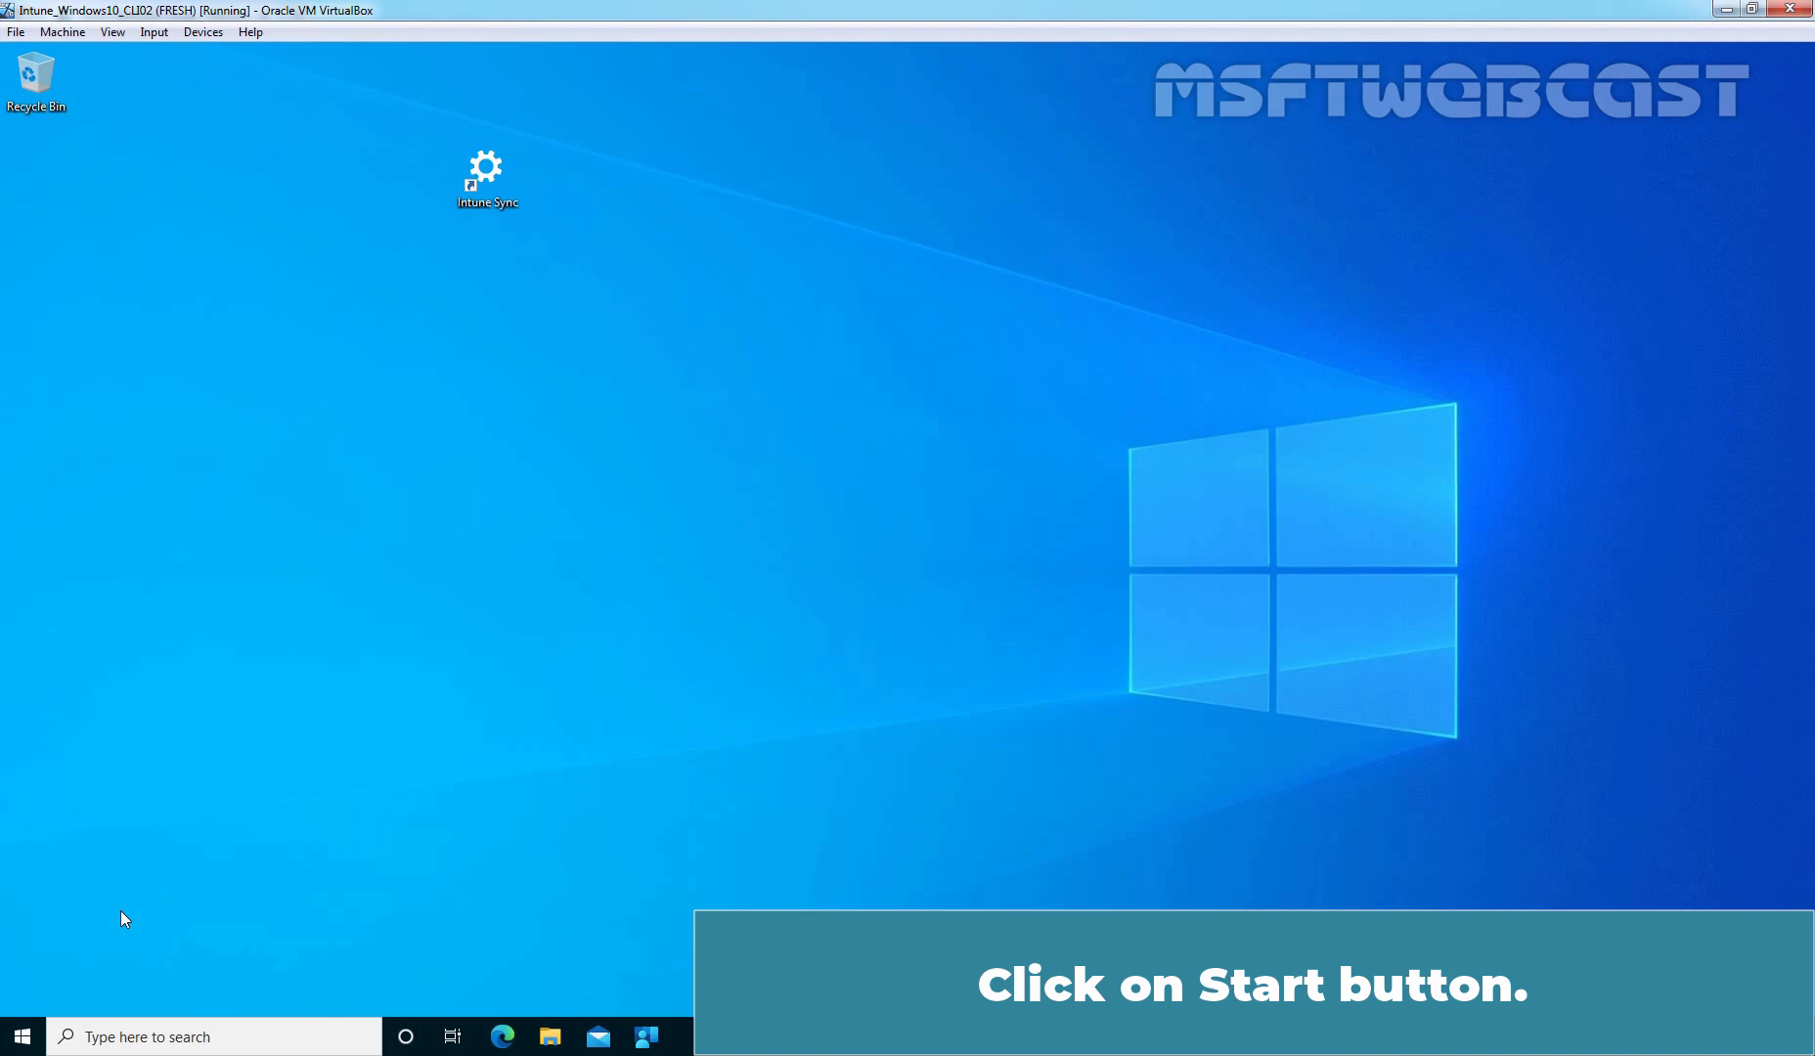
Launch MSFT WEBCAST Blogs from the Start menu app list, opening msftwebcast.com in the browser
left_click(22, 1036)
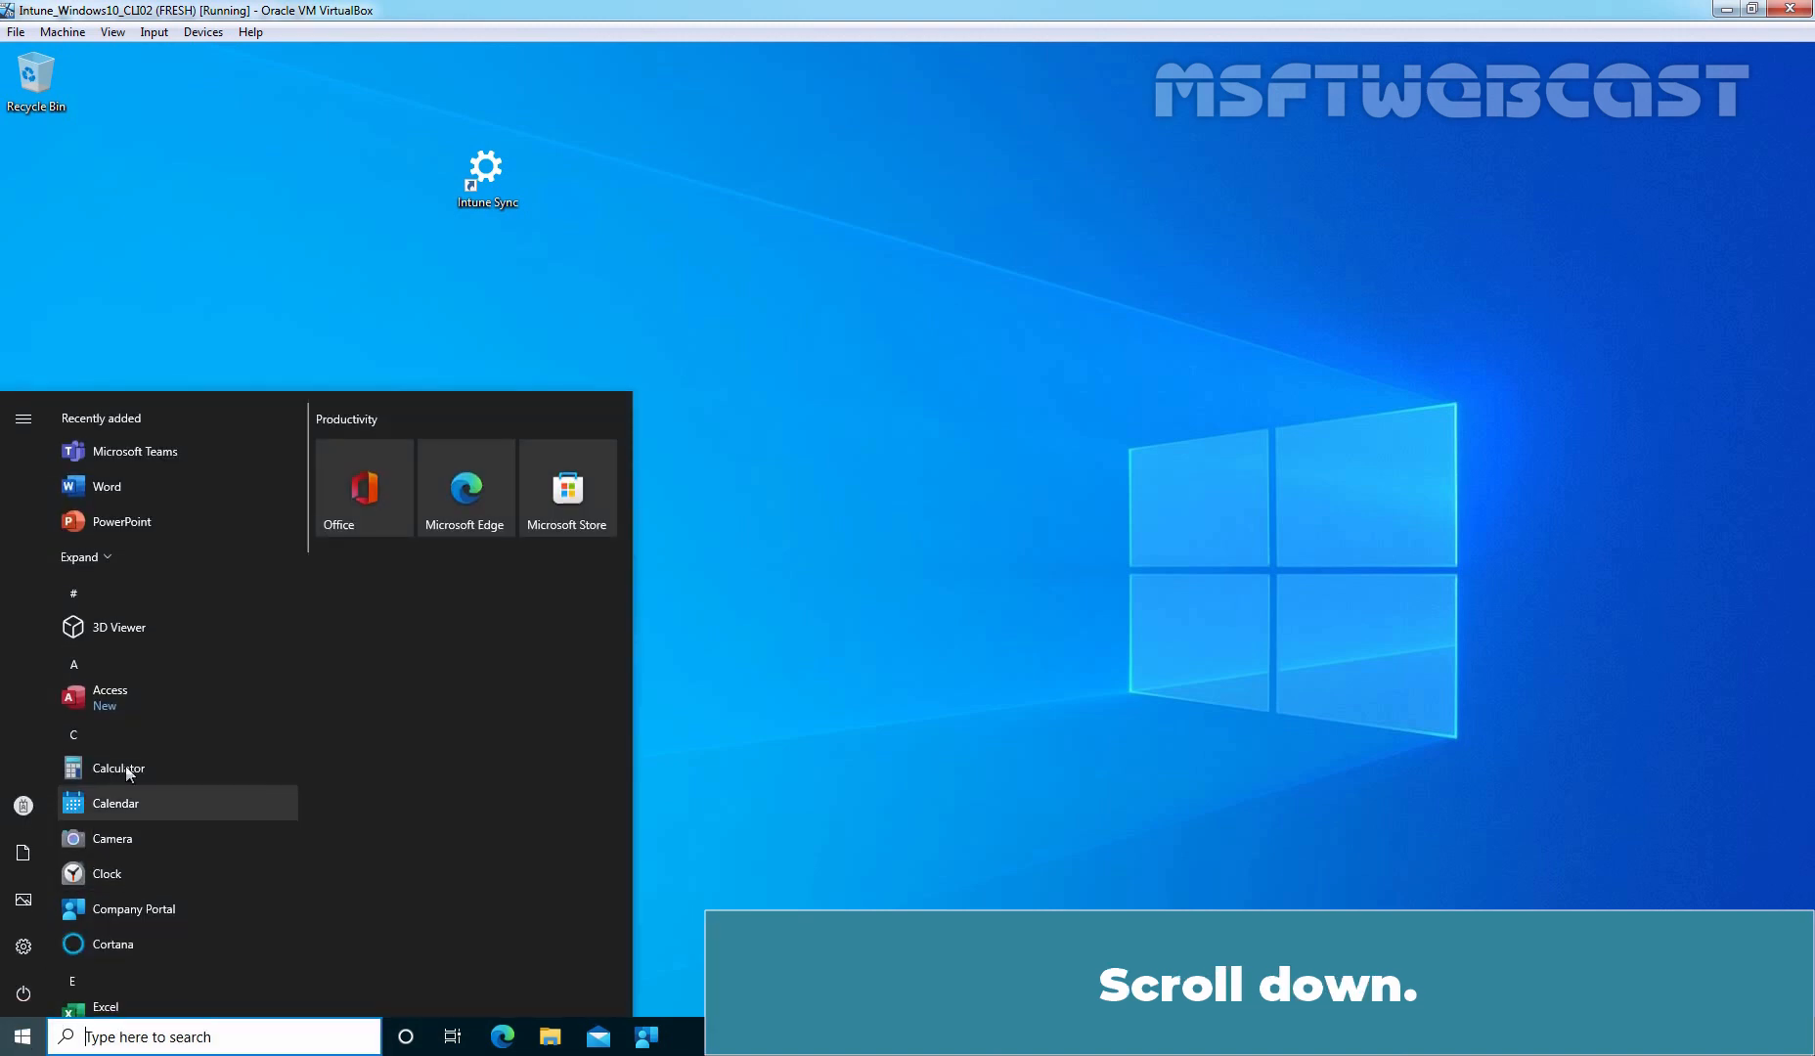
scroll("down", 3)
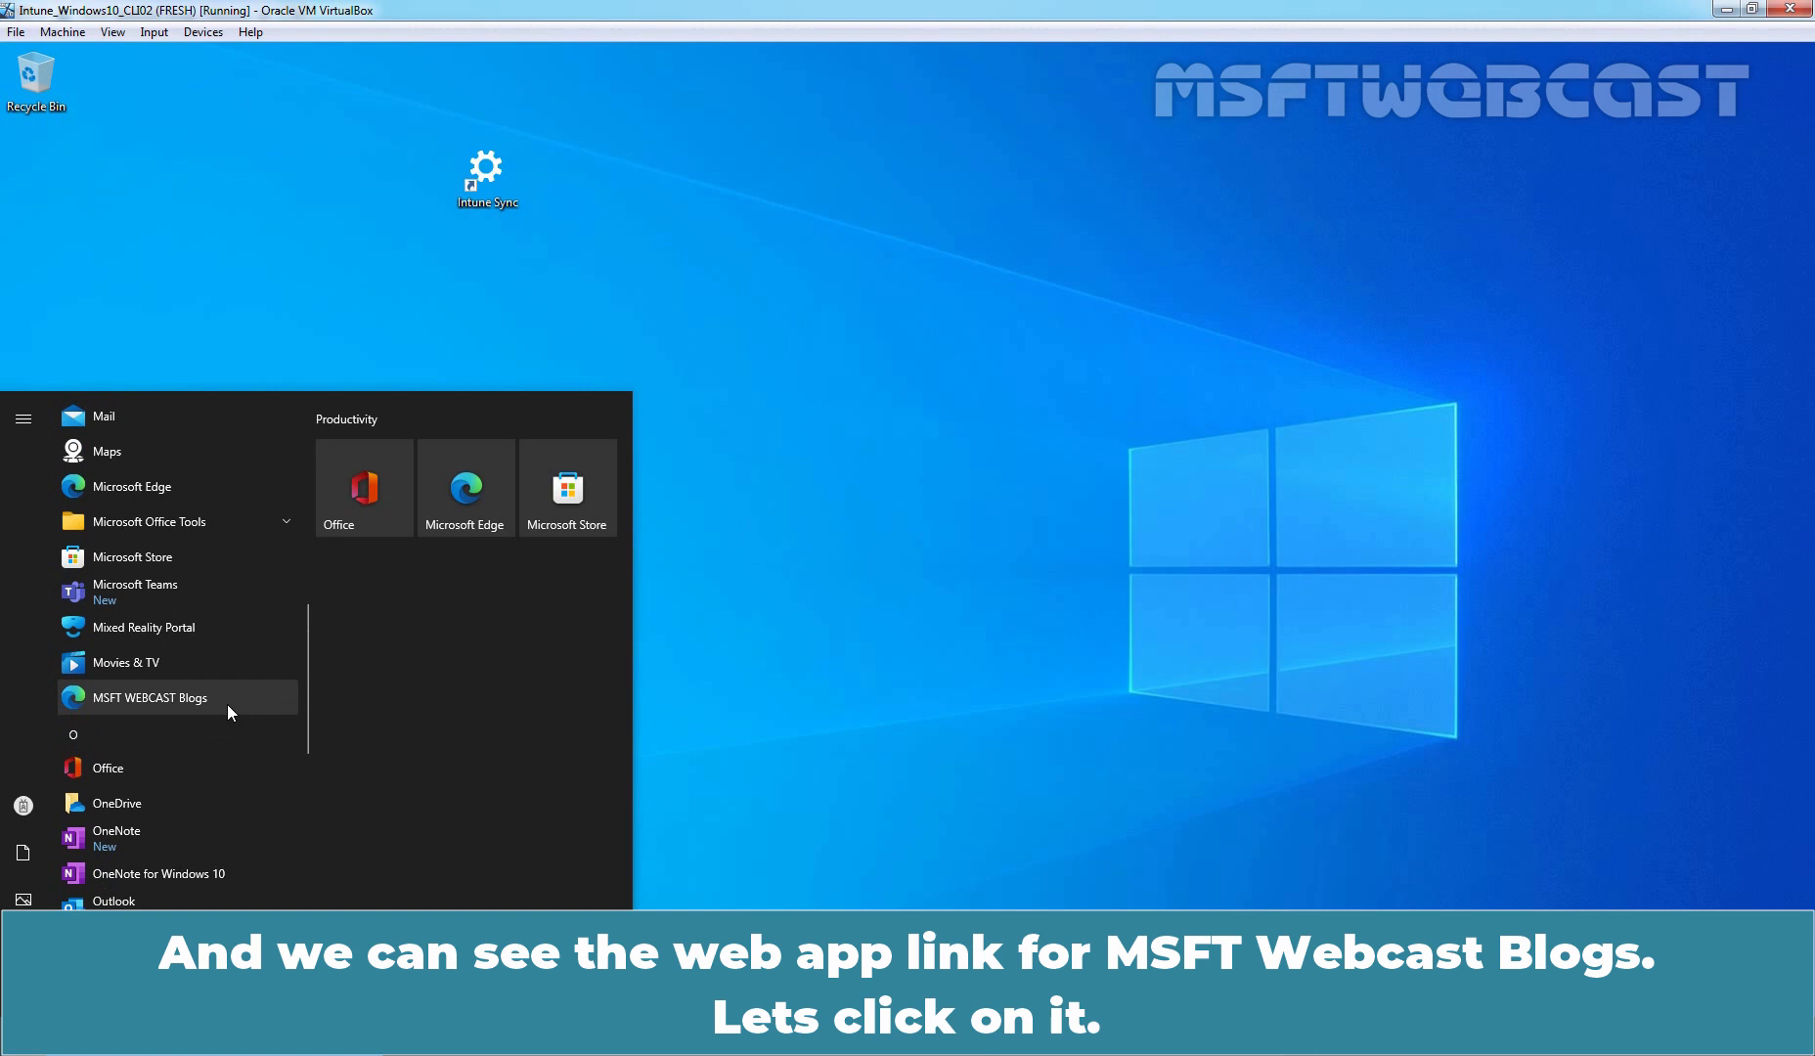
left_click(148, 696)
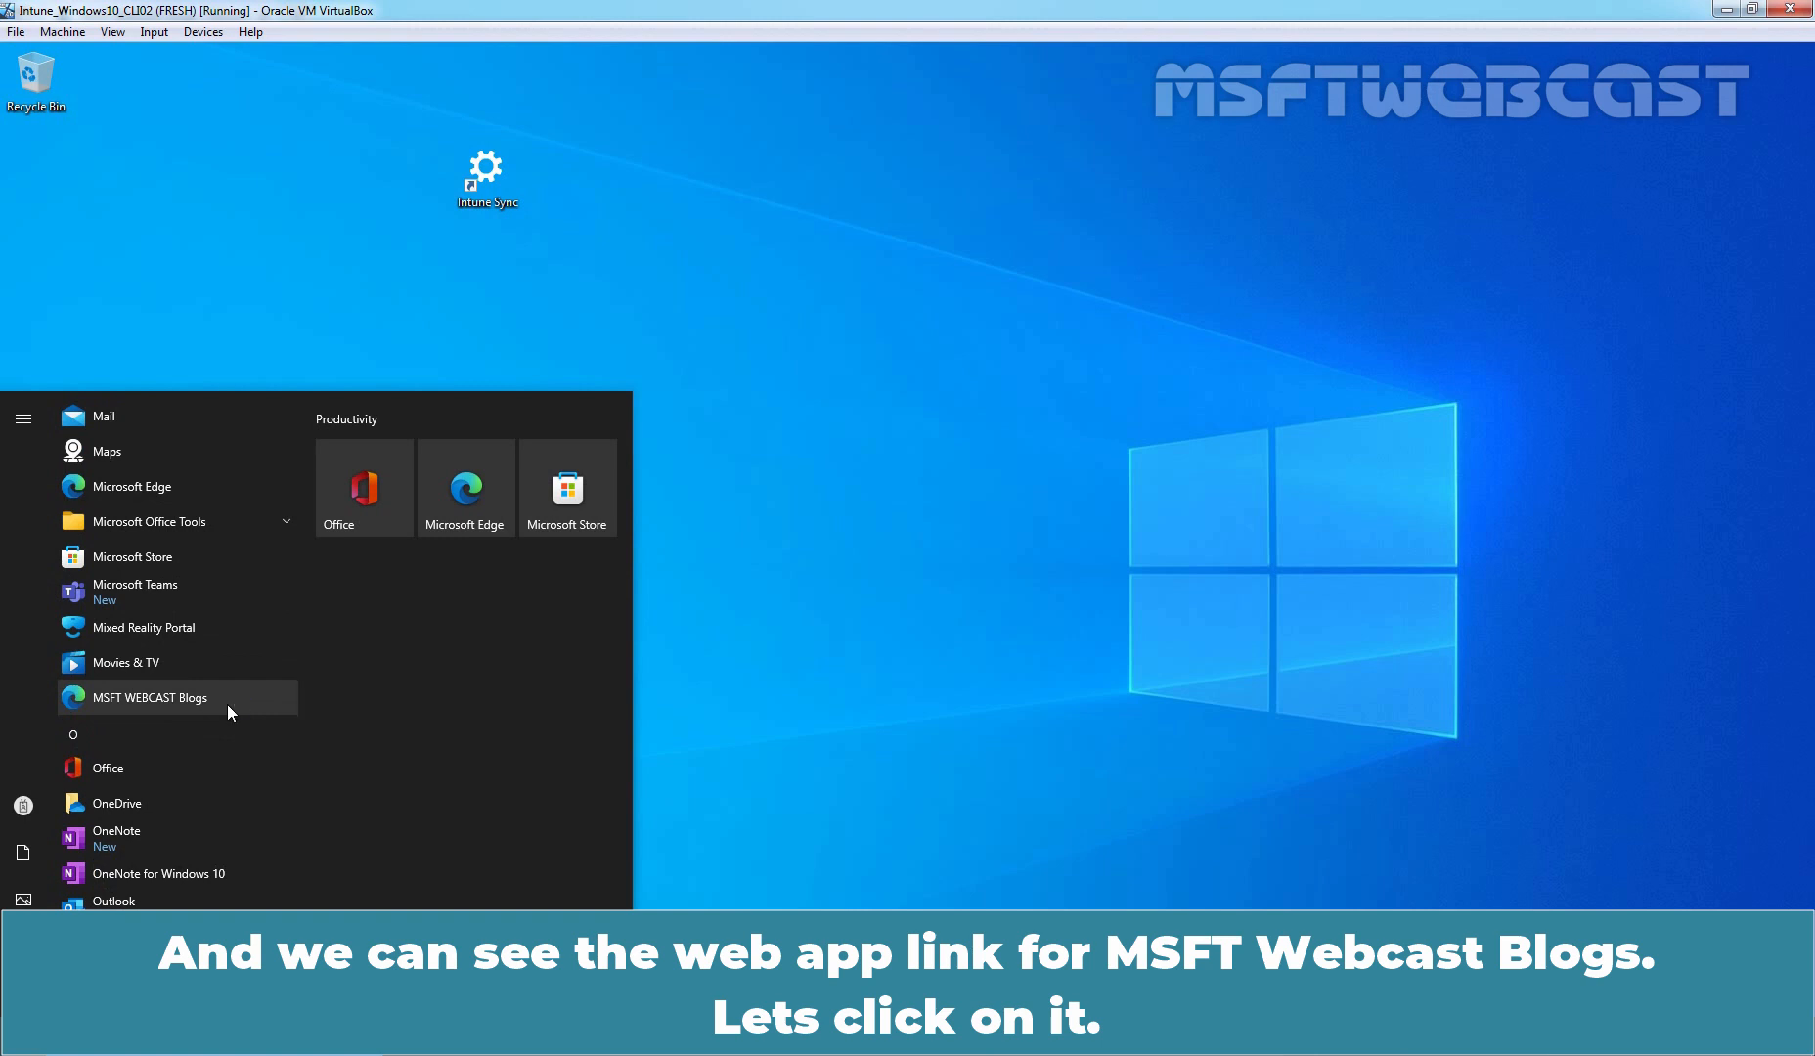
left_click(149, 696)
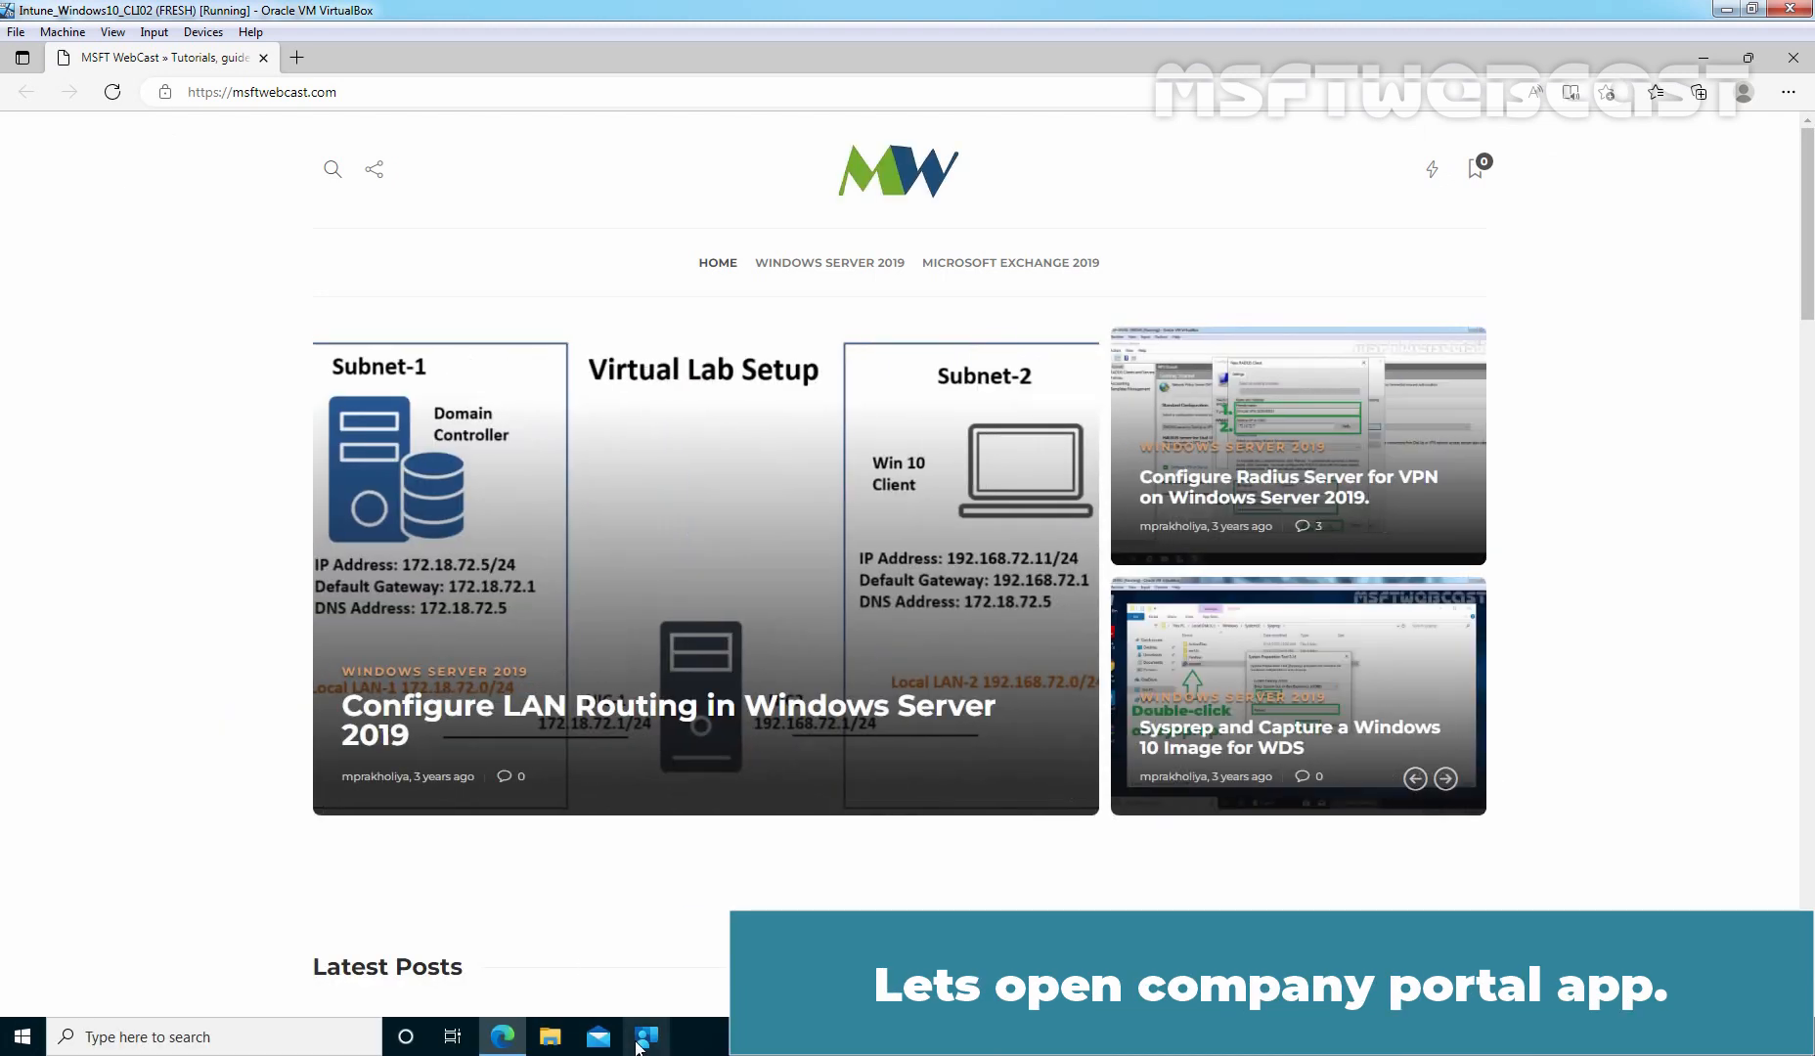
Show Company Portal's Downloads & updates list with MSFT WEBCAST Blogs installed and required
left_click(646, 1037)
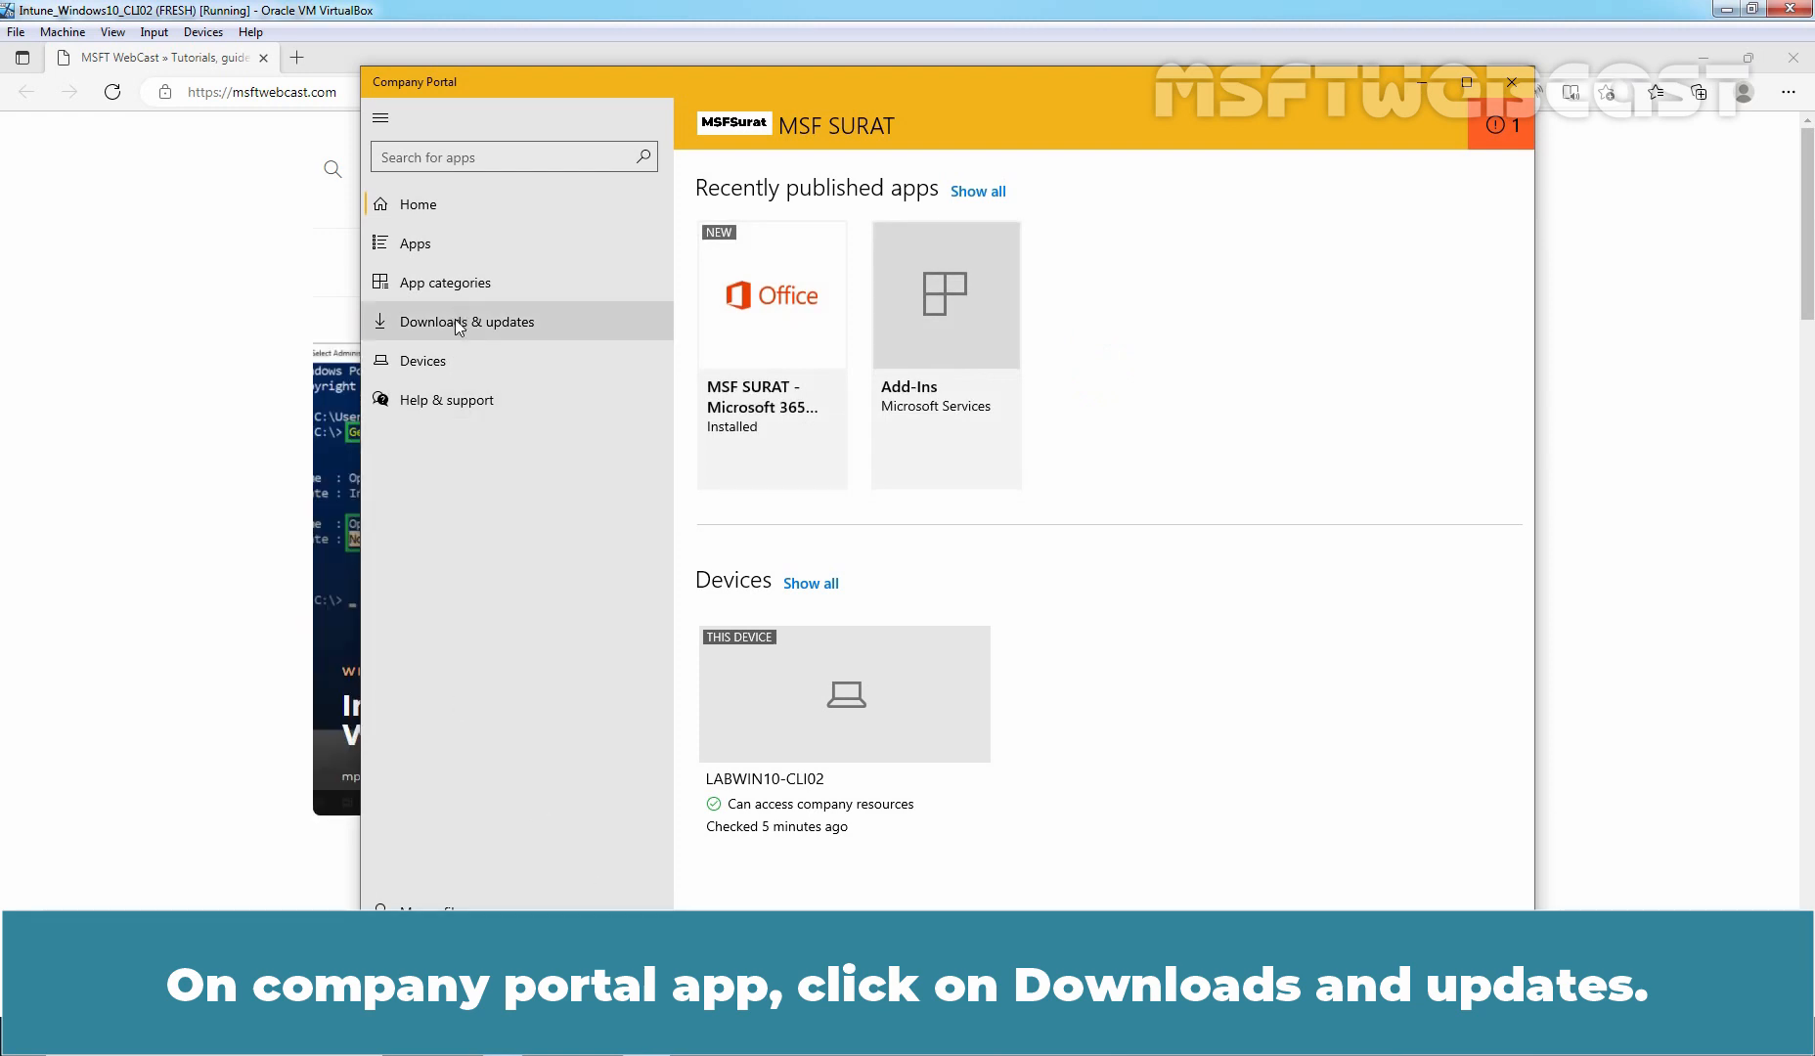
left_click(469, 323)
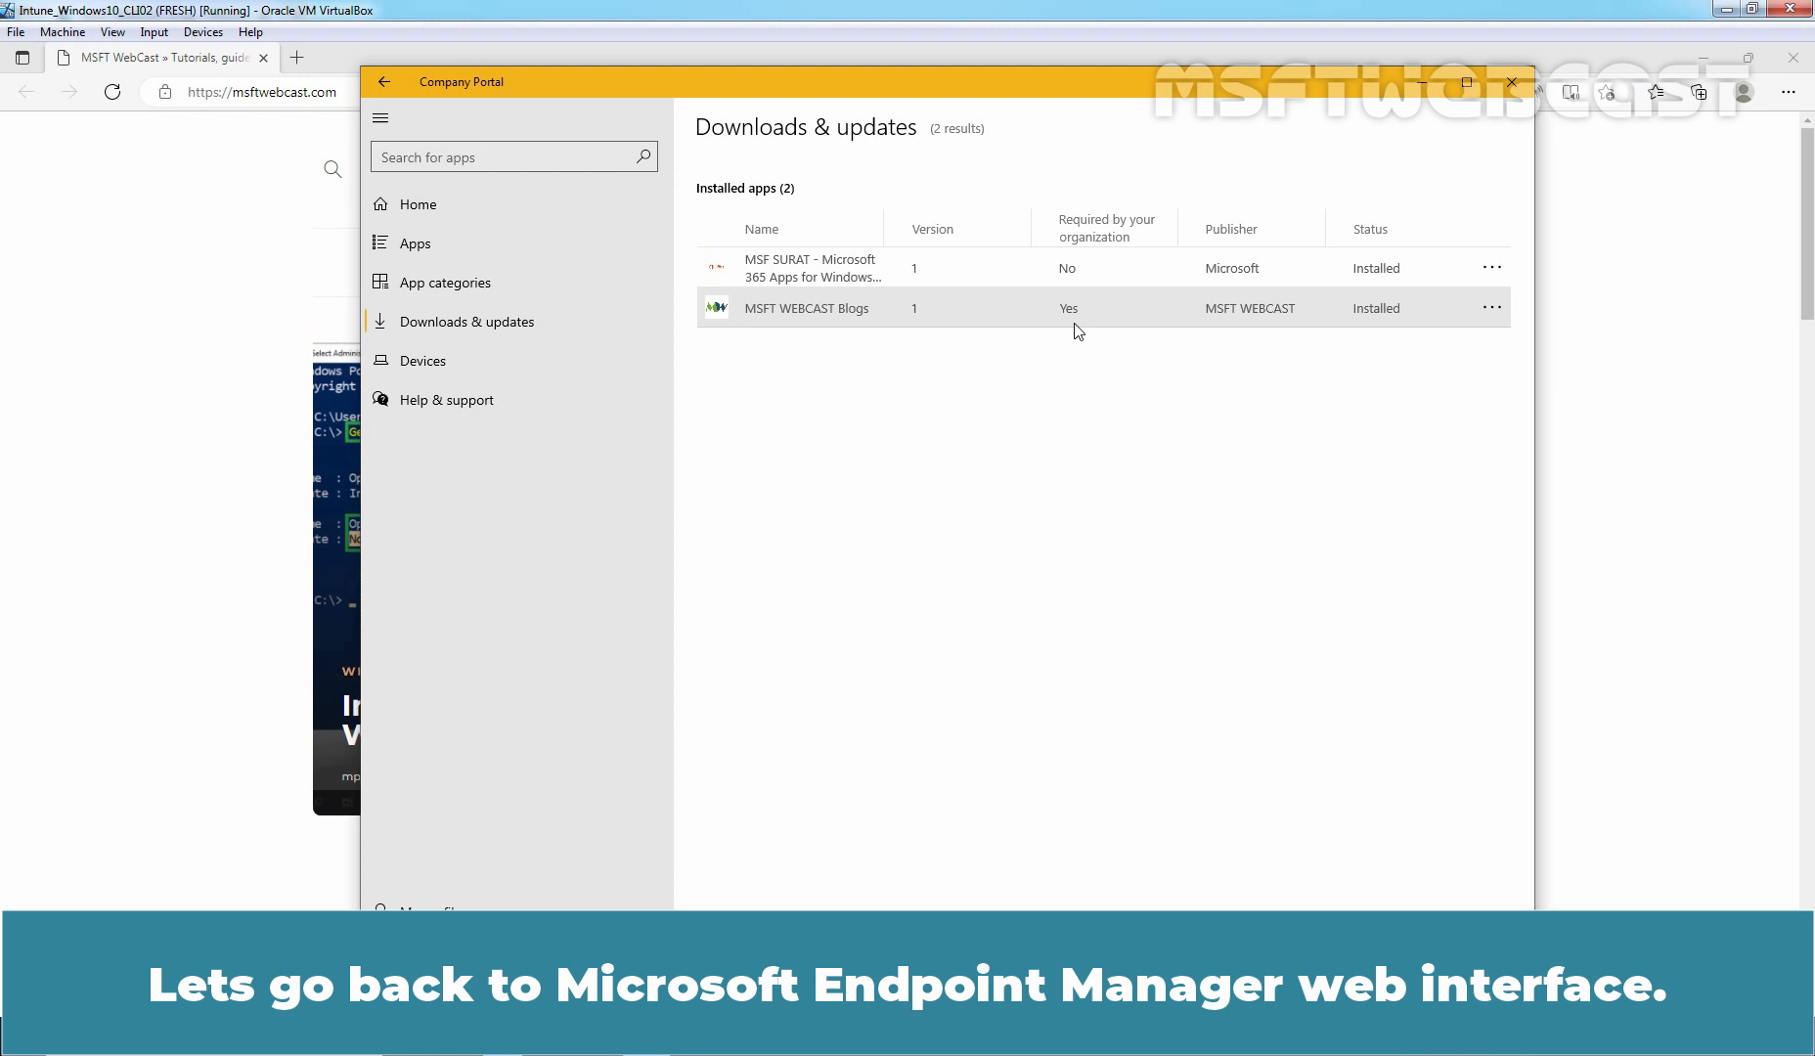
mouse_move(917, 419)
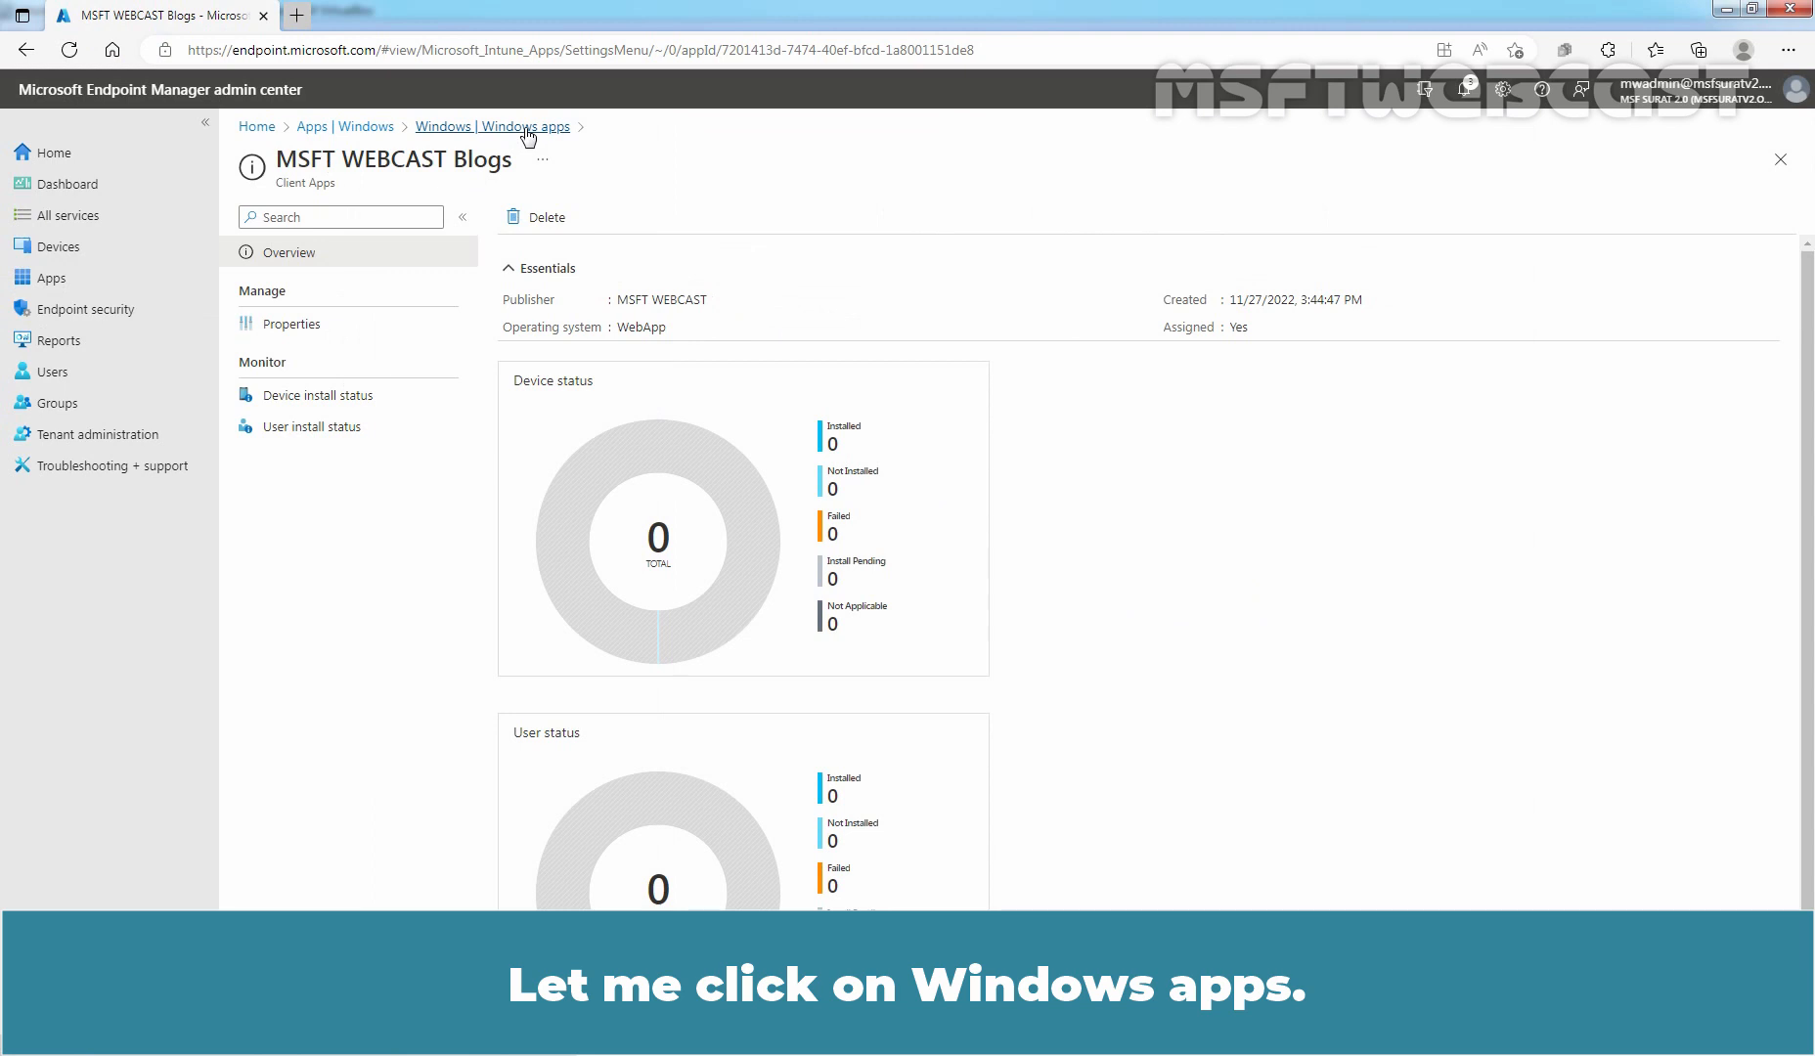
Refresh the Windows apps list and open the MSFT WEBCAST Blogs app entry
left_click(491, 127)
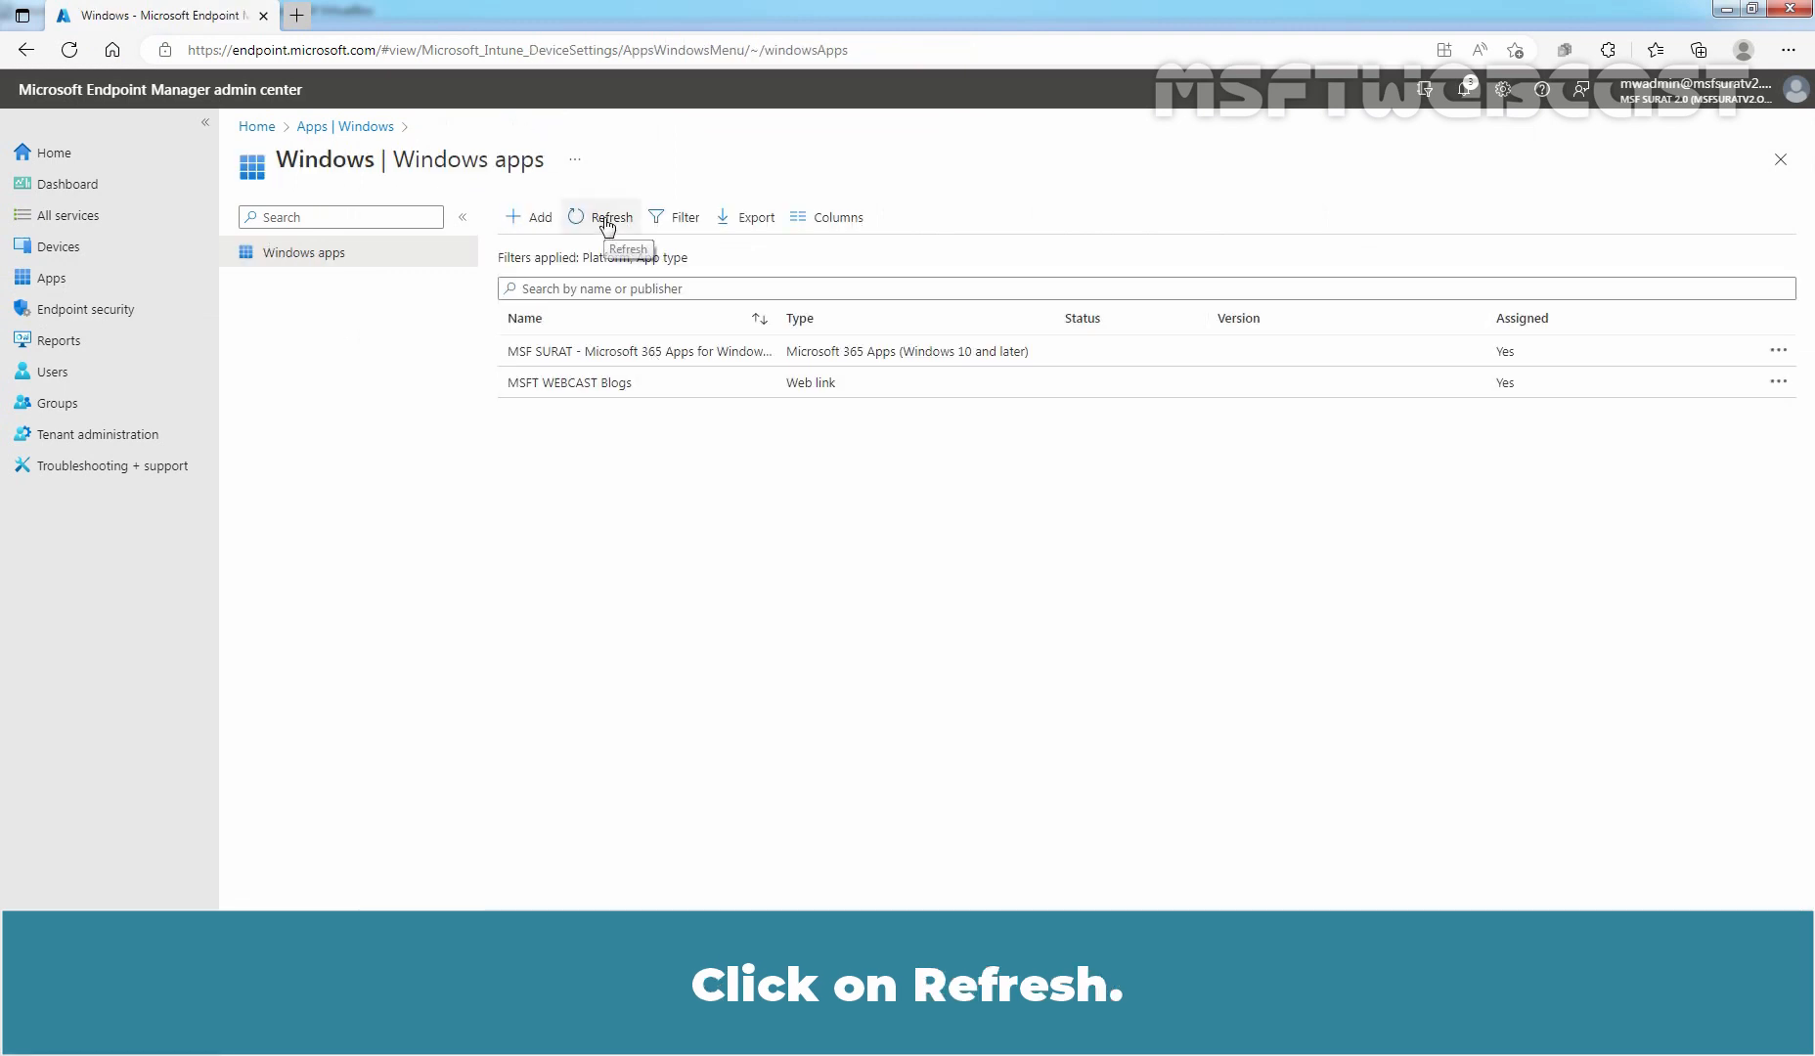
left_click(610, 217)
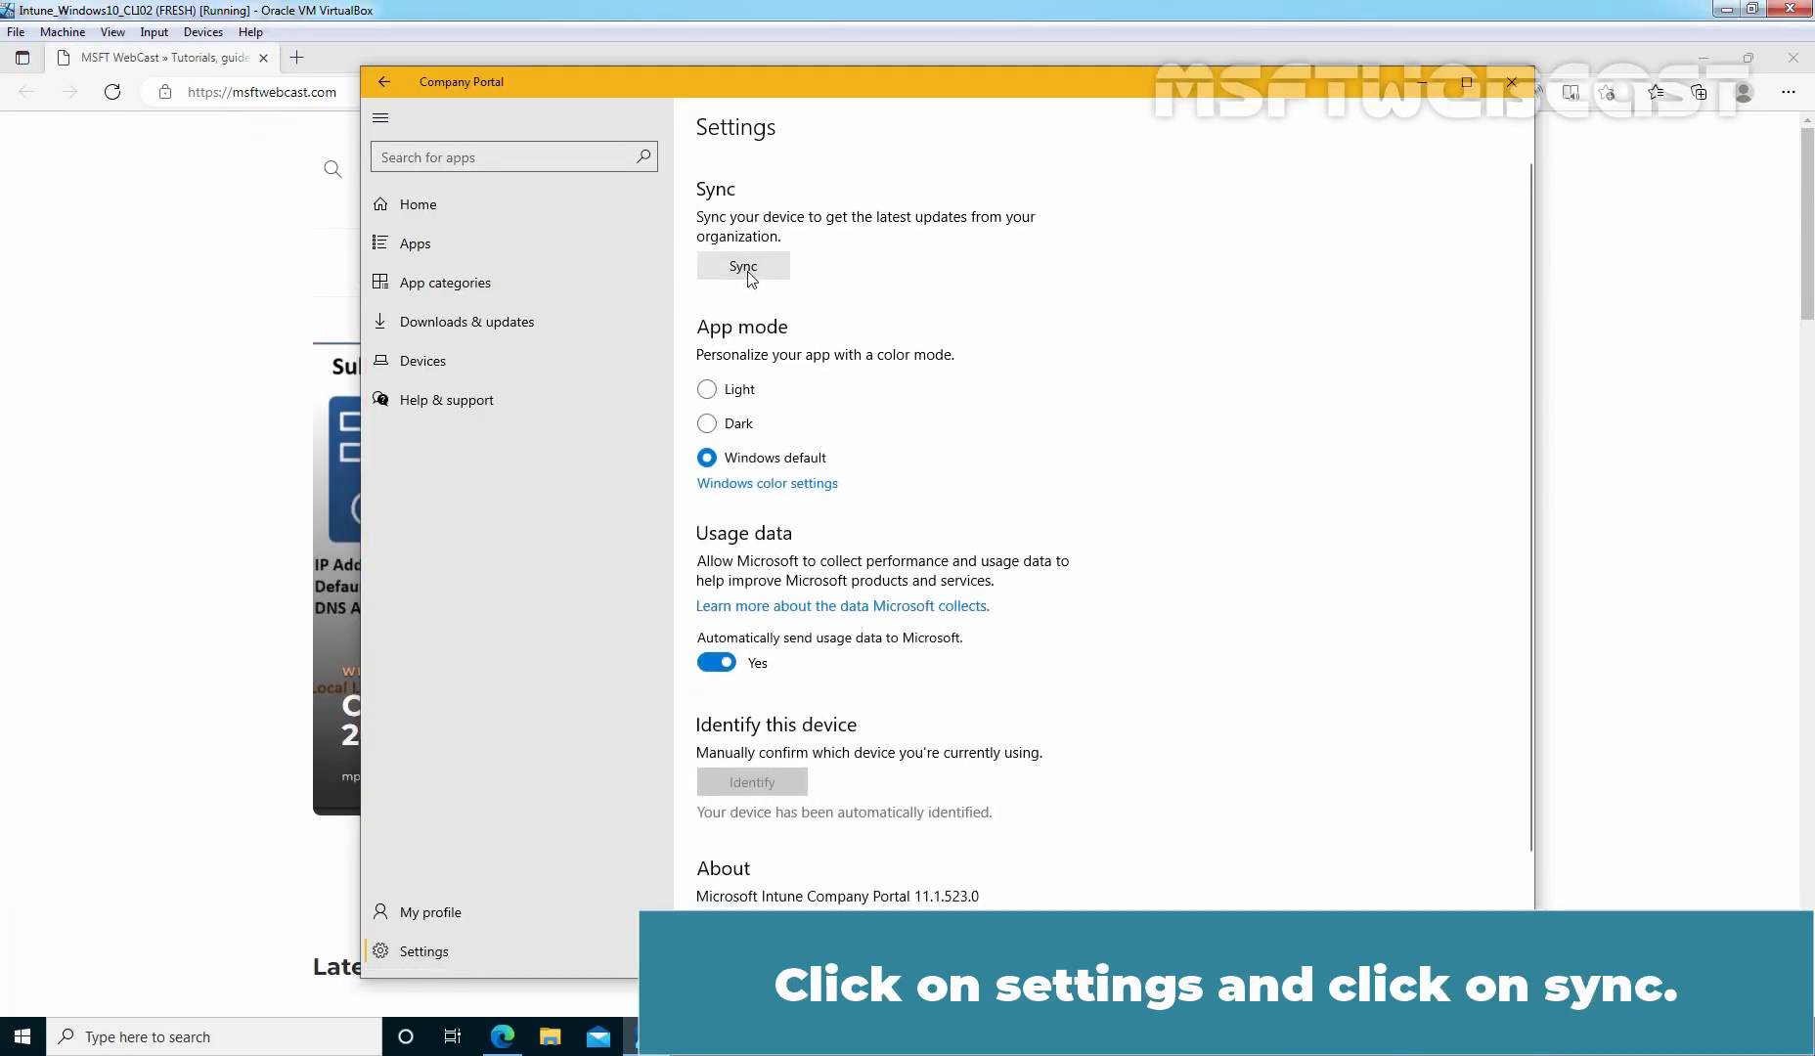
left_click(742, 266)
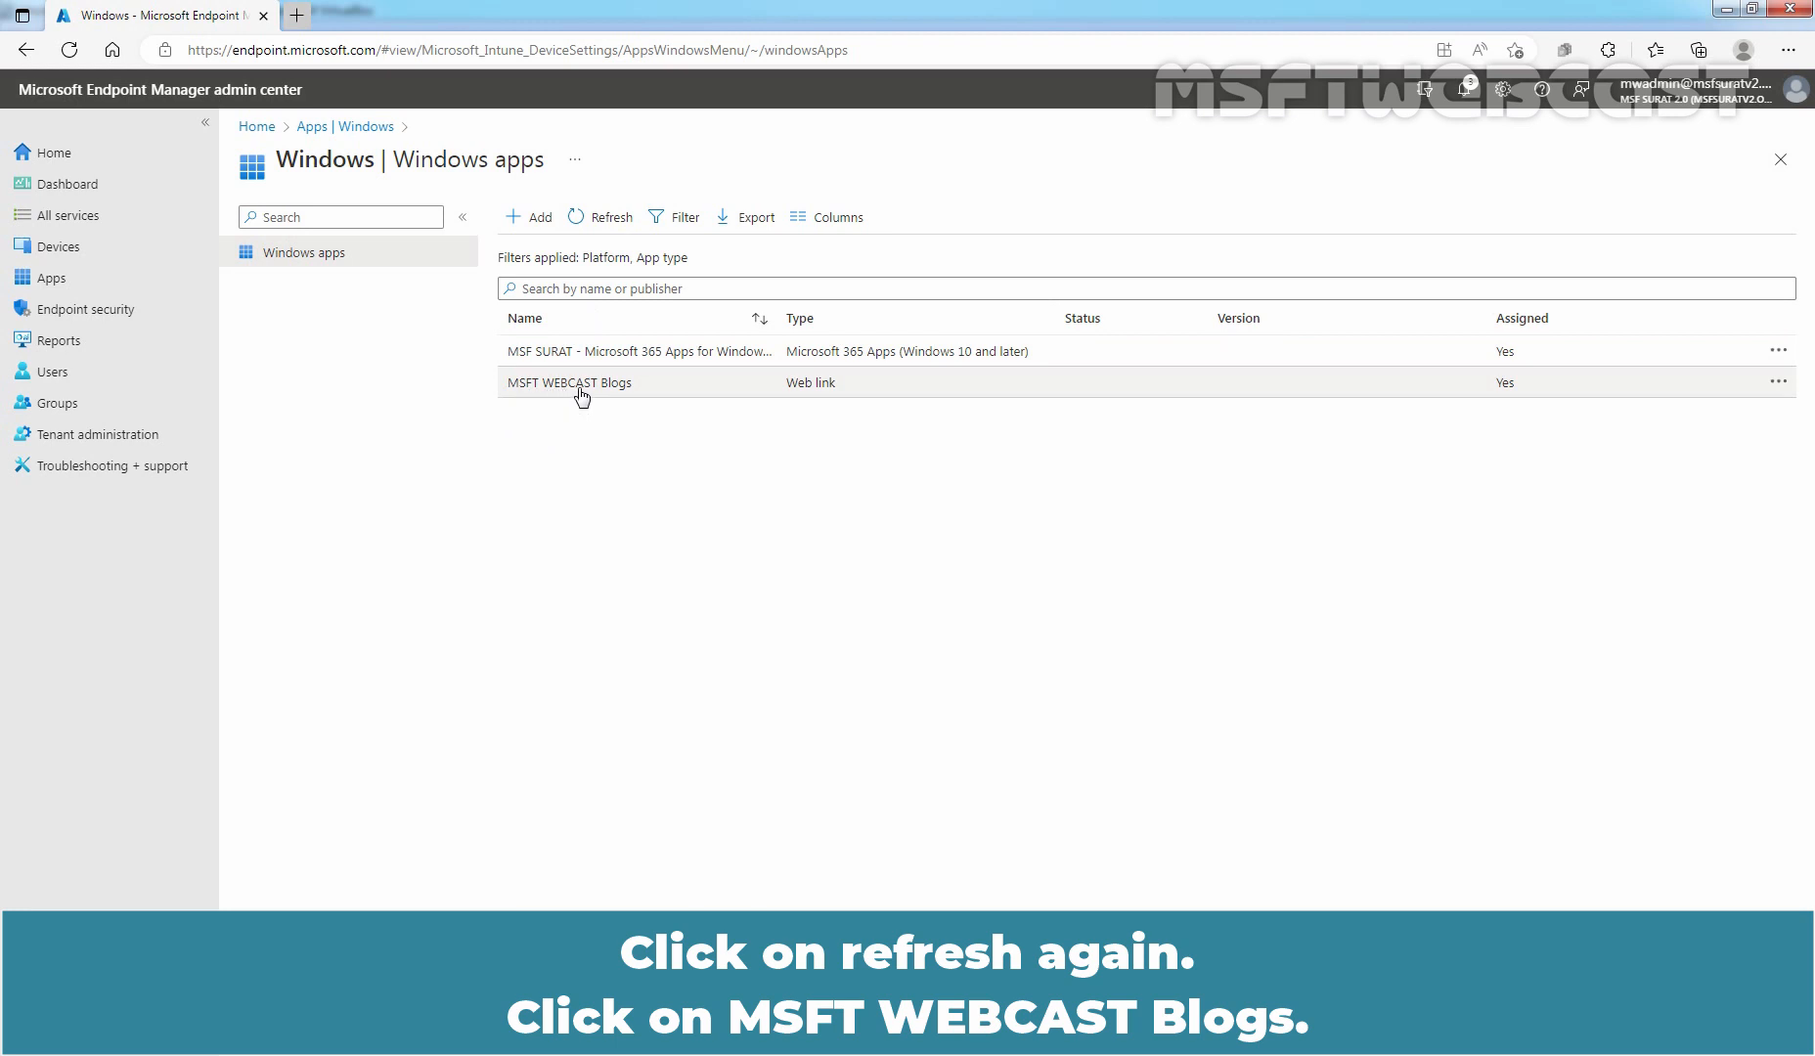
left_click(570, 381)
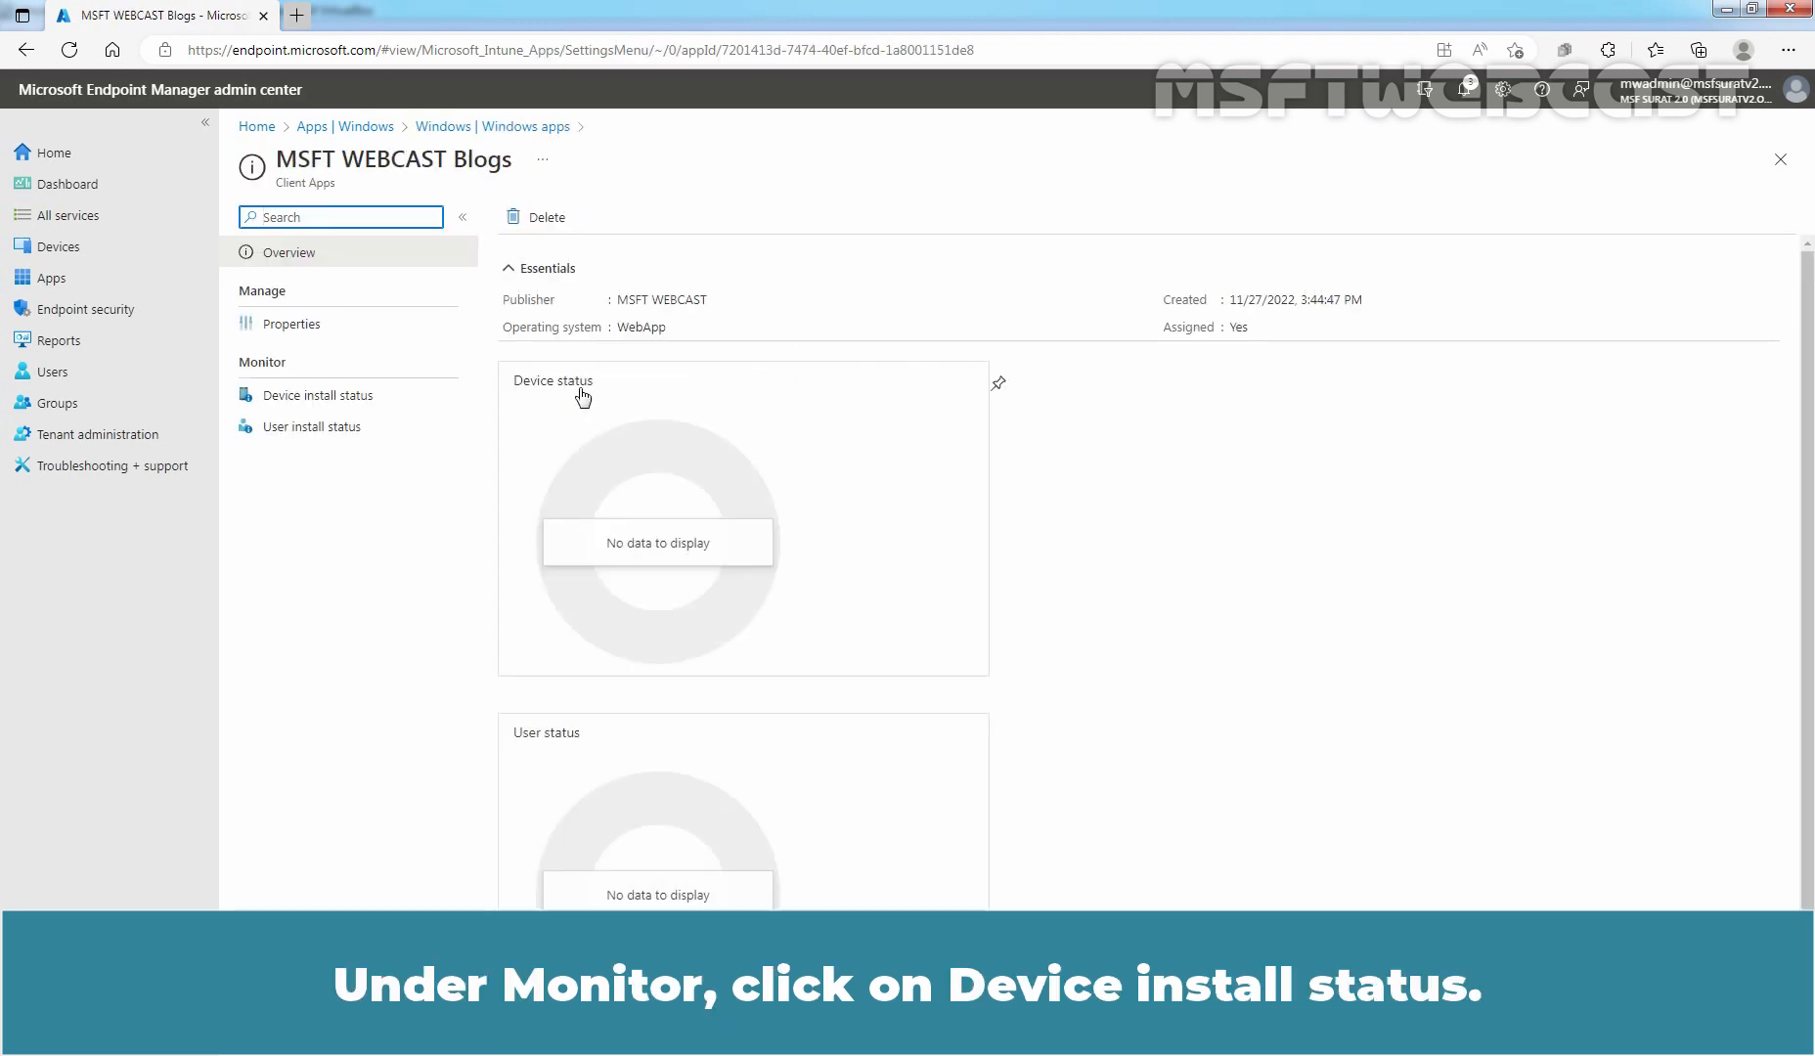
View the device install status showing LABWIN10-CLI02 Installed and the user install status with one install
left_click(319, 395)
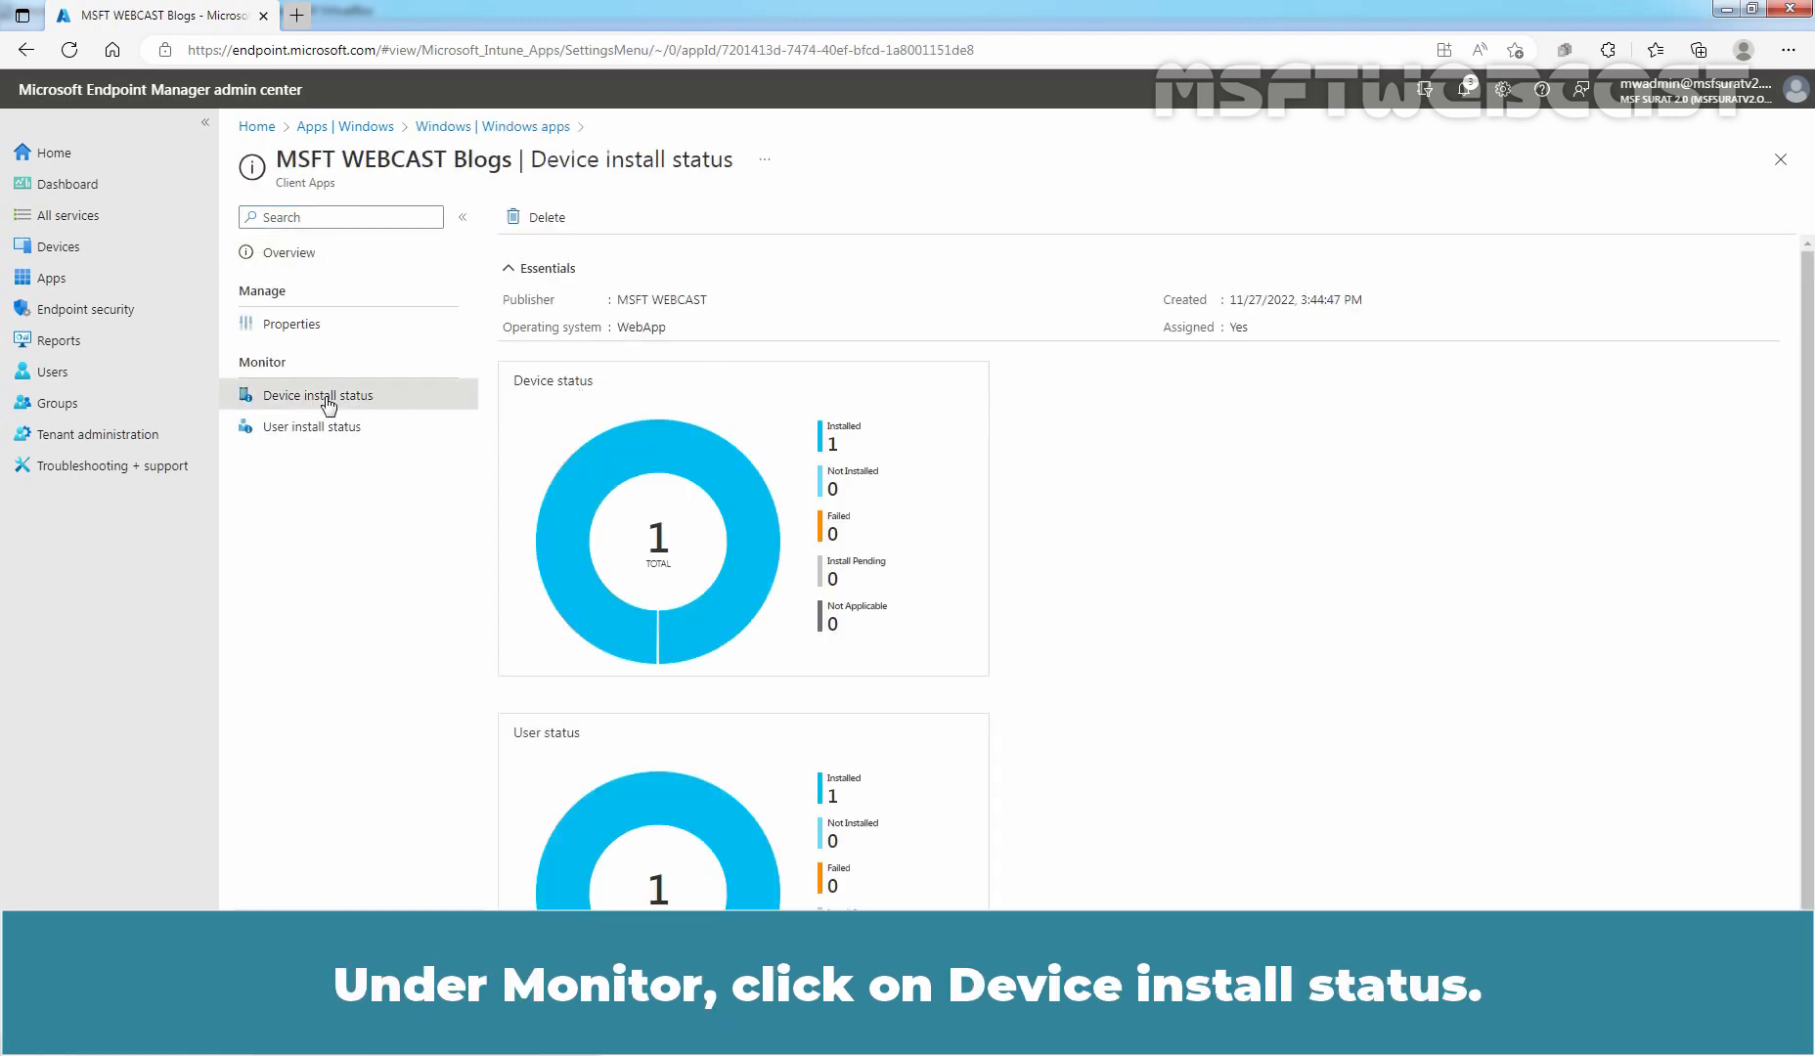
left_click(317, 396)
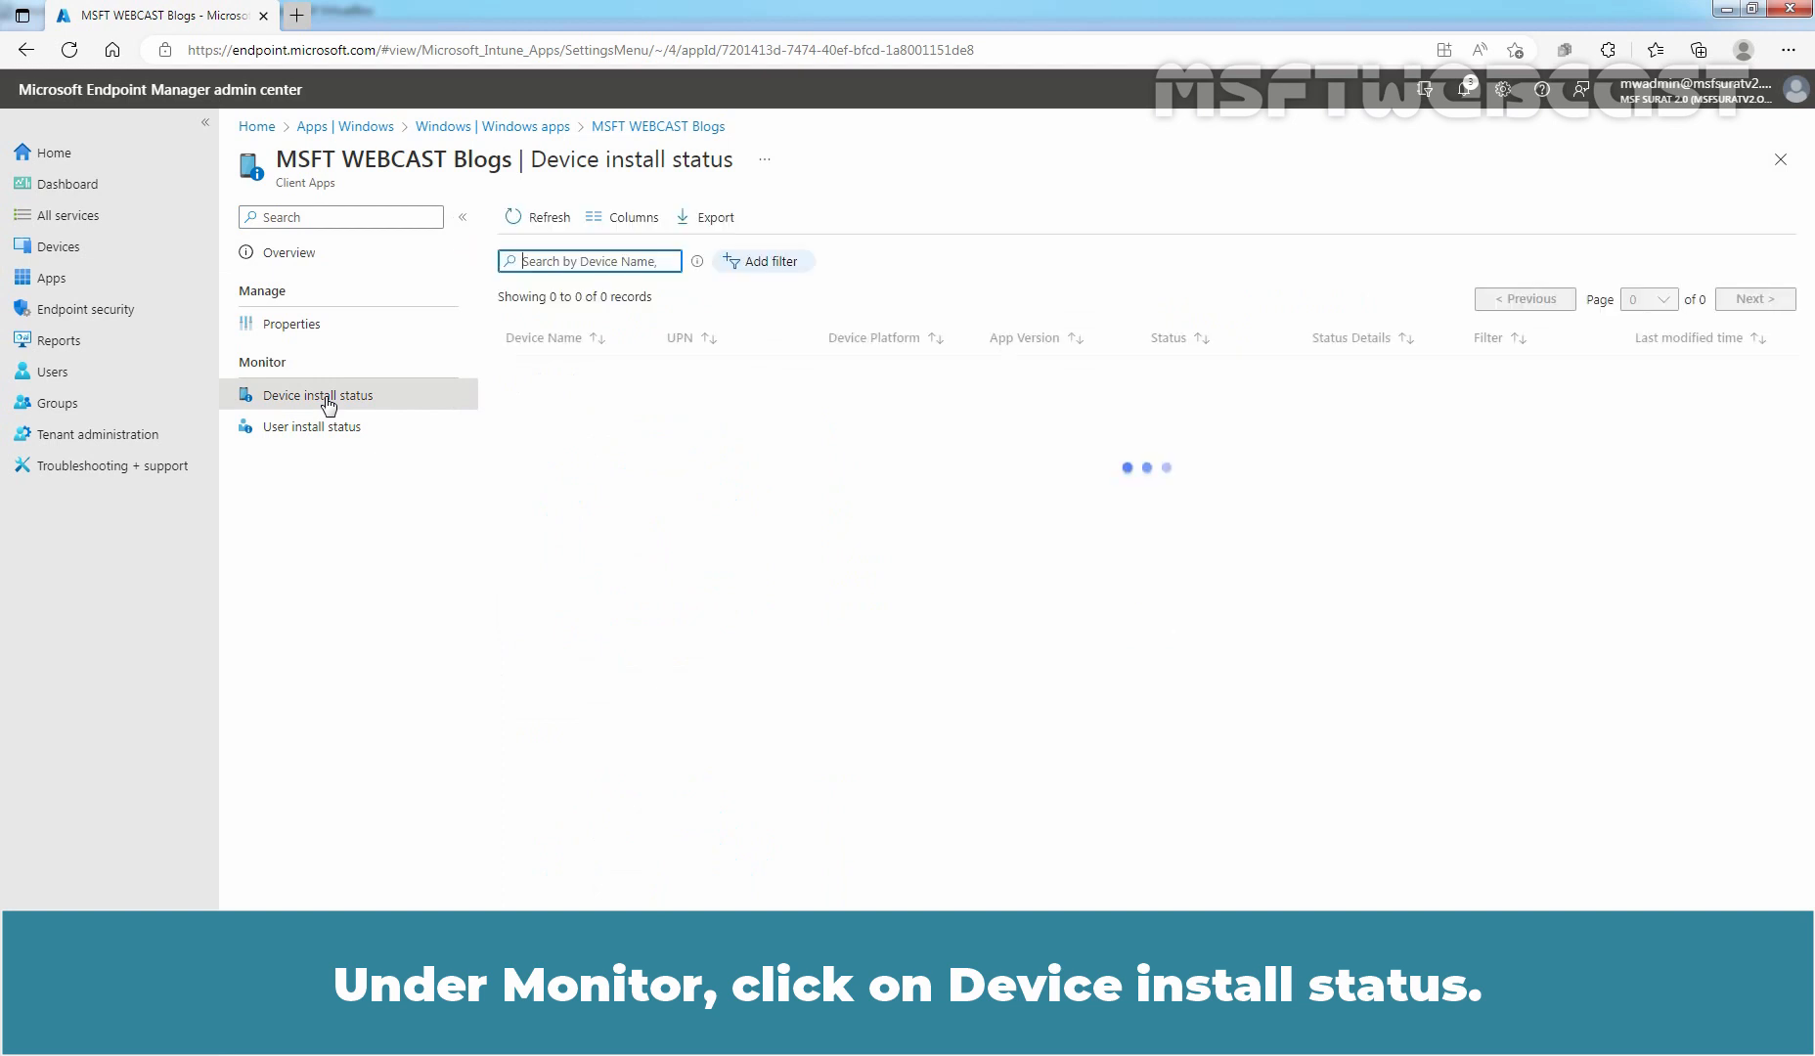
left_click(321, 395)
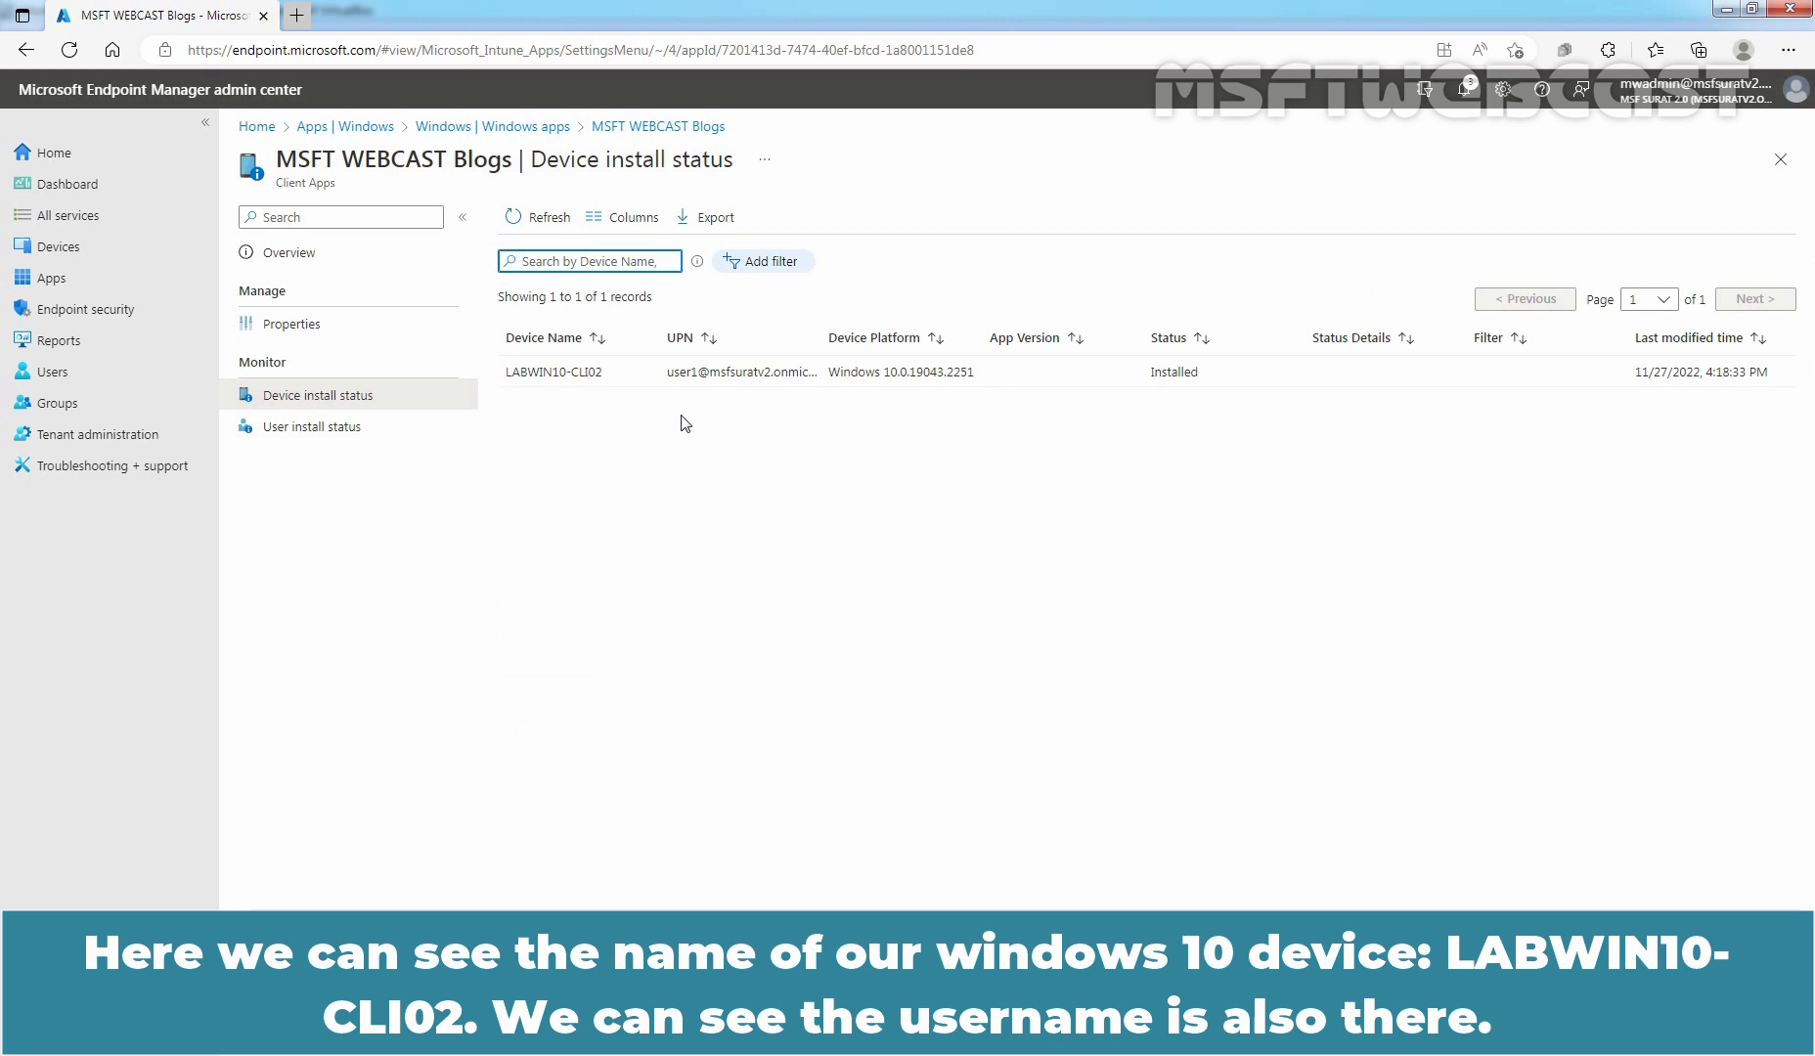
mouse_move(1181, 392)
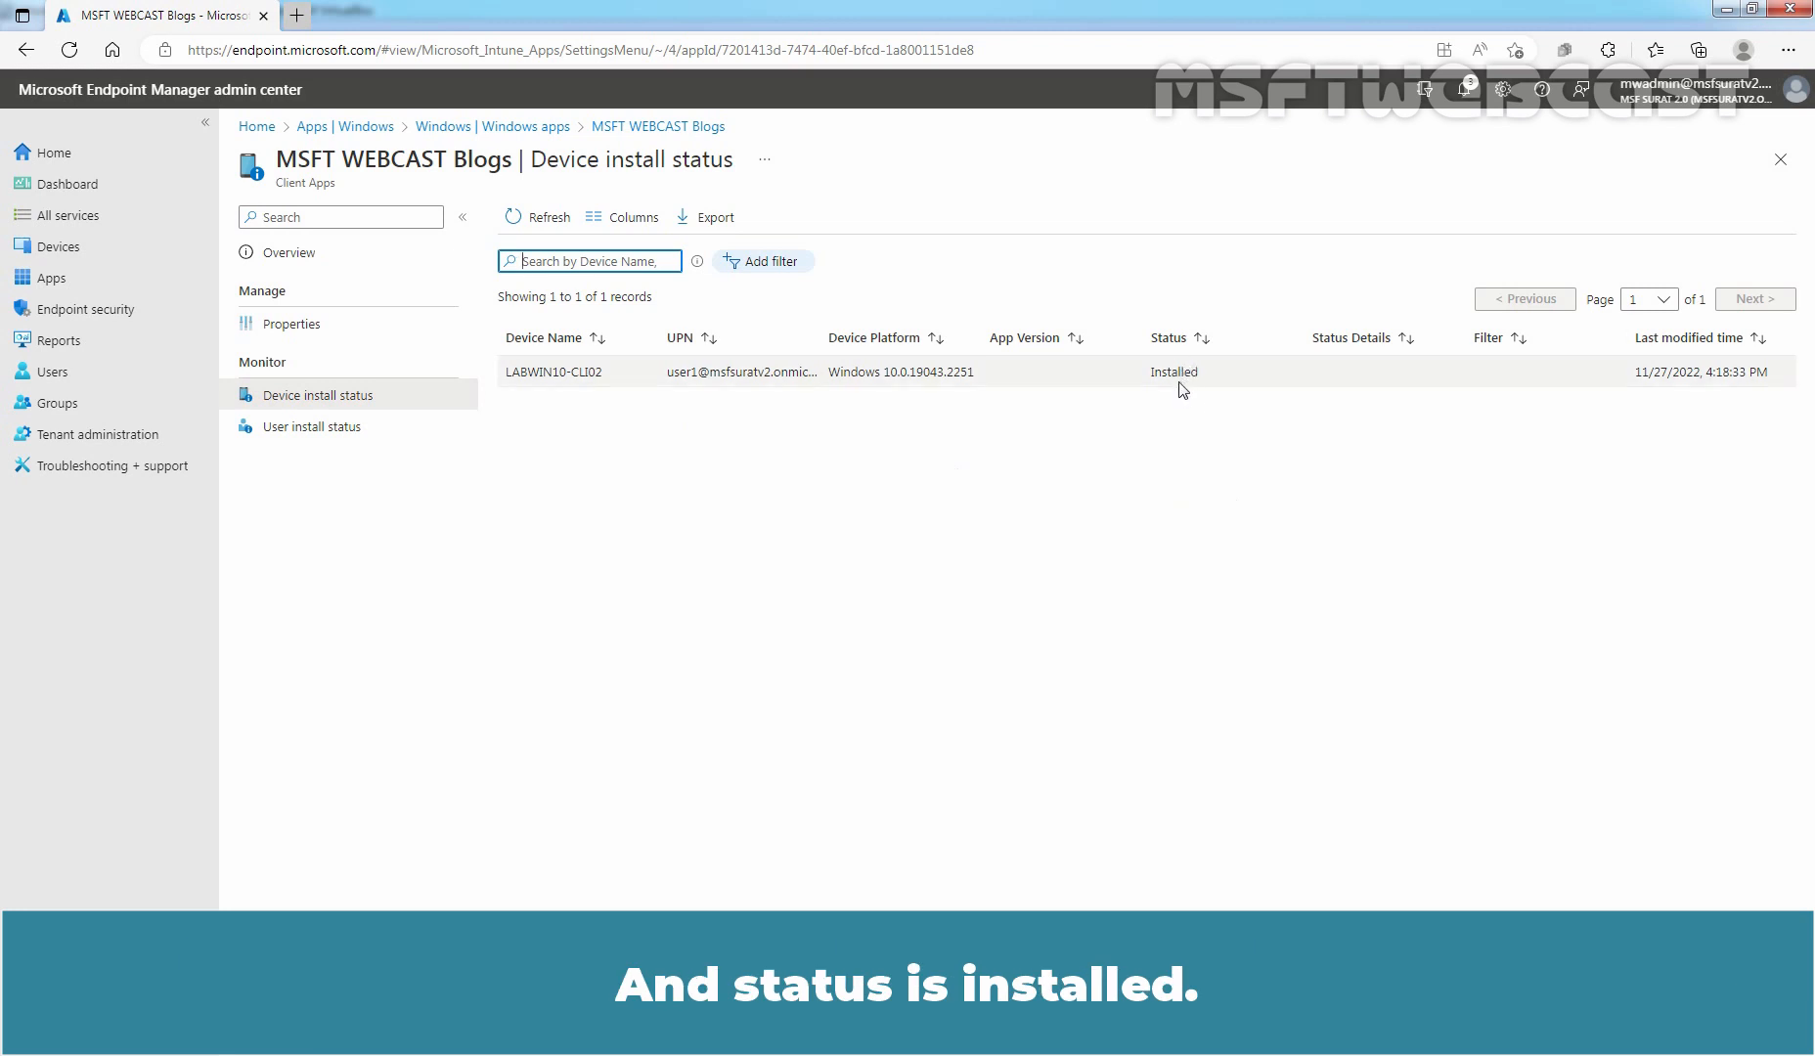
left_click(315, 427)
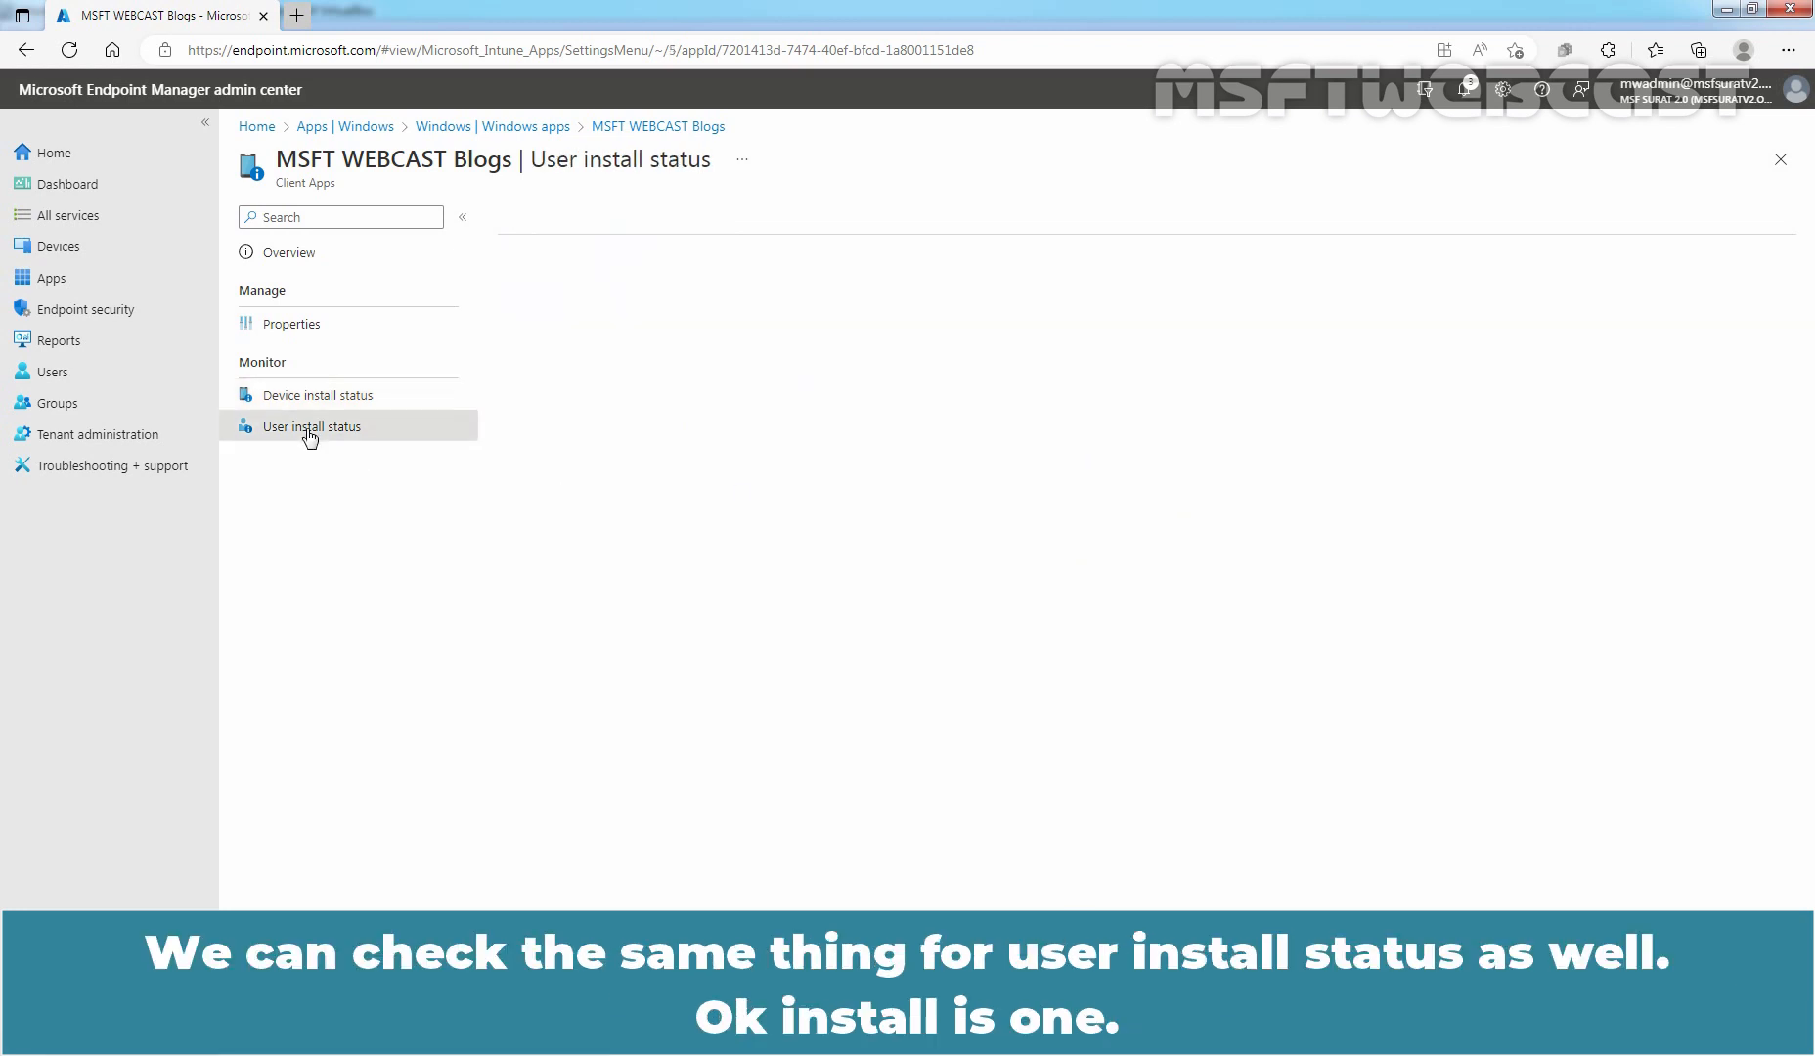
left_click(313, 427)
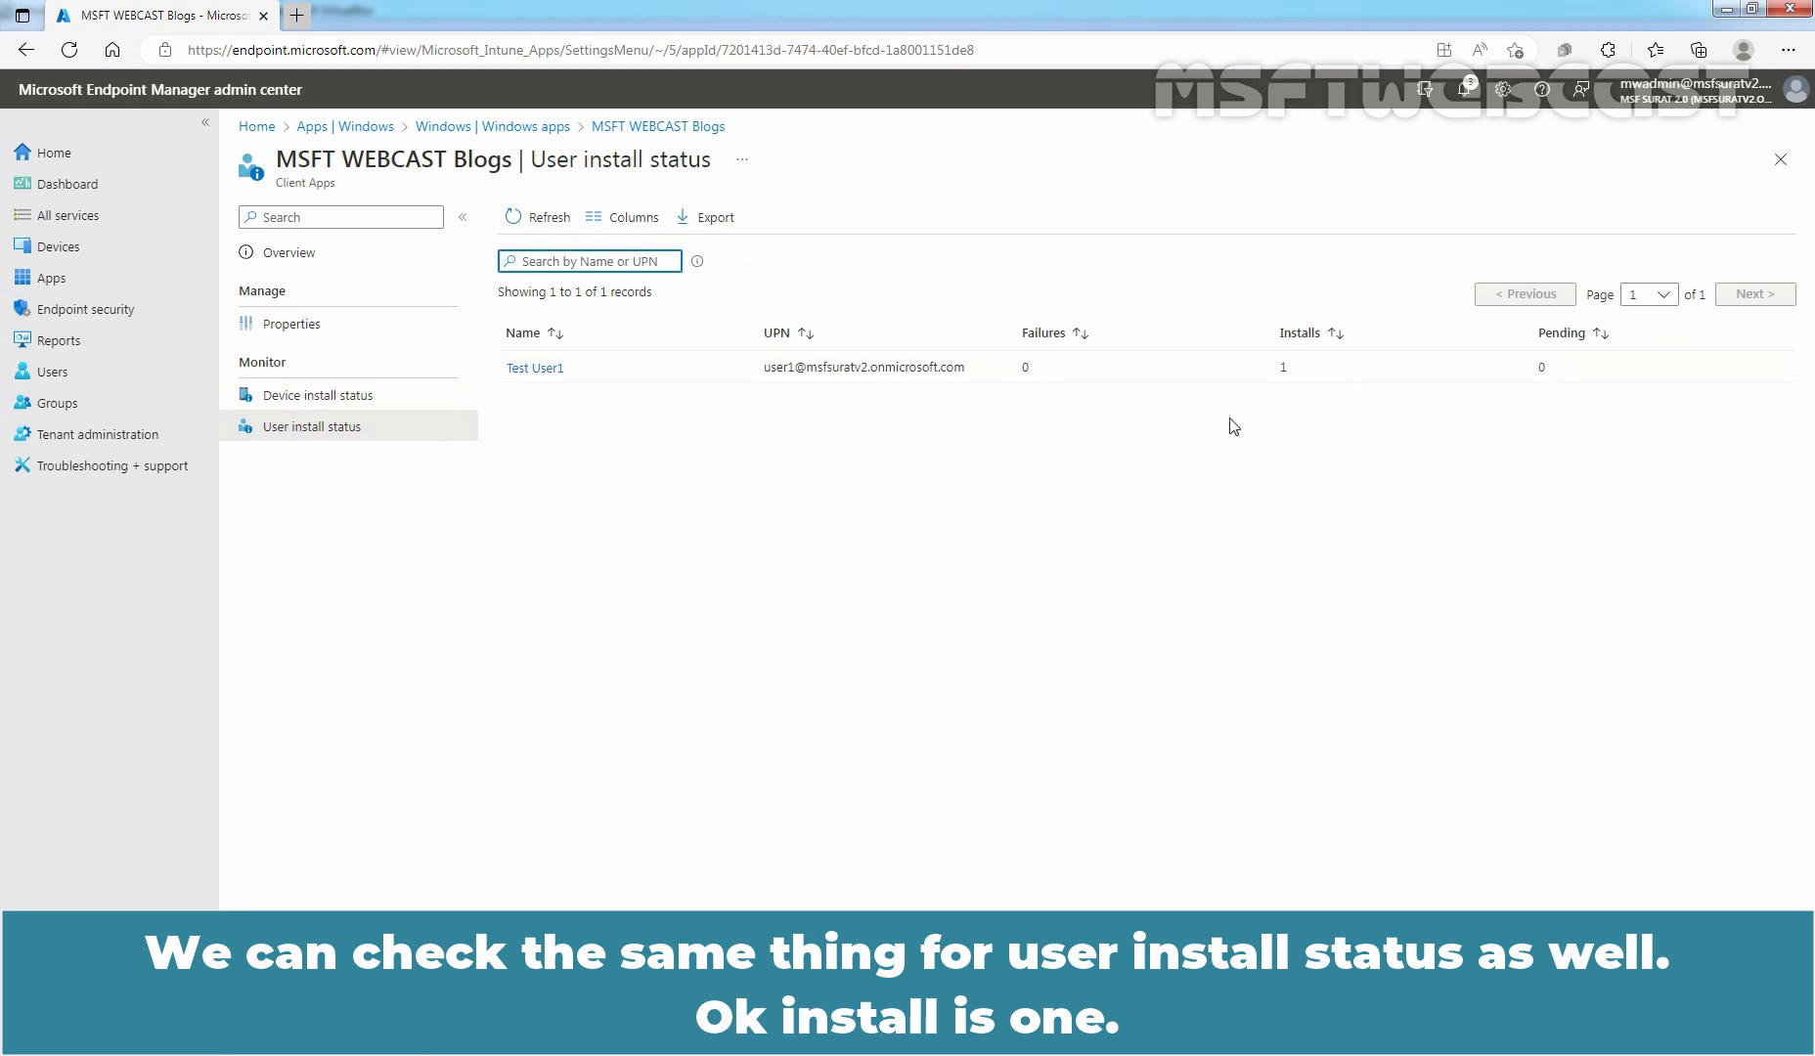
left_click(319, 393)
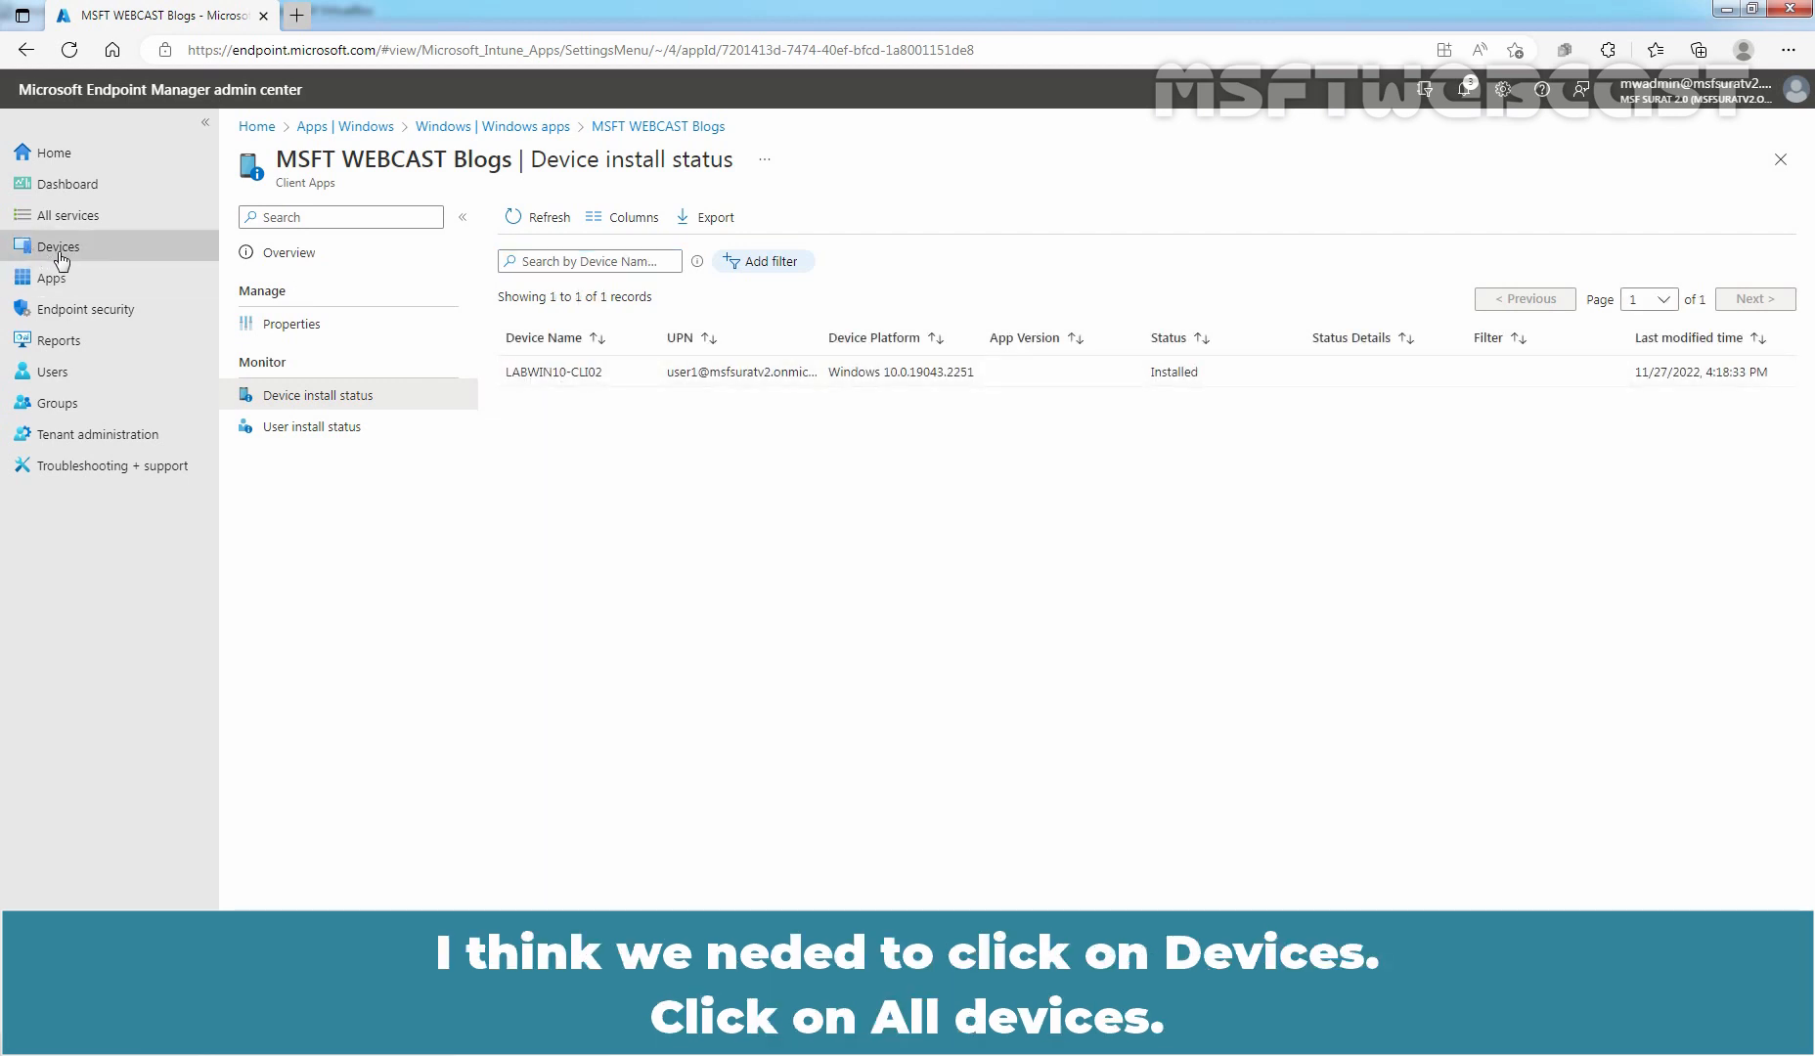
Show device LABWIN10-CLI02's Managed Apps listing MSFT WEBCAST Blogs as a required install, Installed
left_click(59, 246)
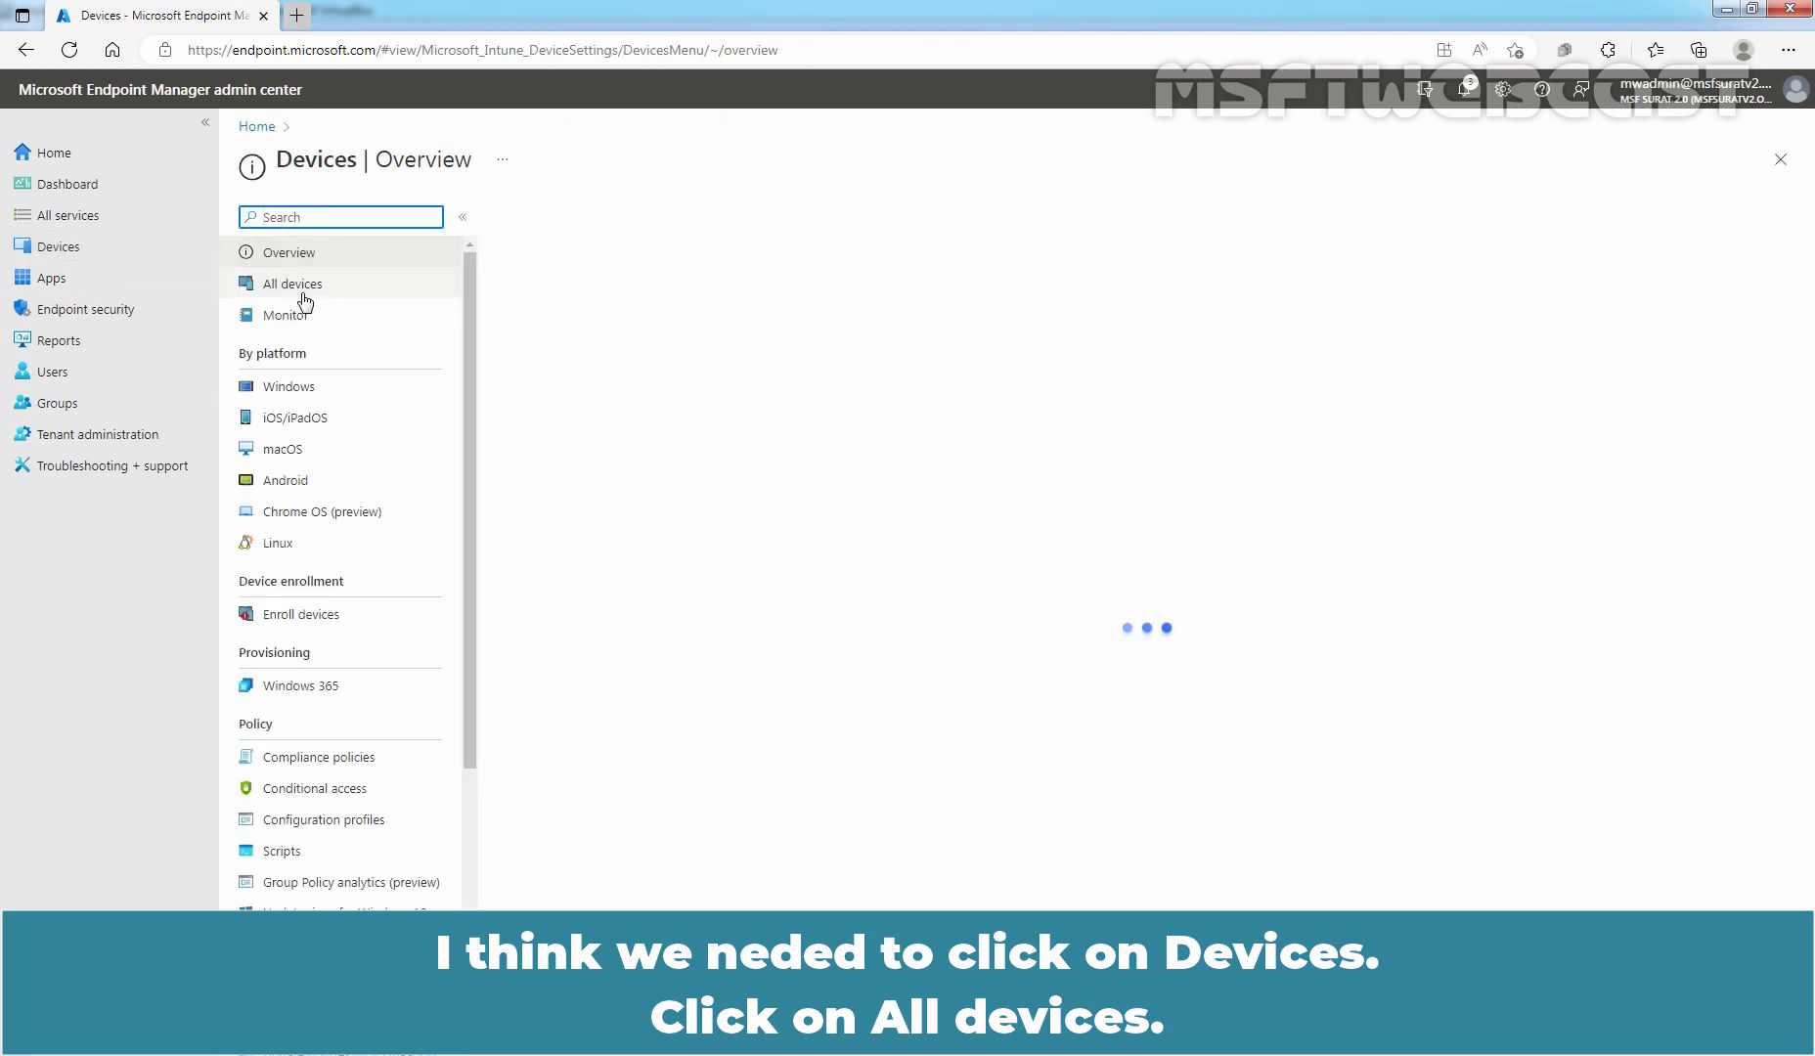
left_click(291, 282)
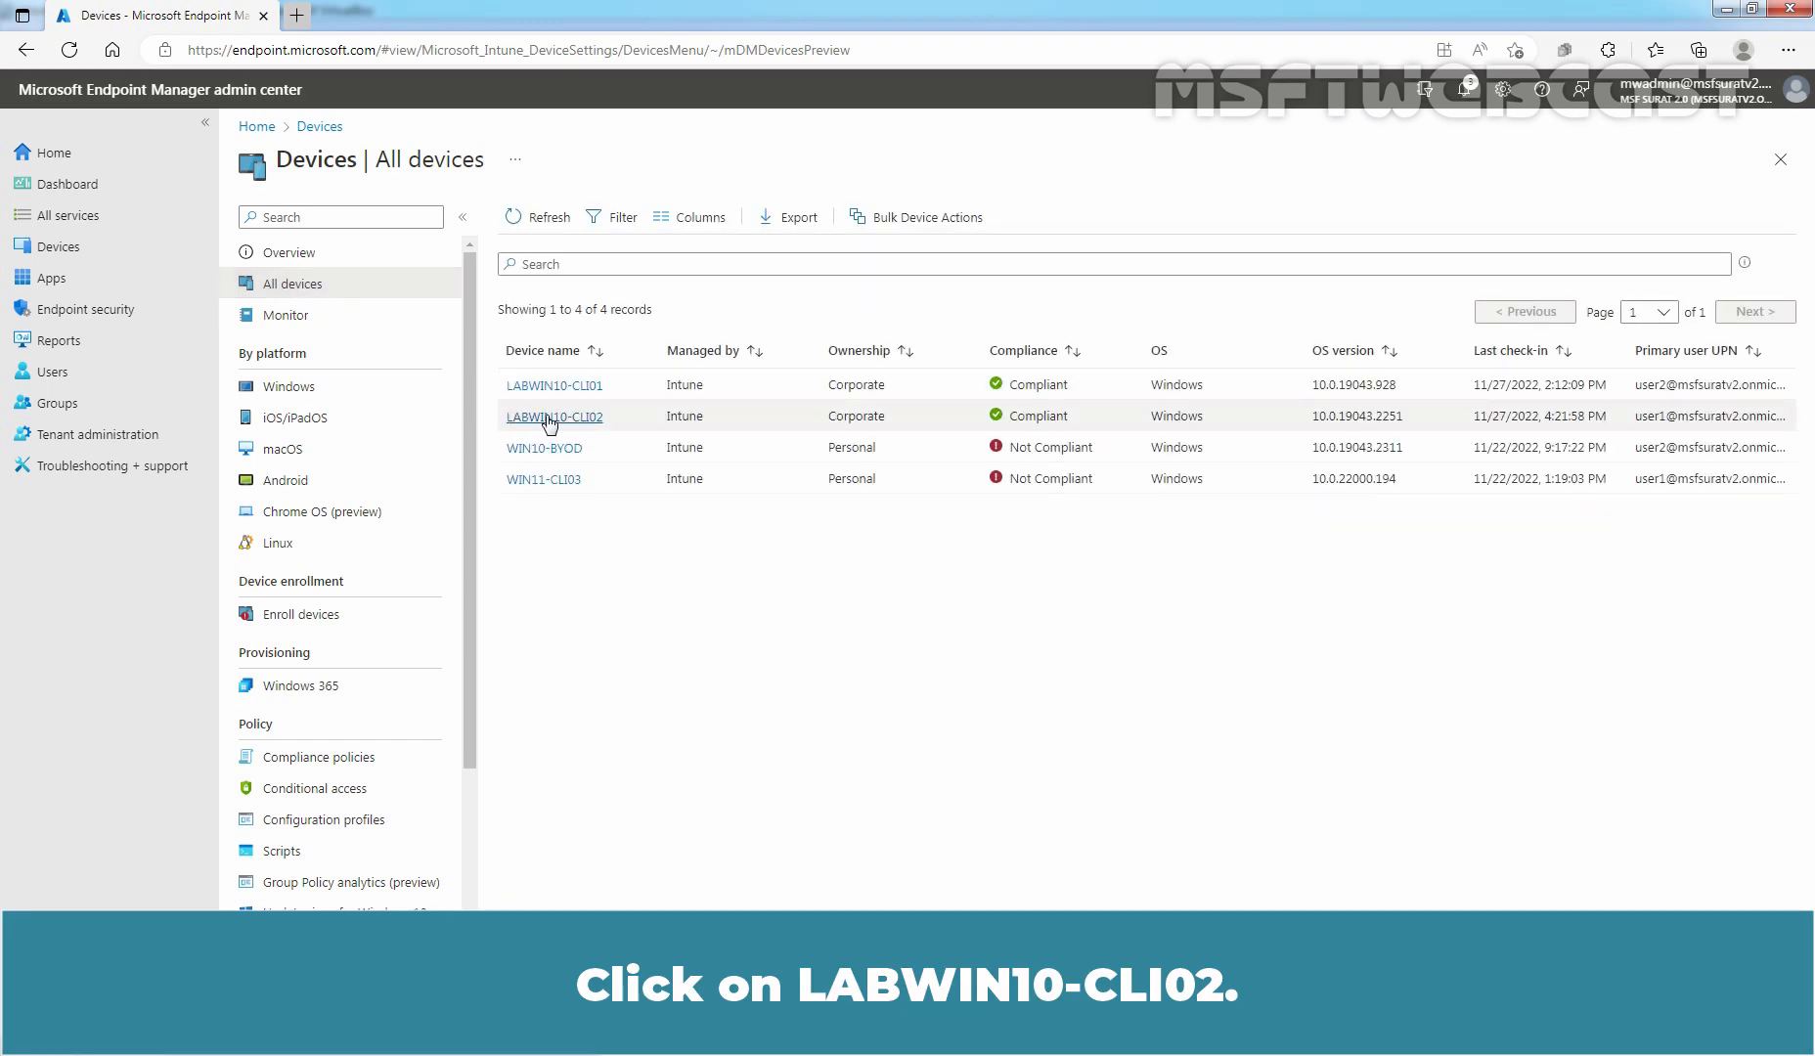
left_click(554, 417)
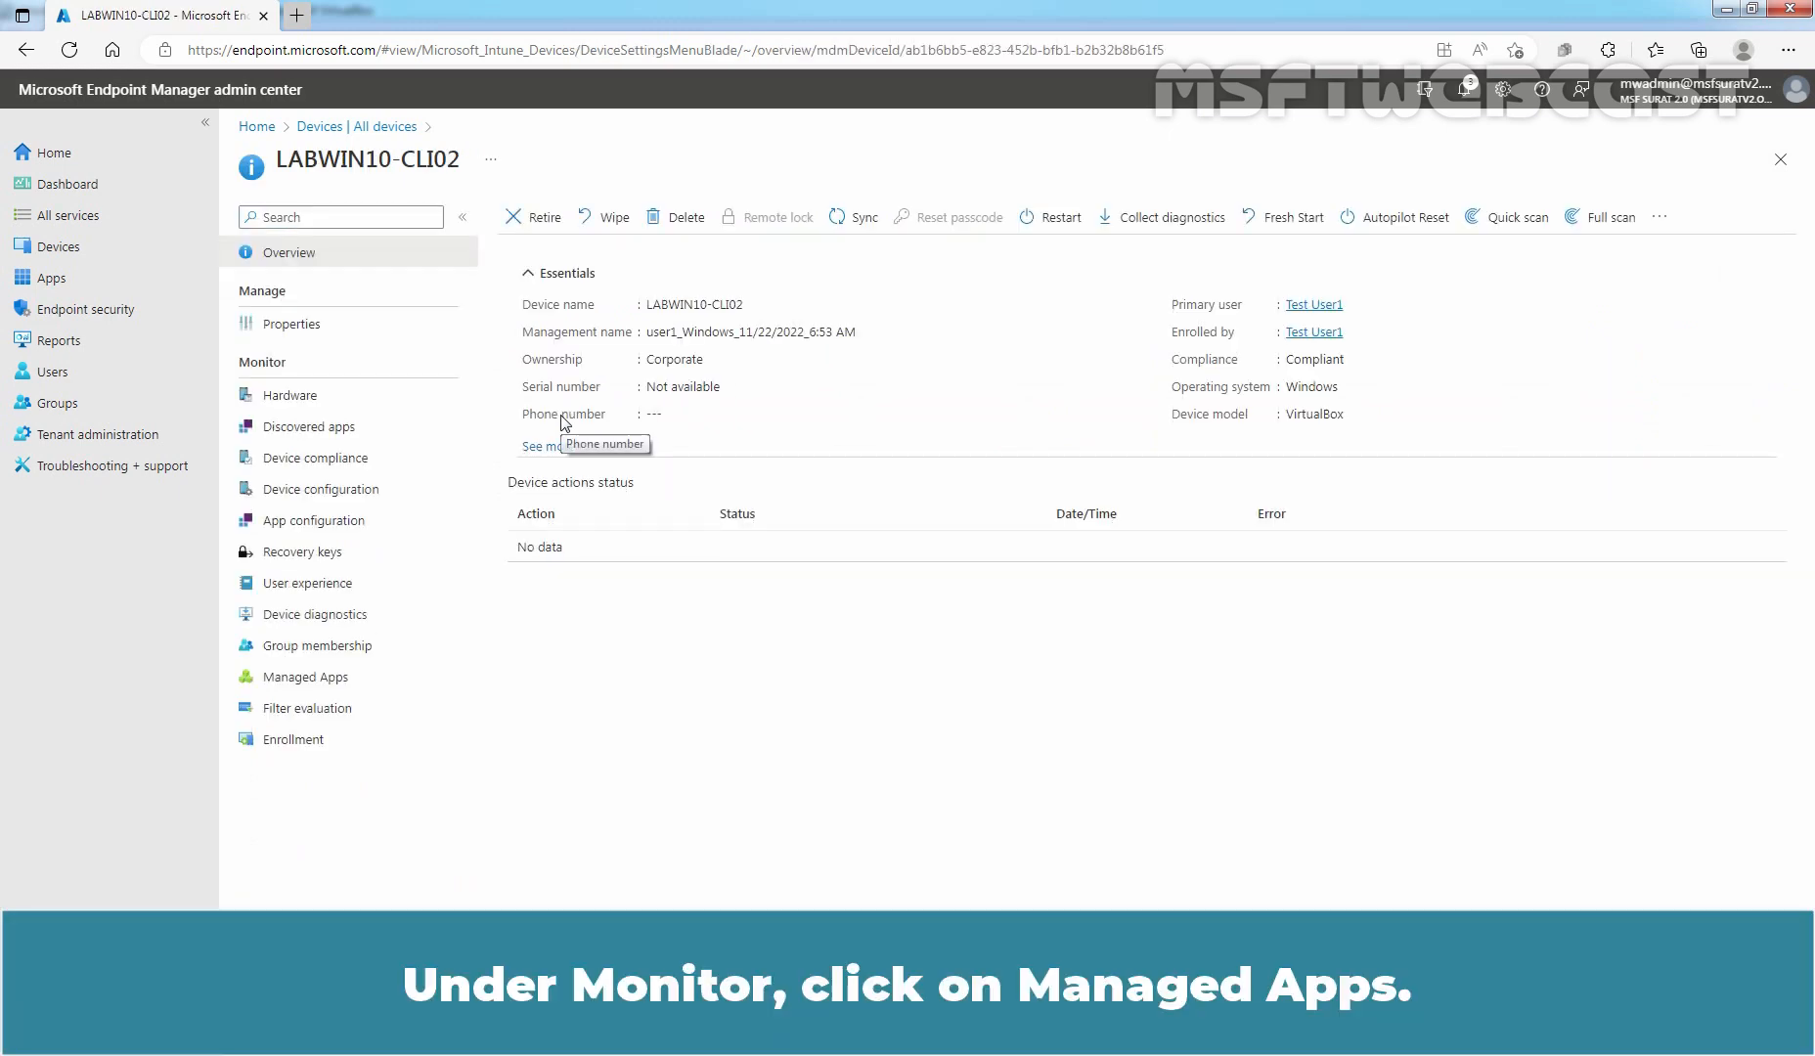
left_click(306, 677)
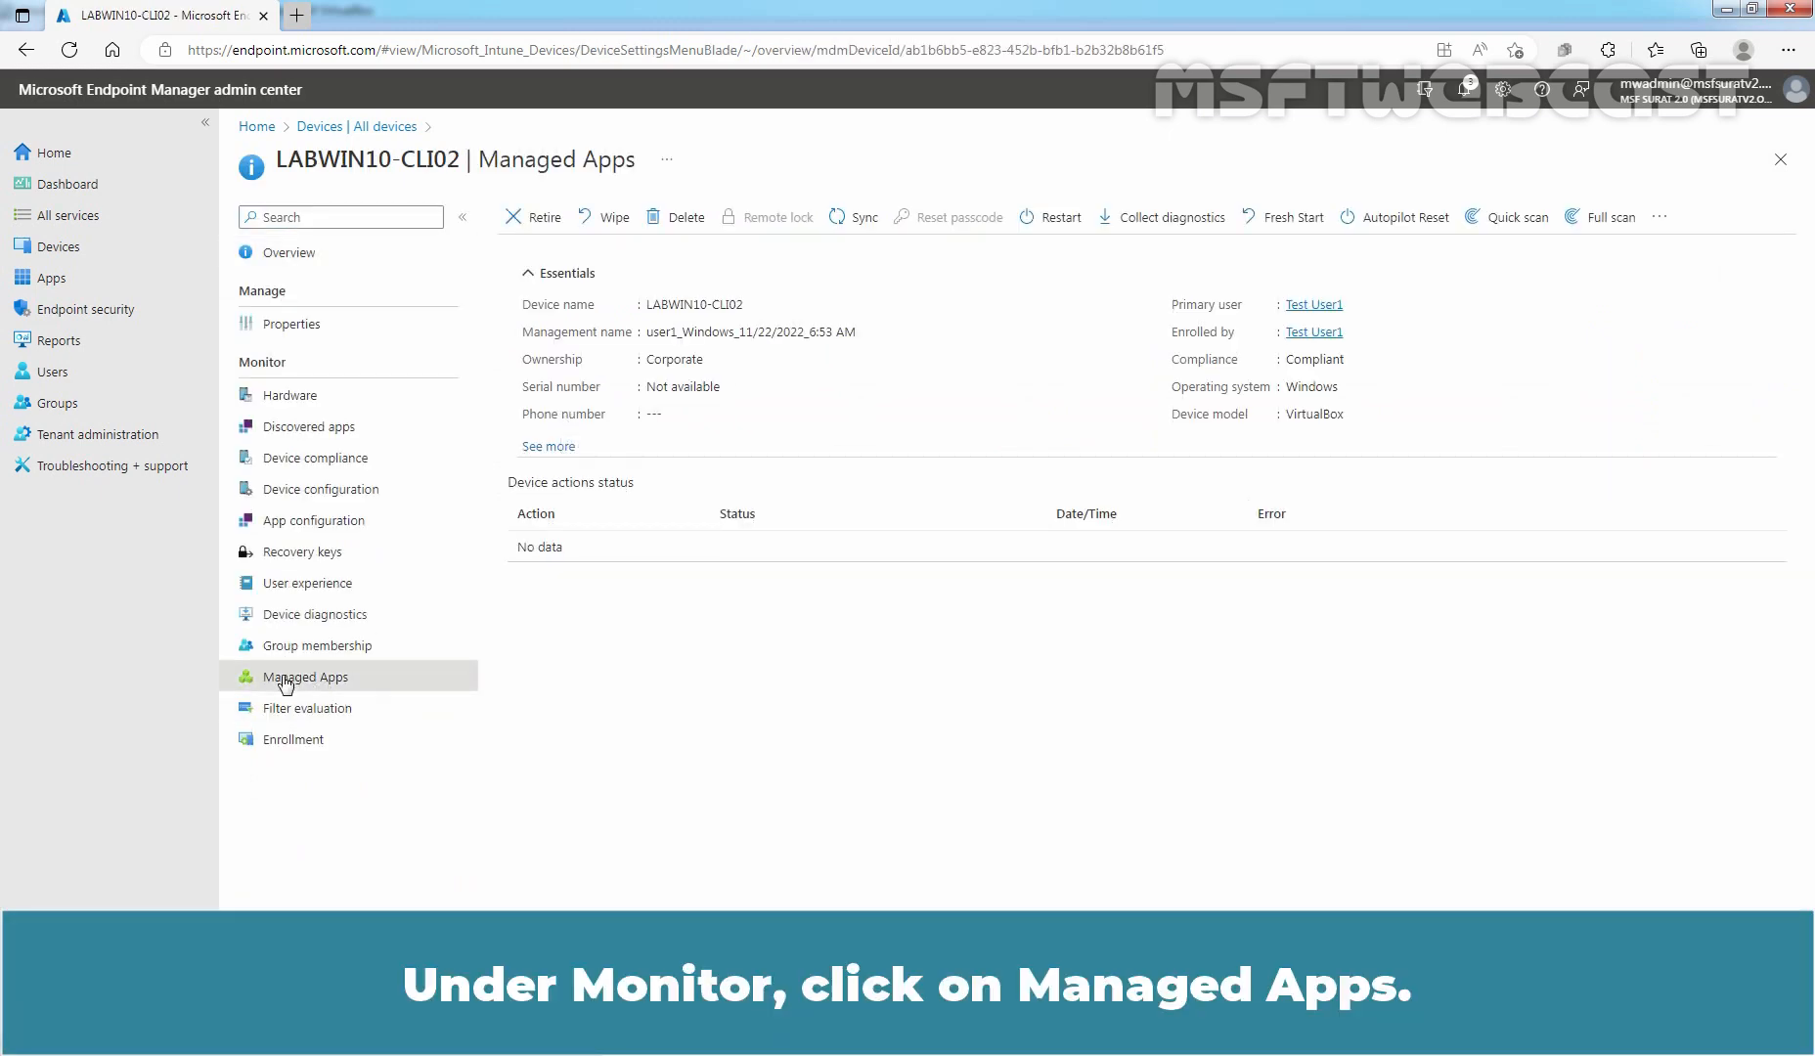
left_click(305, 677)
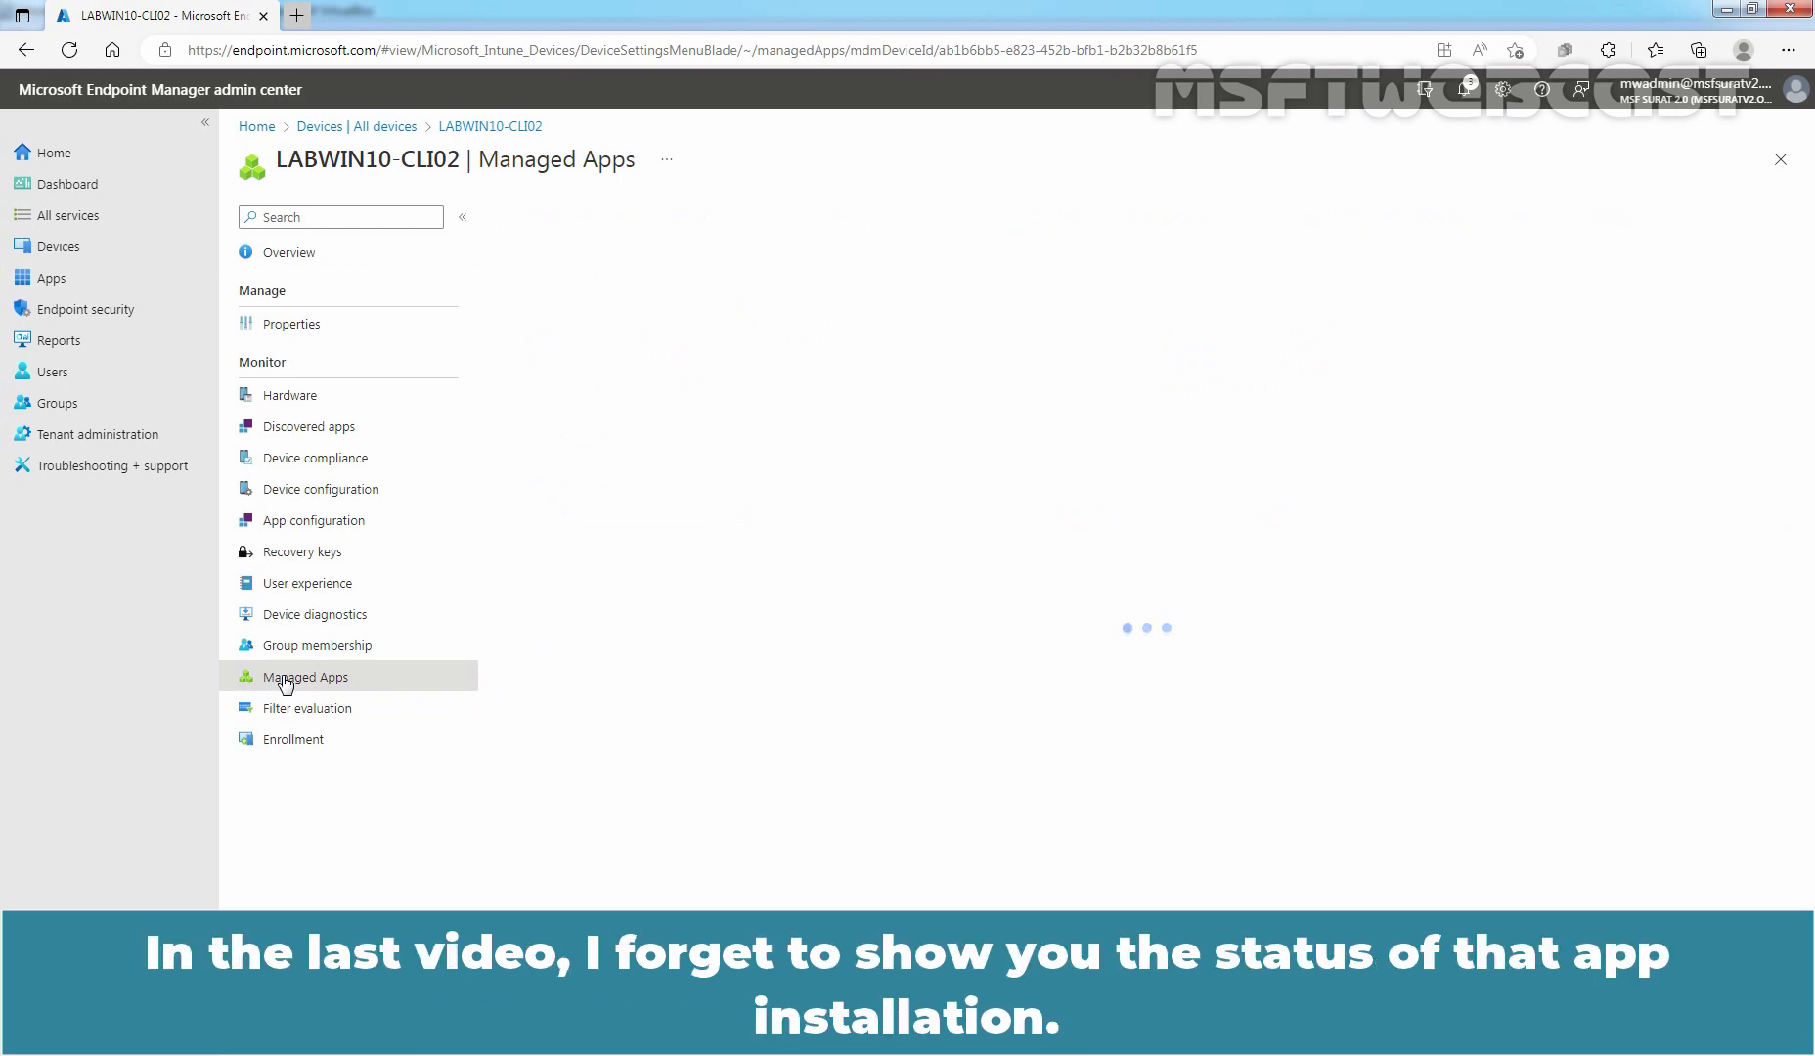
left_click(305, 677)
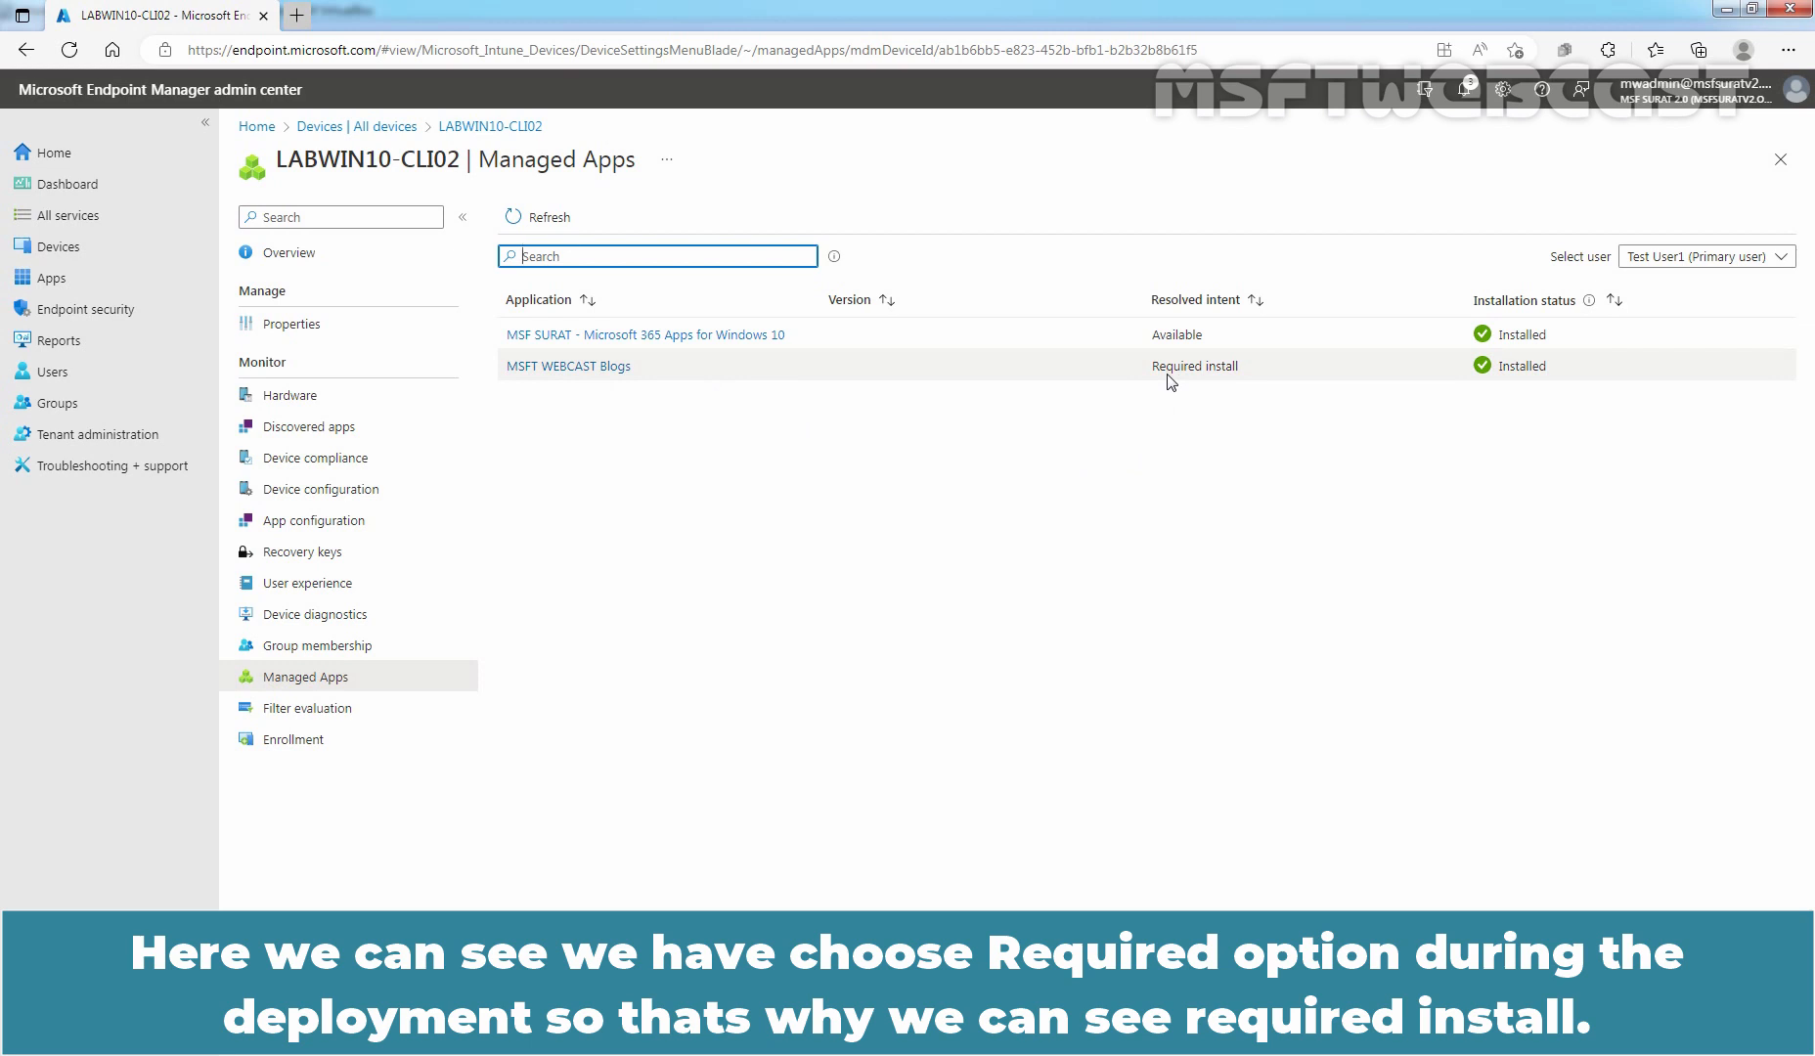
left_click(567, 366)
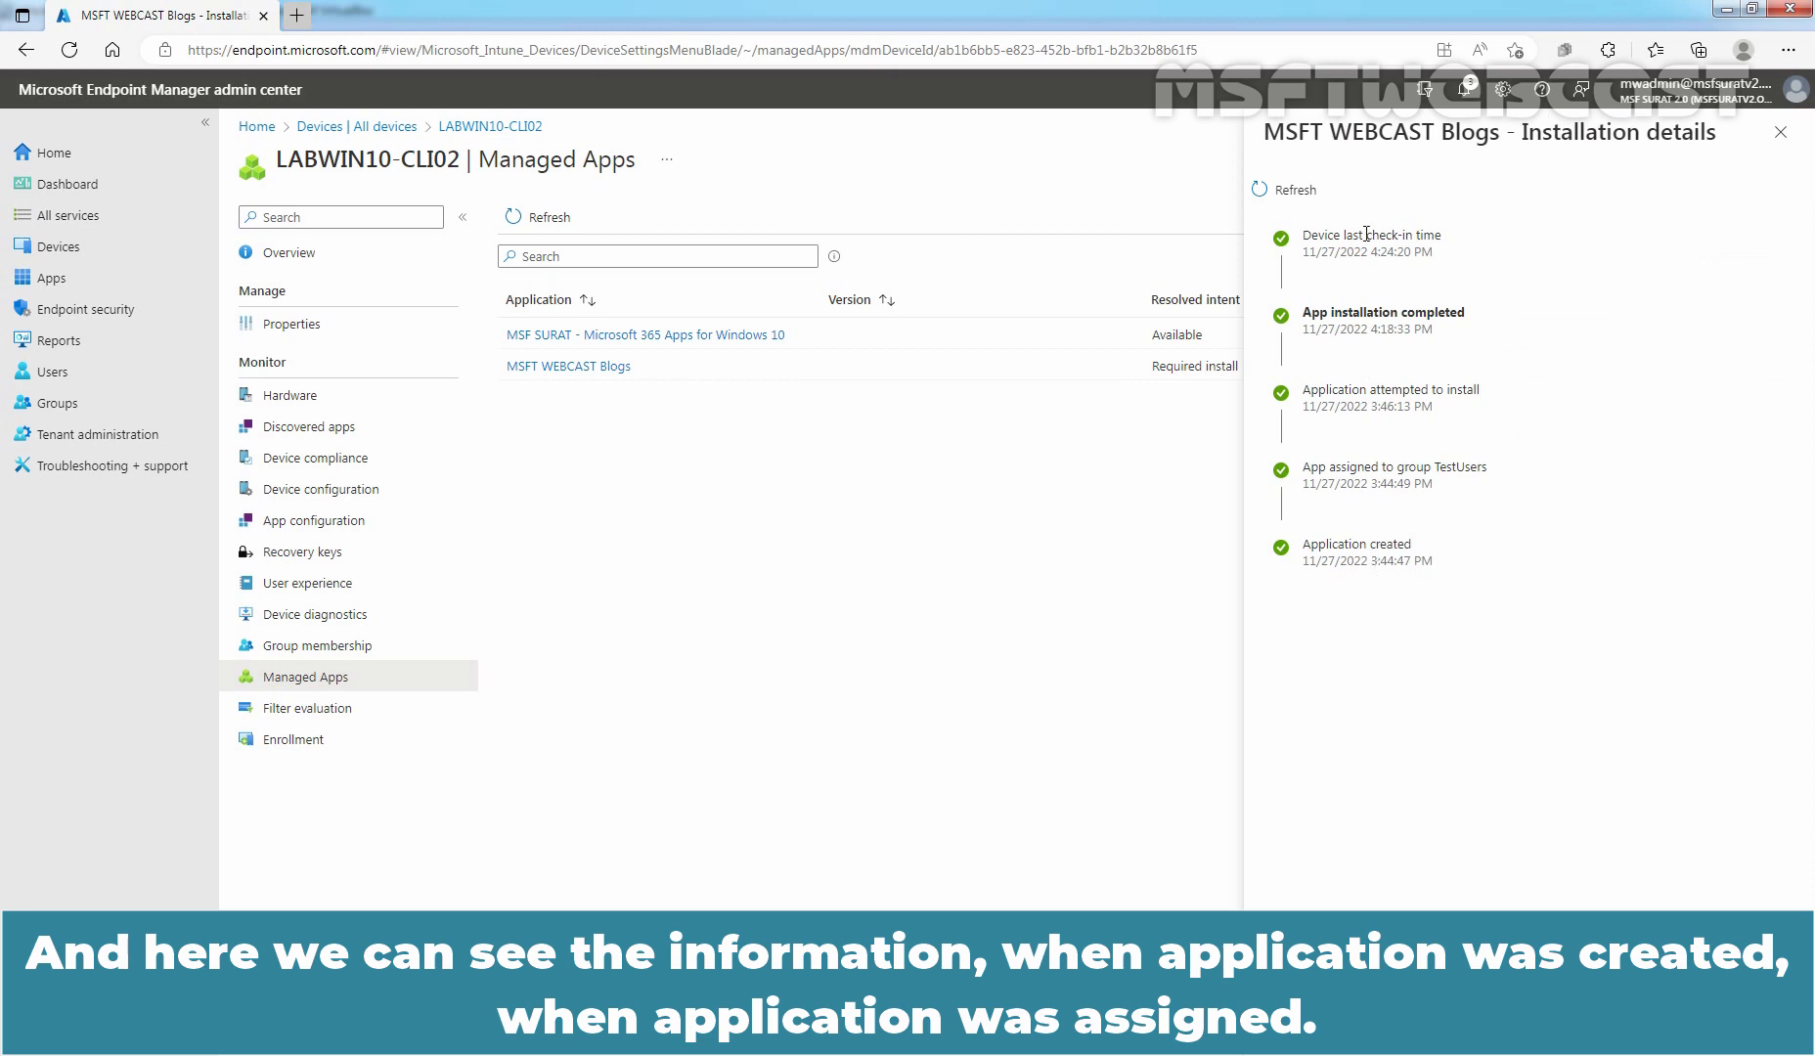
mouse_move(1315, 466)
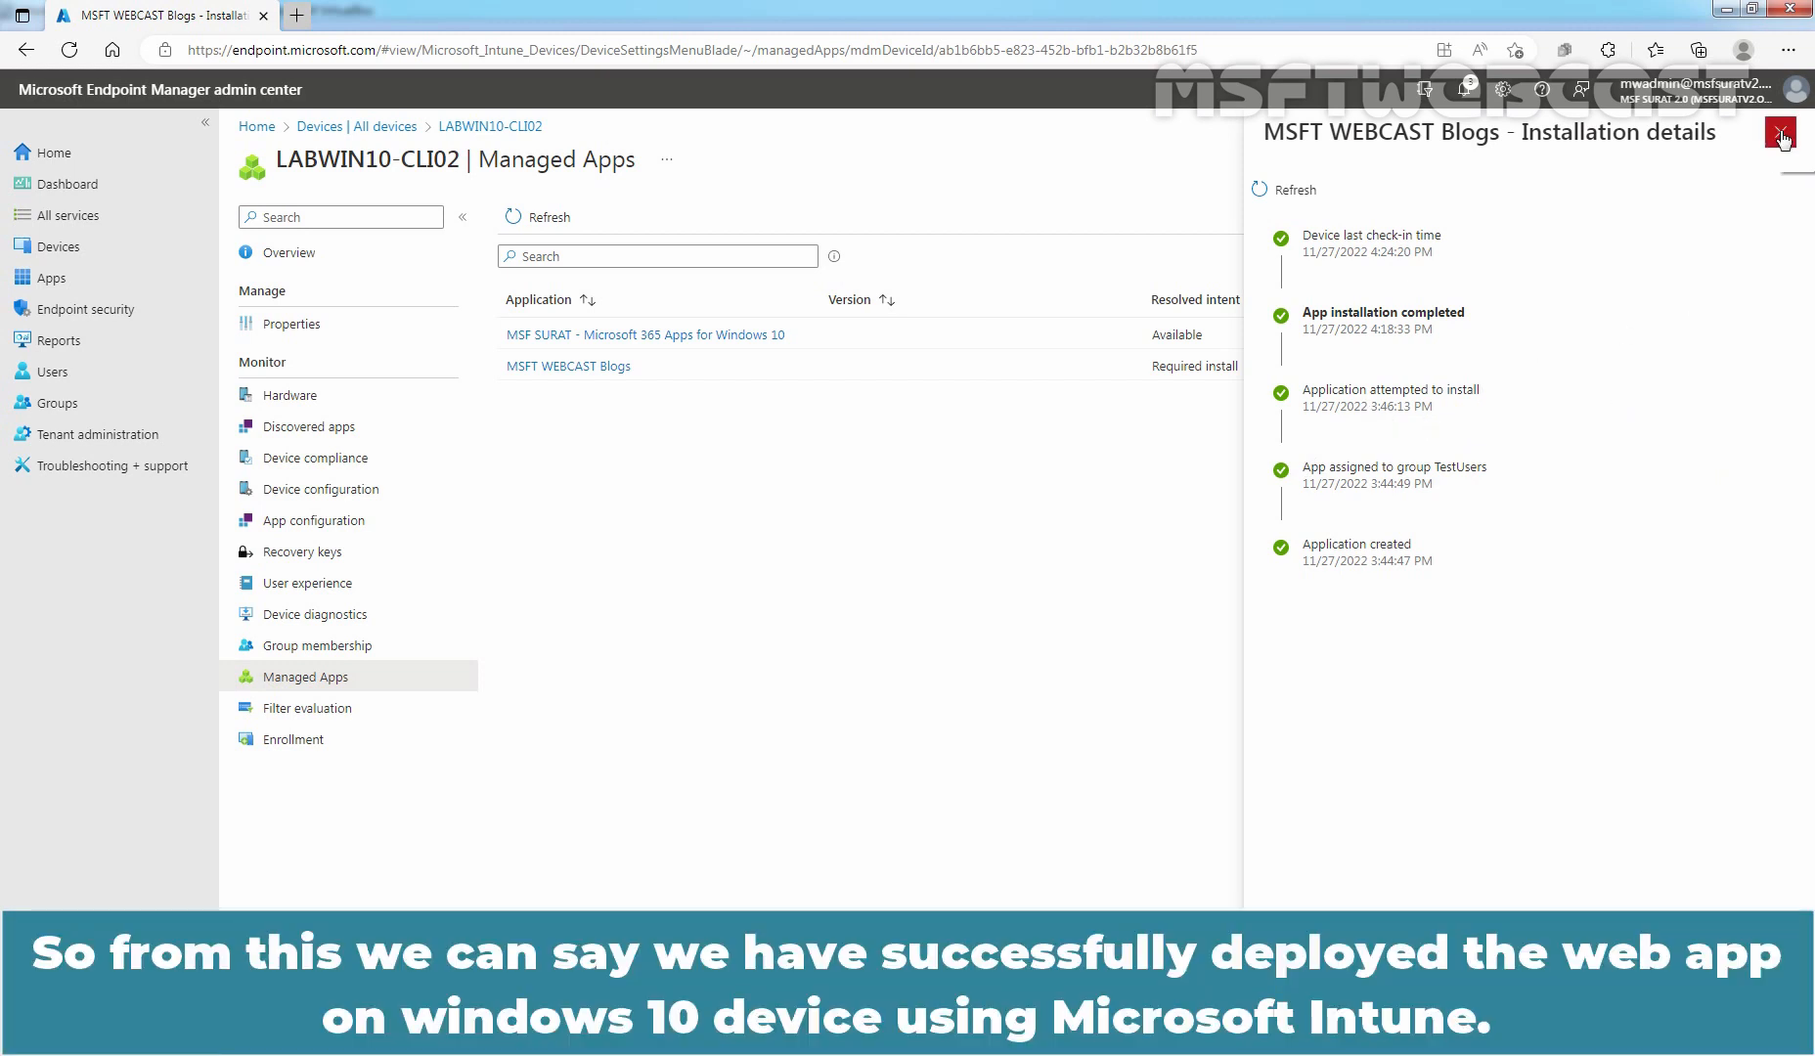
left_click(1780, 133)
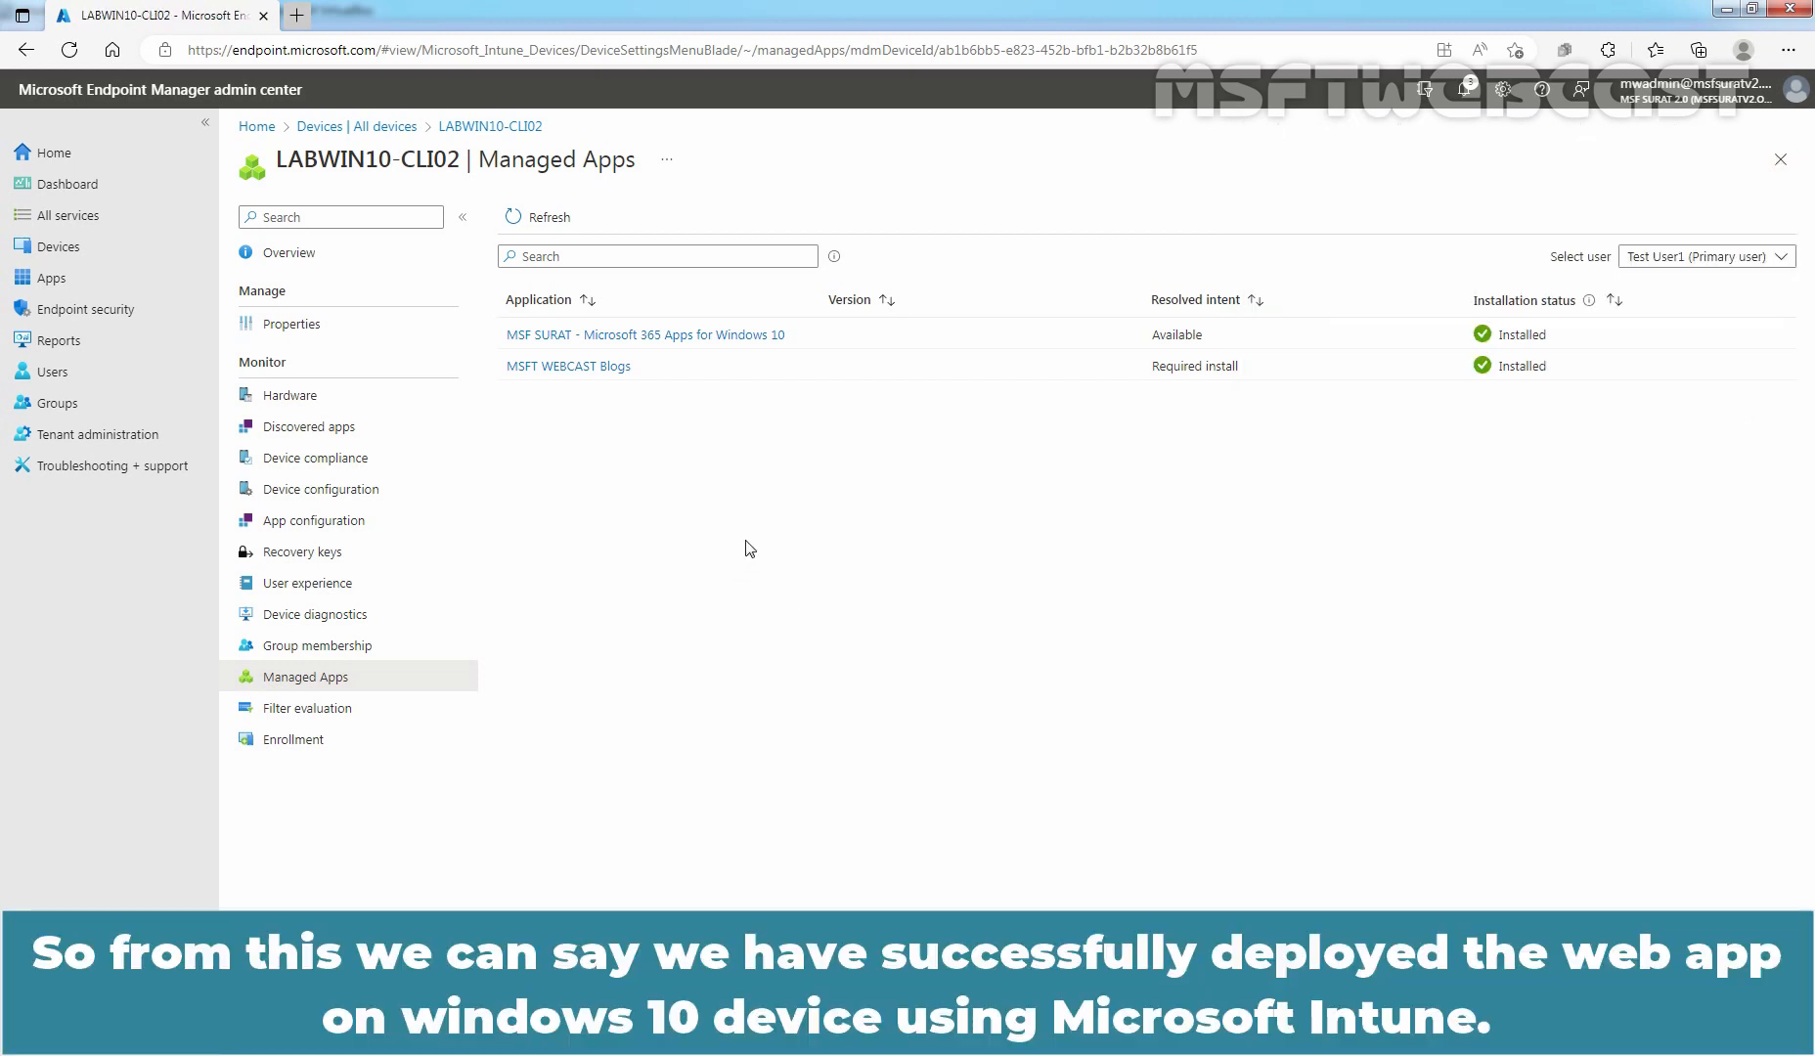